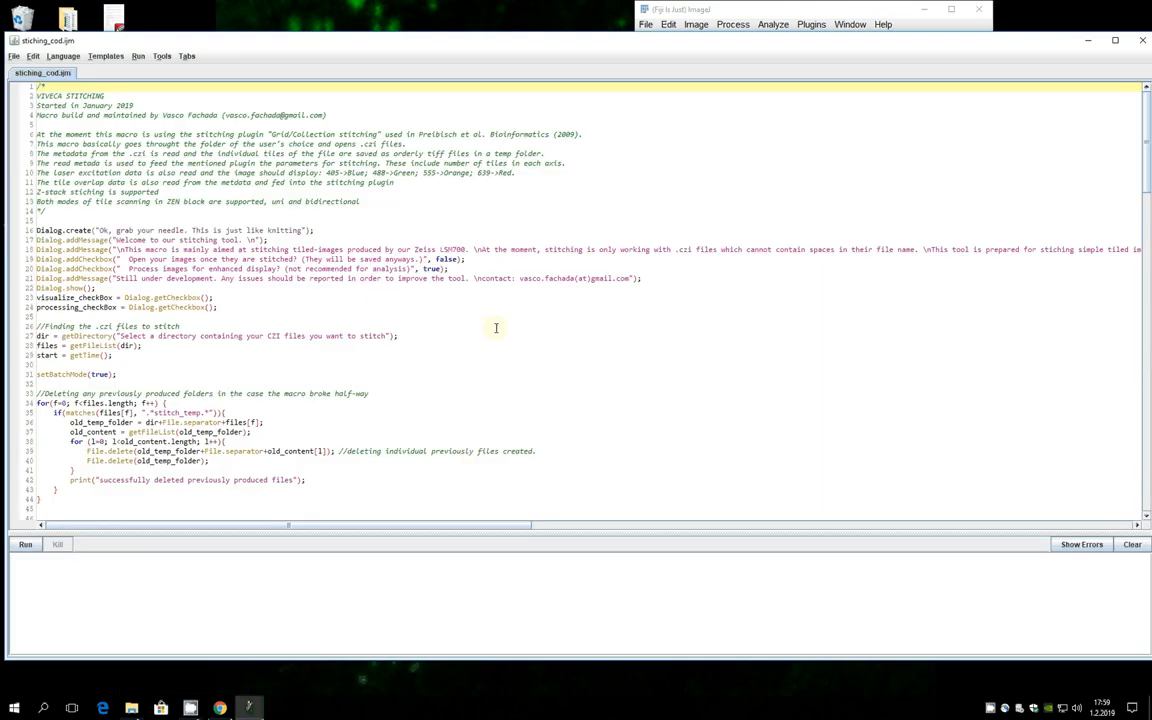
Start Grid/Collection stitching with type 'Grid: row-by-row' and order 'Right & Down'.
scroll(down, 3)
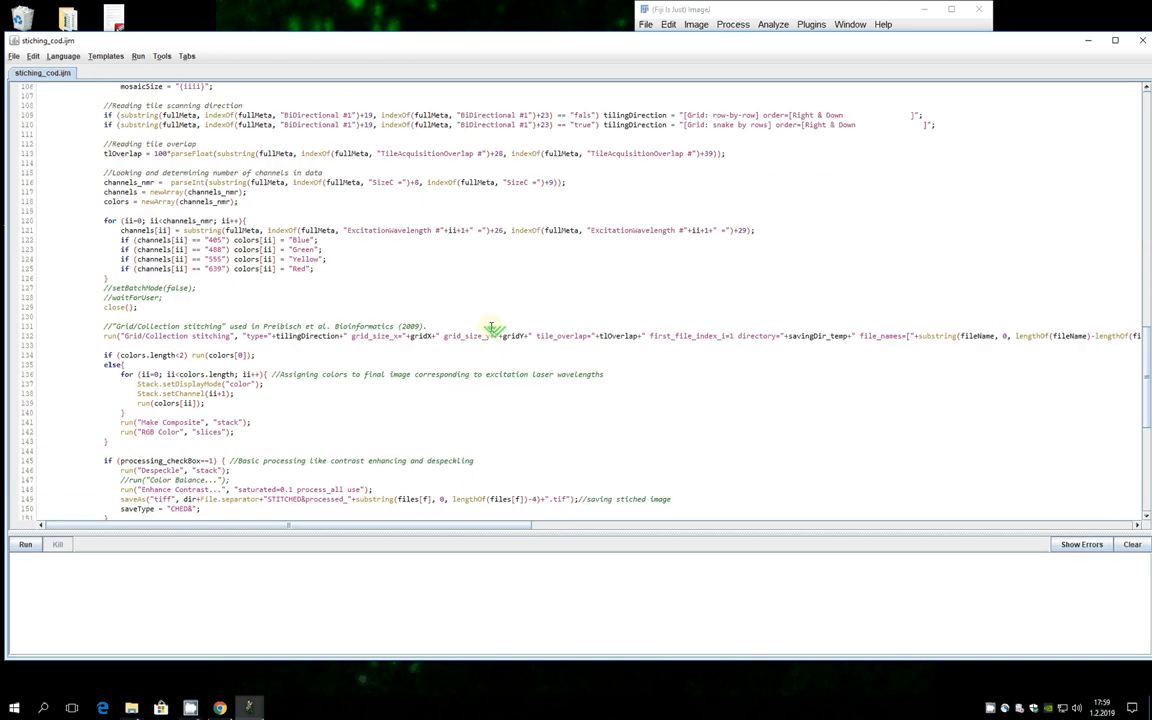
scroll(down, 3)
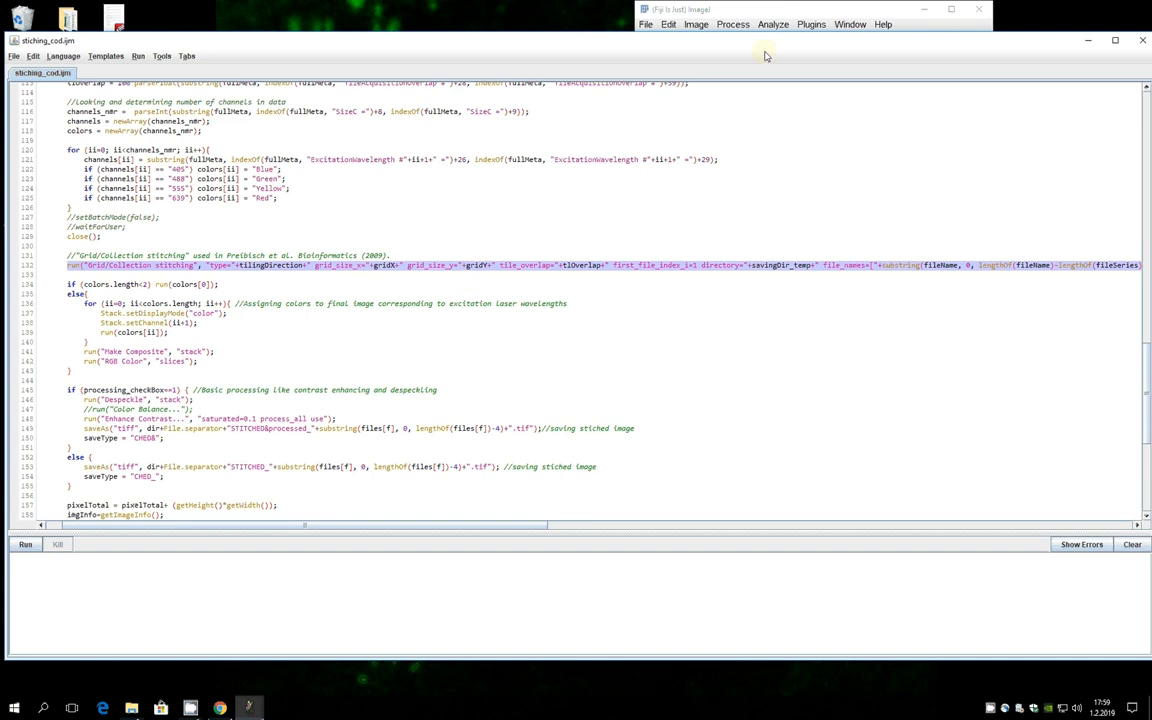
mouse_move(810, 24)
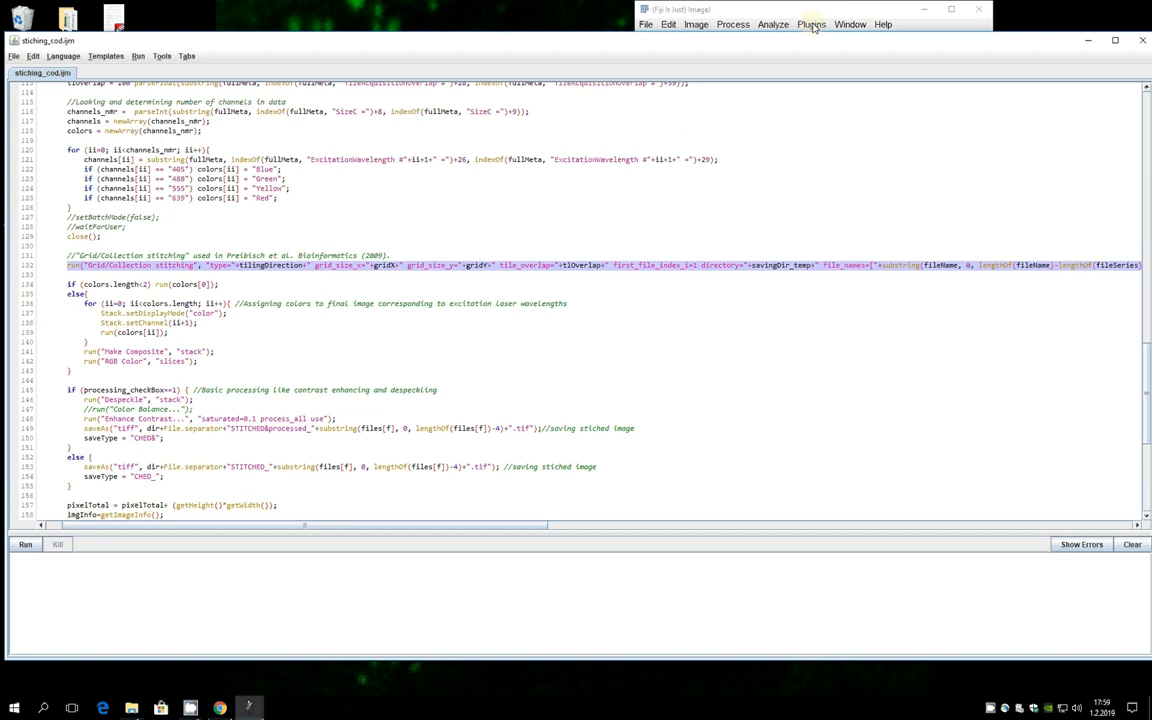
click(811, 24)
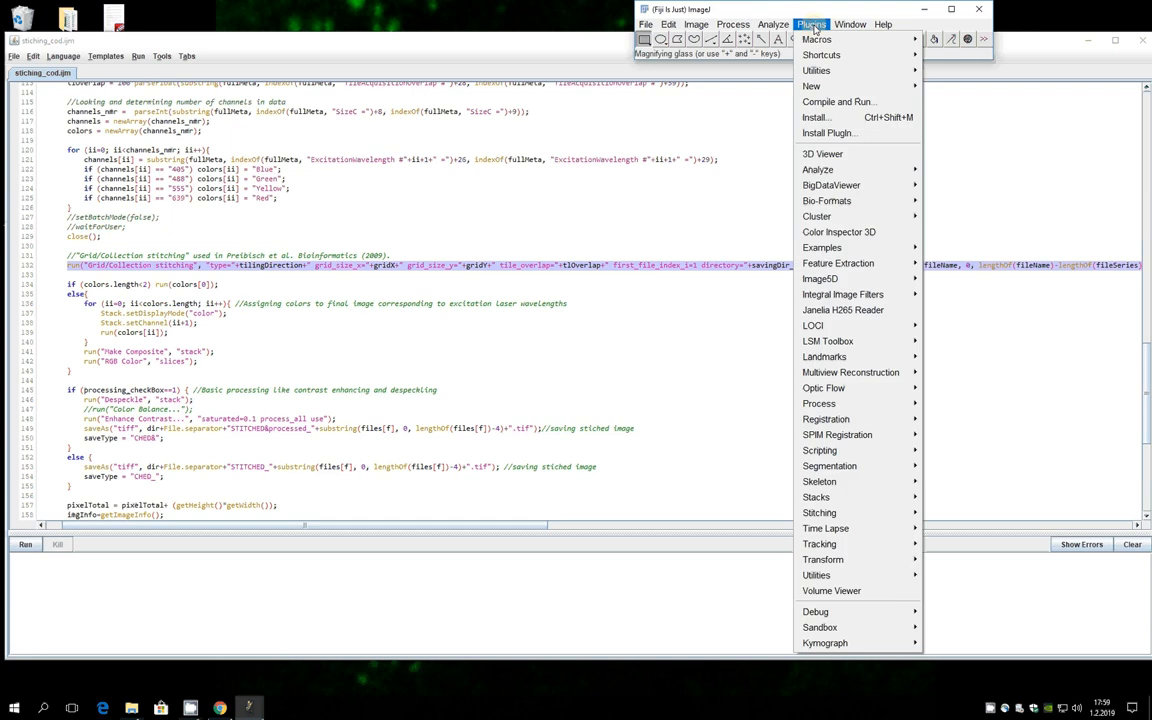
mouse_move(828, 466)
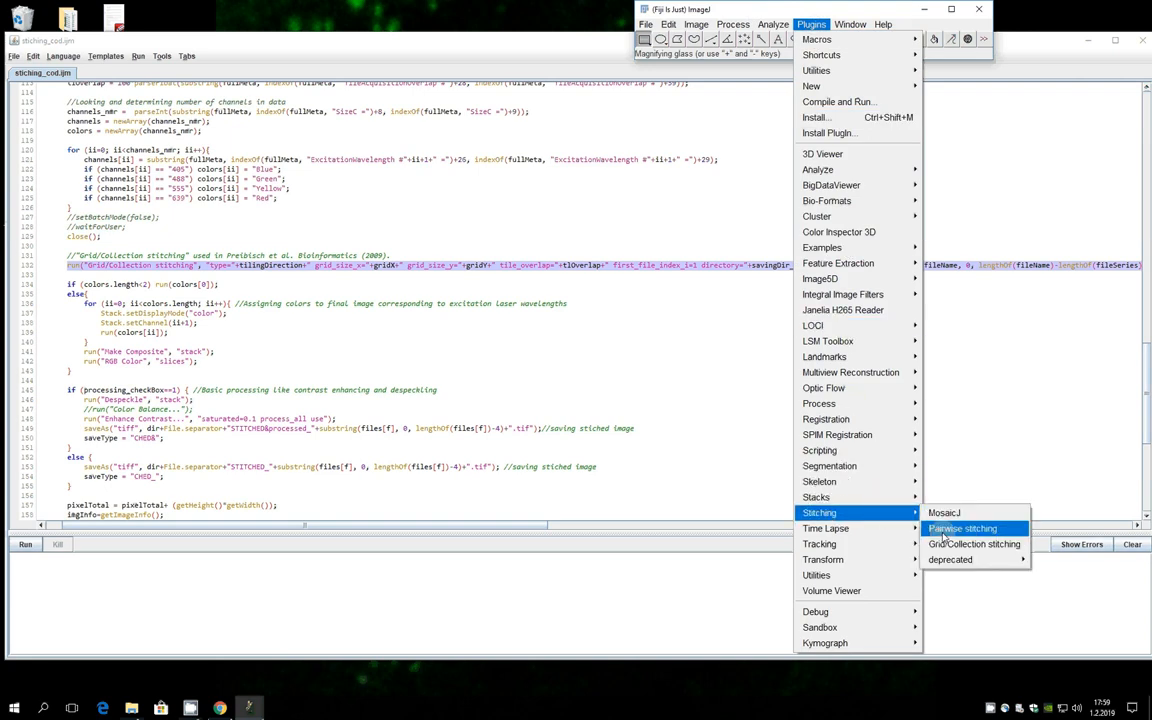
click(974, 543)
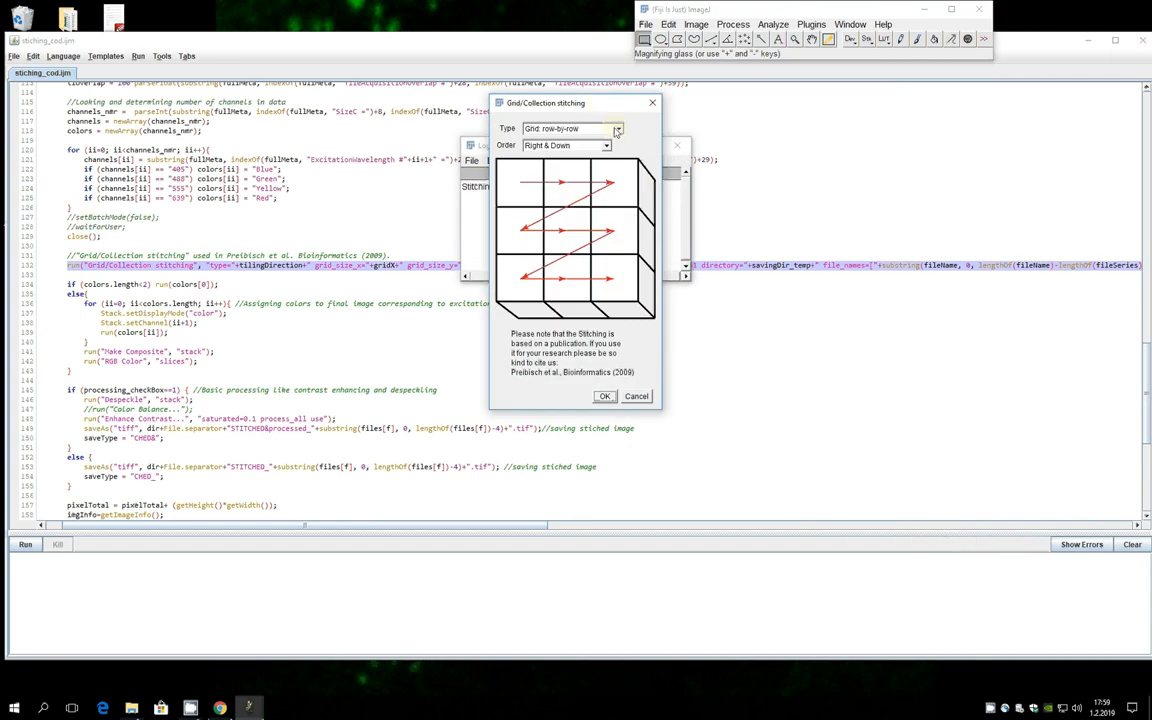
click(617, 129)
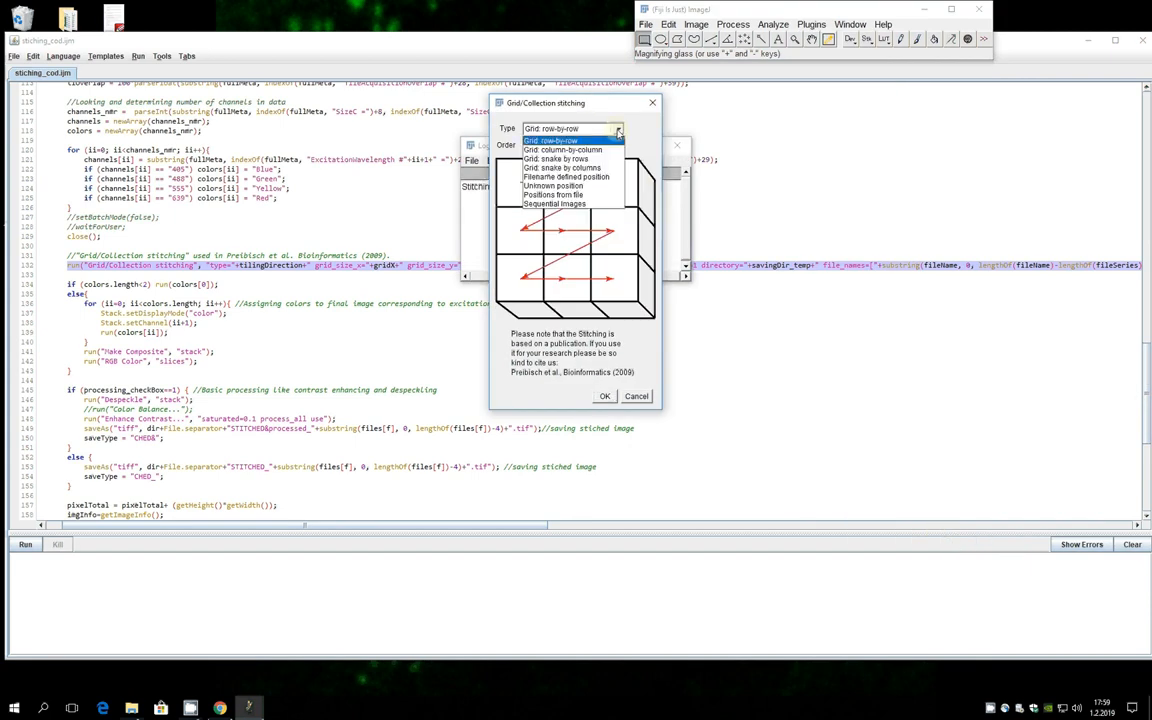
click(552, 139)
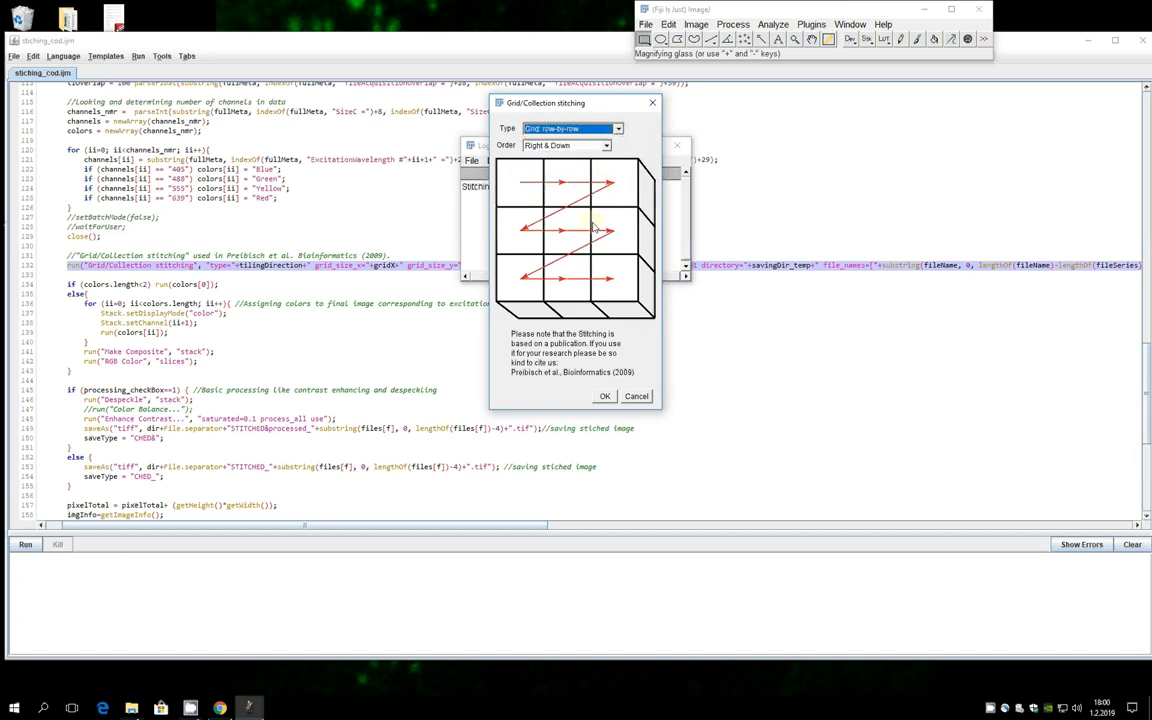
click(604, 396)
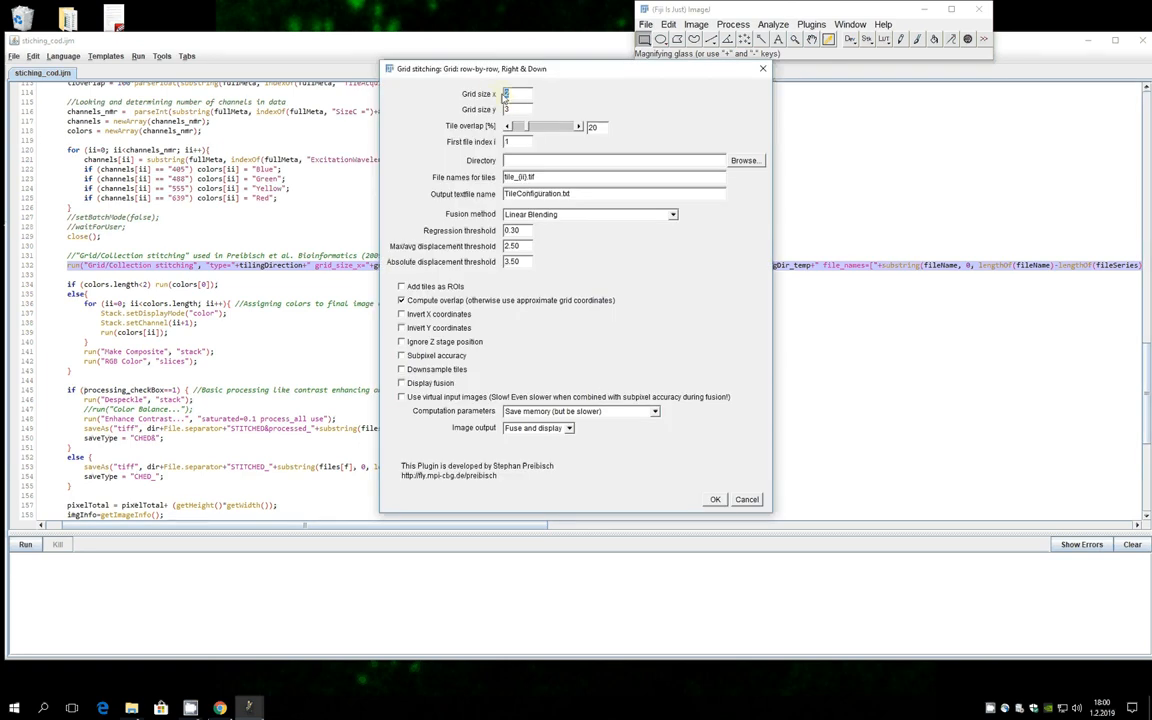
Review the grid size parameters, then cancel the stitching dialog without stitching.
click(517, 109)
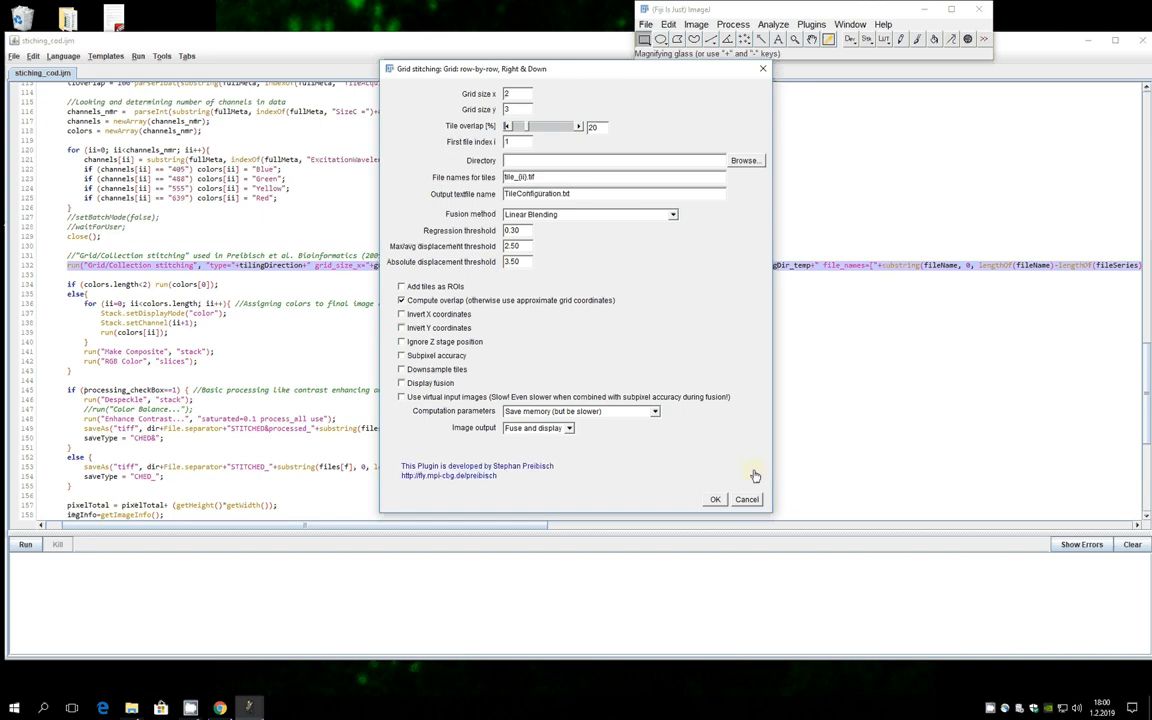
click(714, 499)
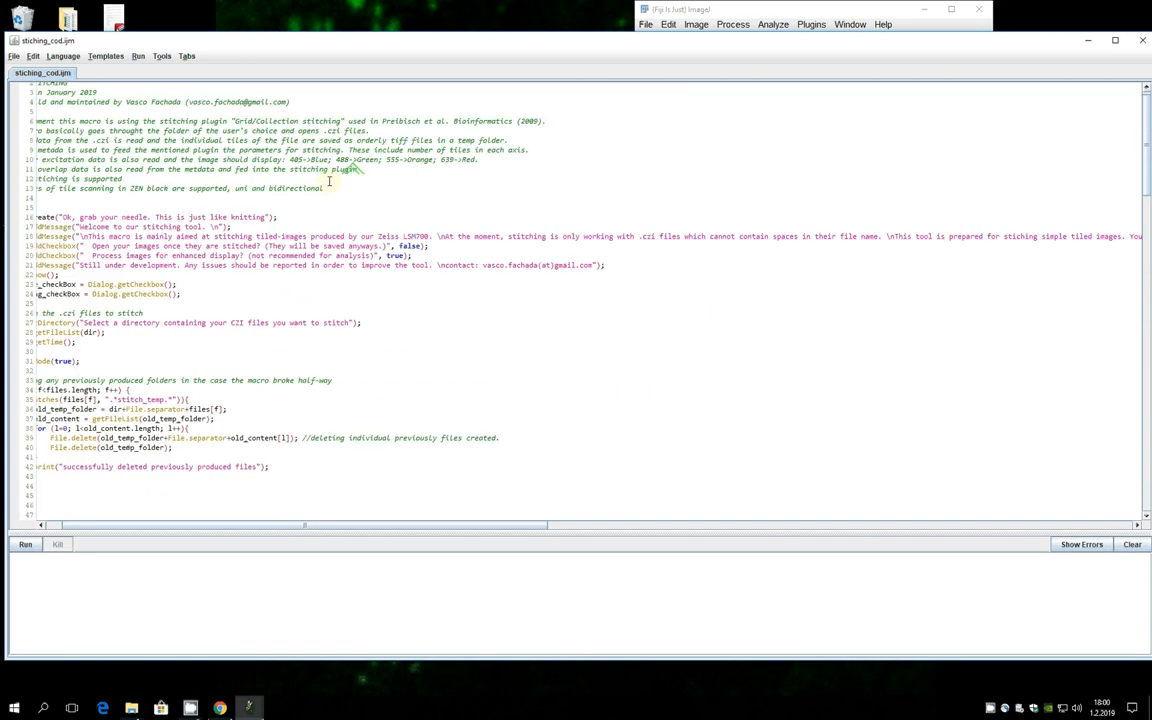
Scroll the macro past the dialog setup to the counter variable initializations.
scroll(down, 3)
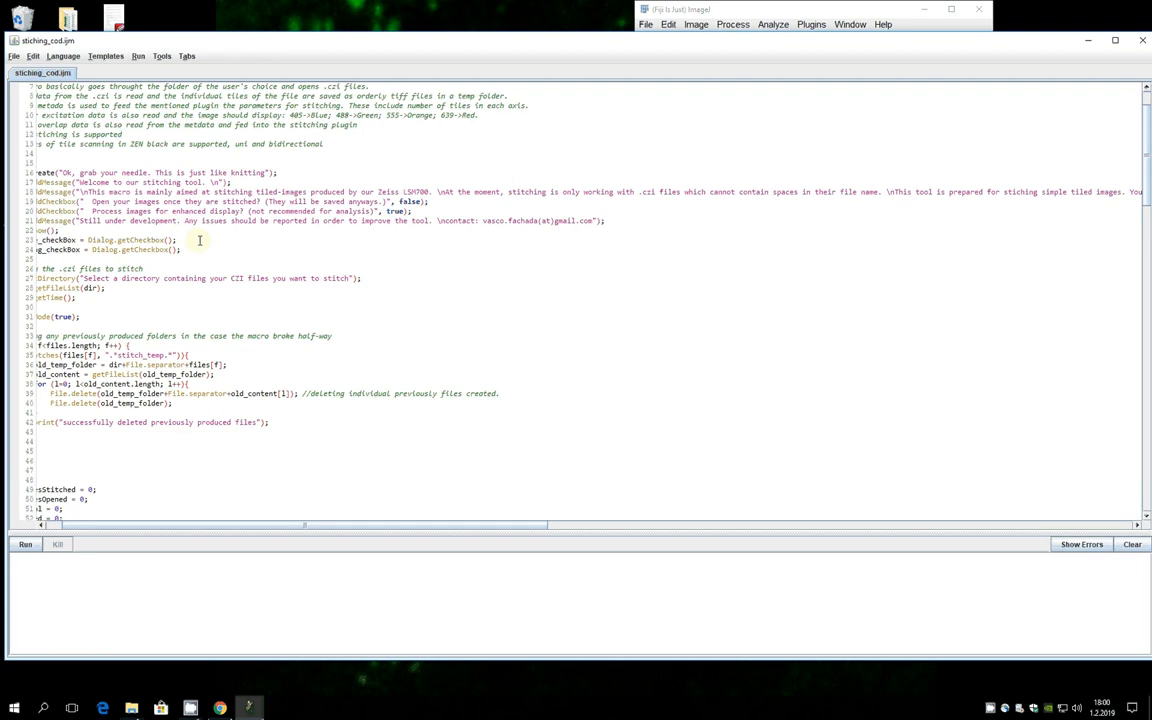
mouse_move(295, 271)
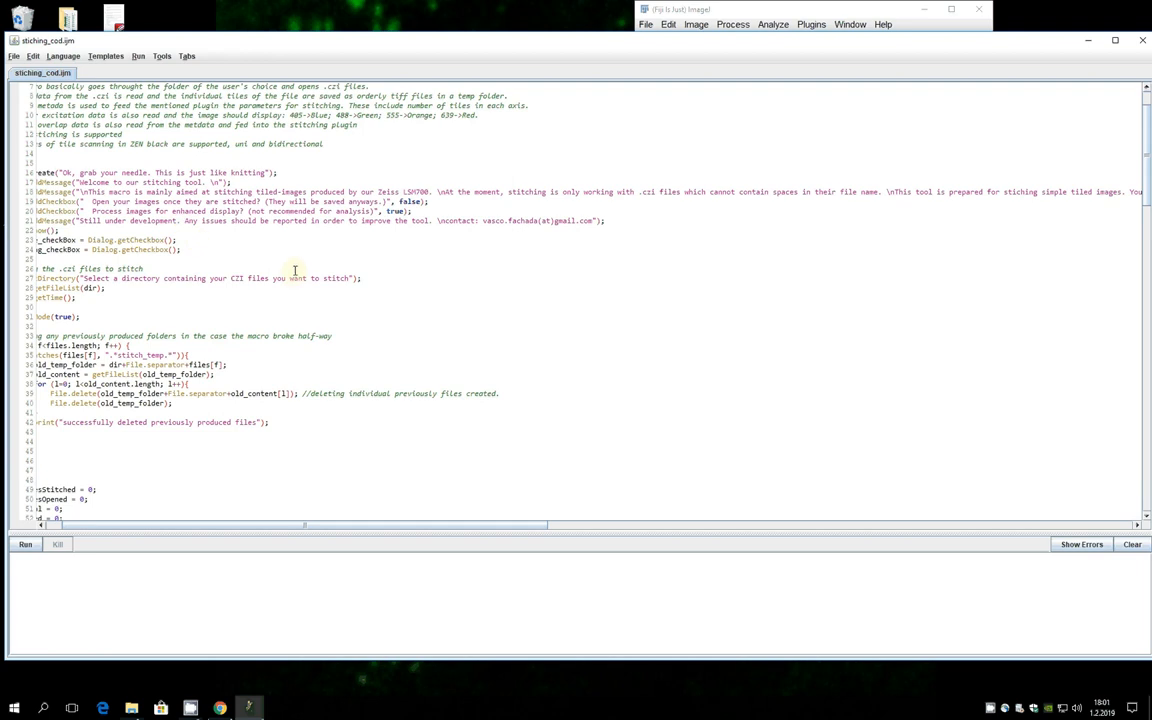
mouse_move(347, 226)
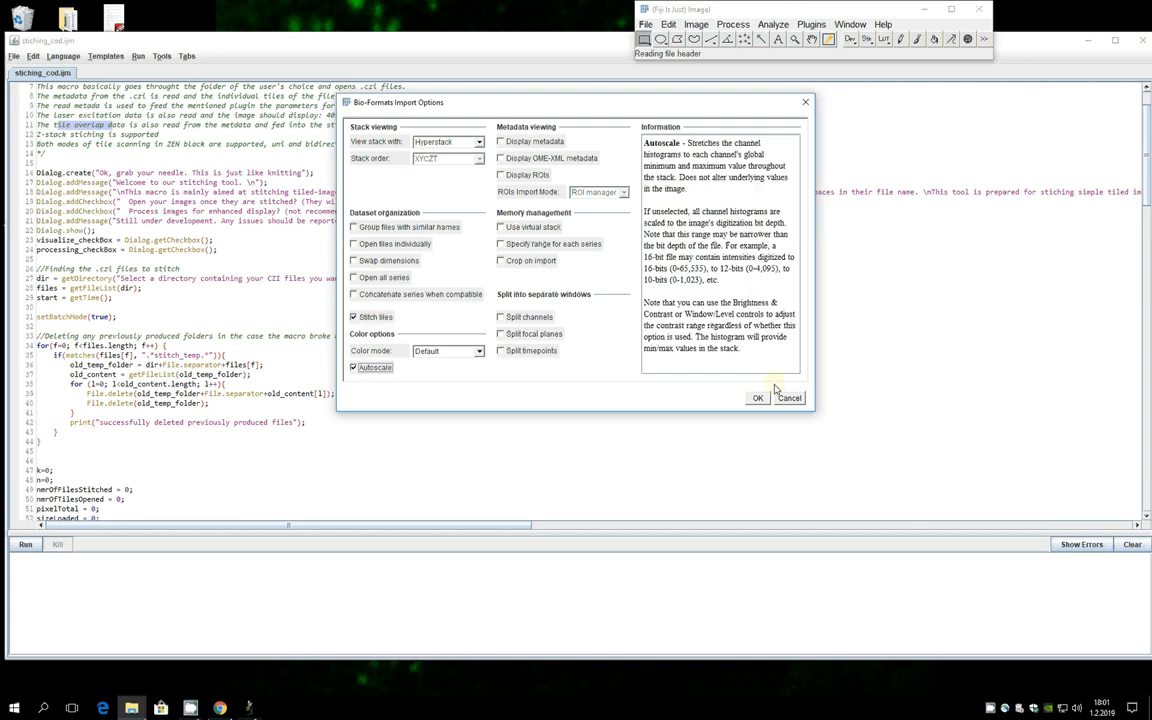
Accept the Bio-Formats import options for two .czi intestine tile scans.
click(757, 397)
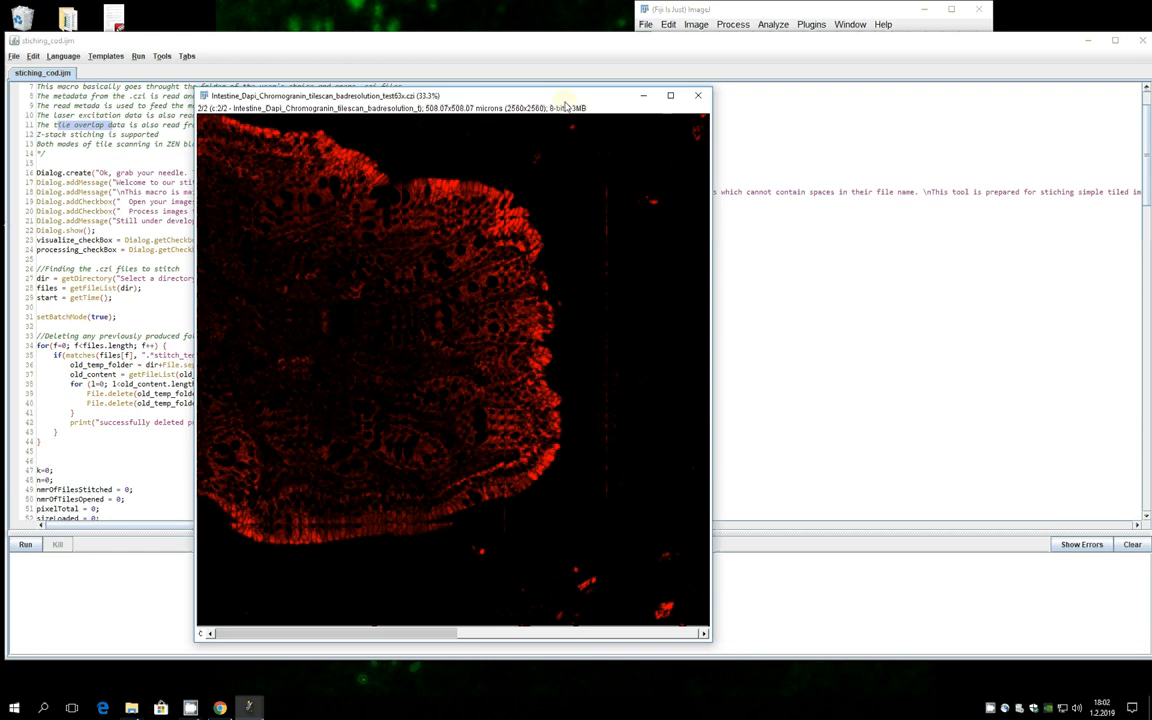
mouse_move(510, 233)
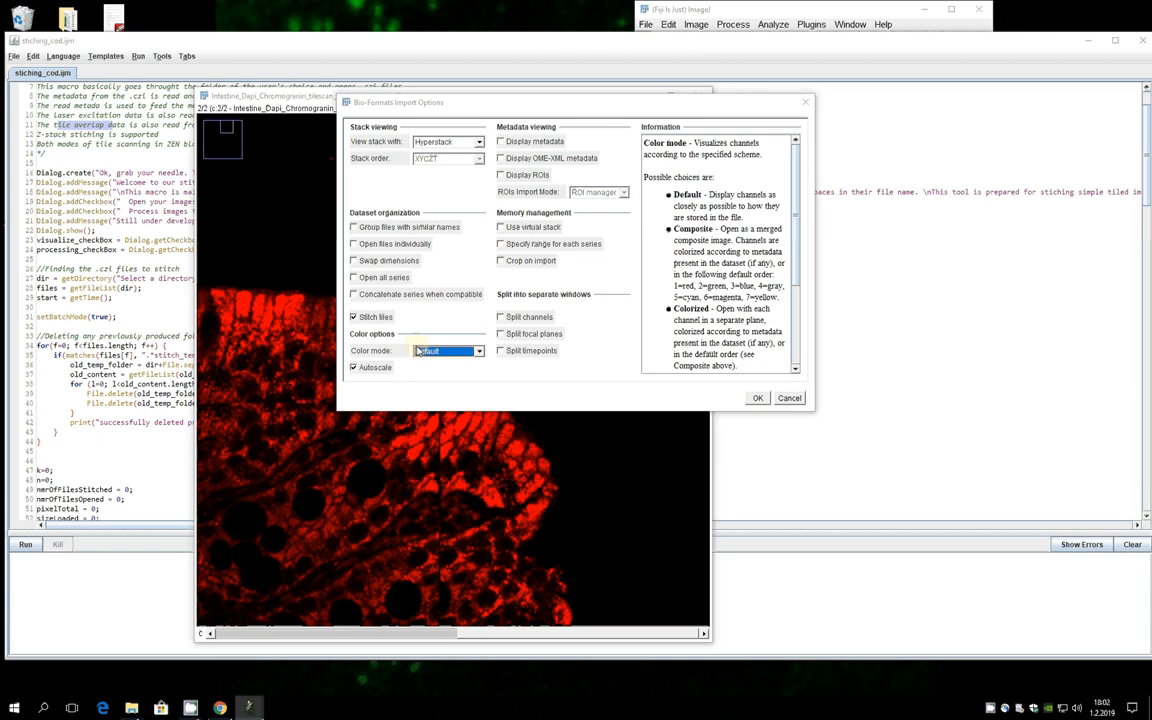
click(757, 397)
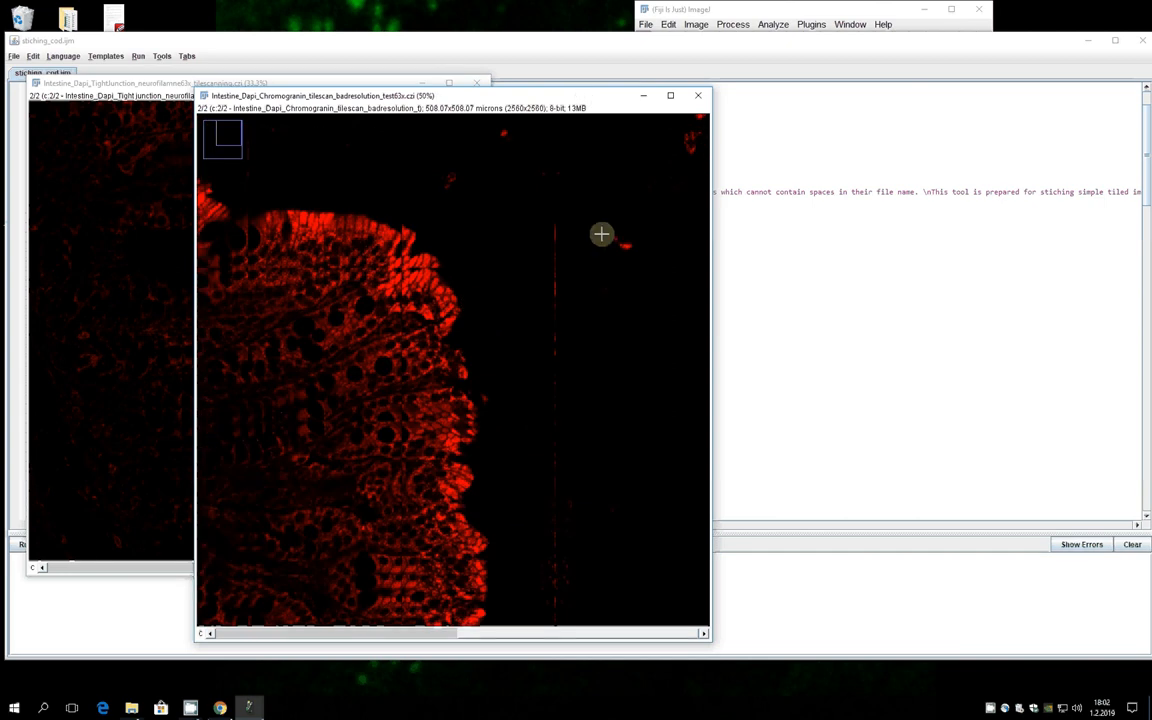
mouse_move(404, 264)
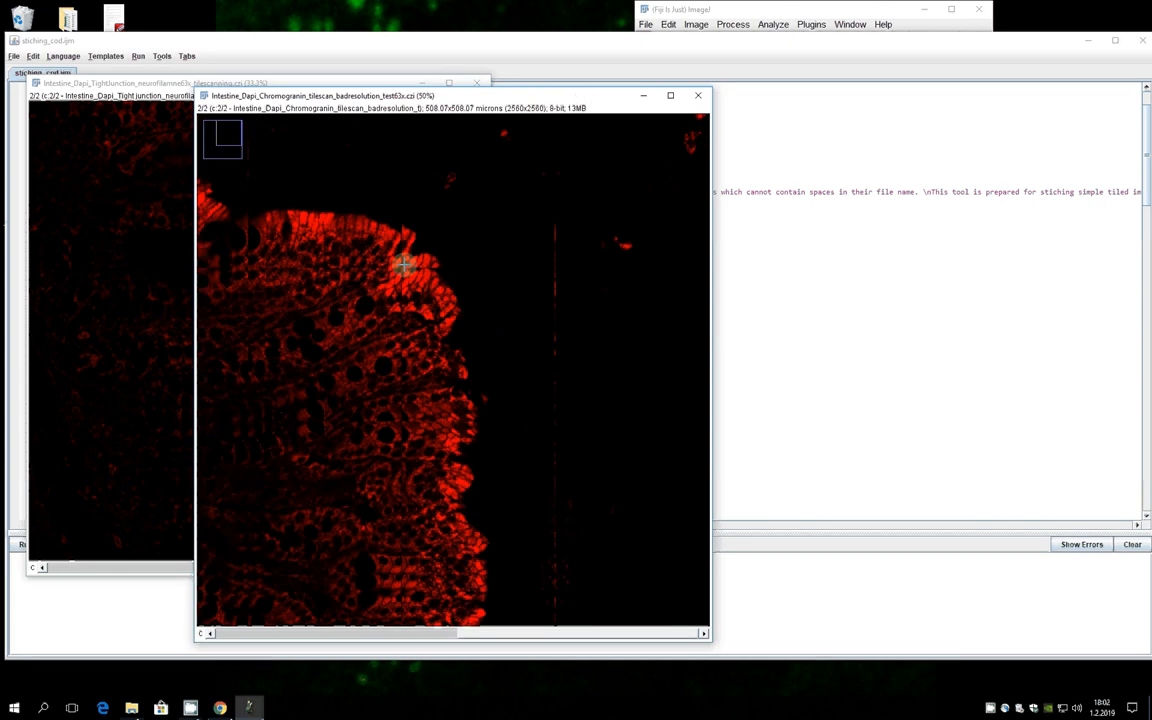
mouse_move(564, 370)
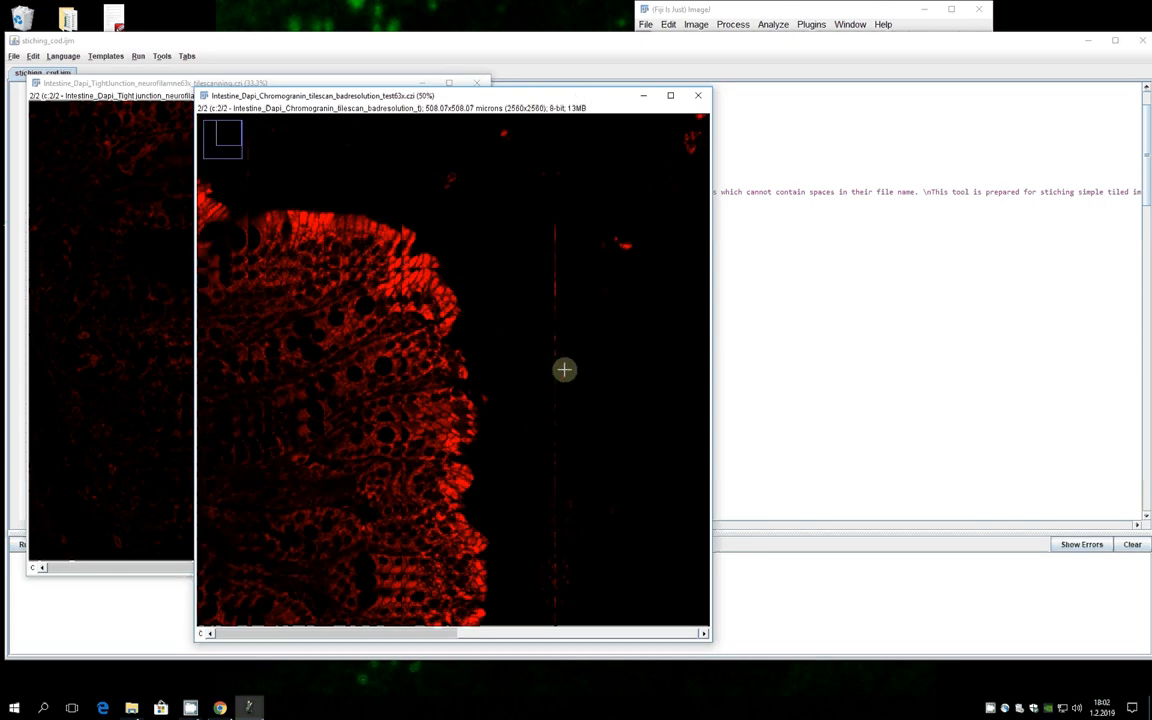
Zoom the Chromogranin tile scan to 150% on the tissue edge to inspect tile seams.
drag(387, 270, 563, 372)
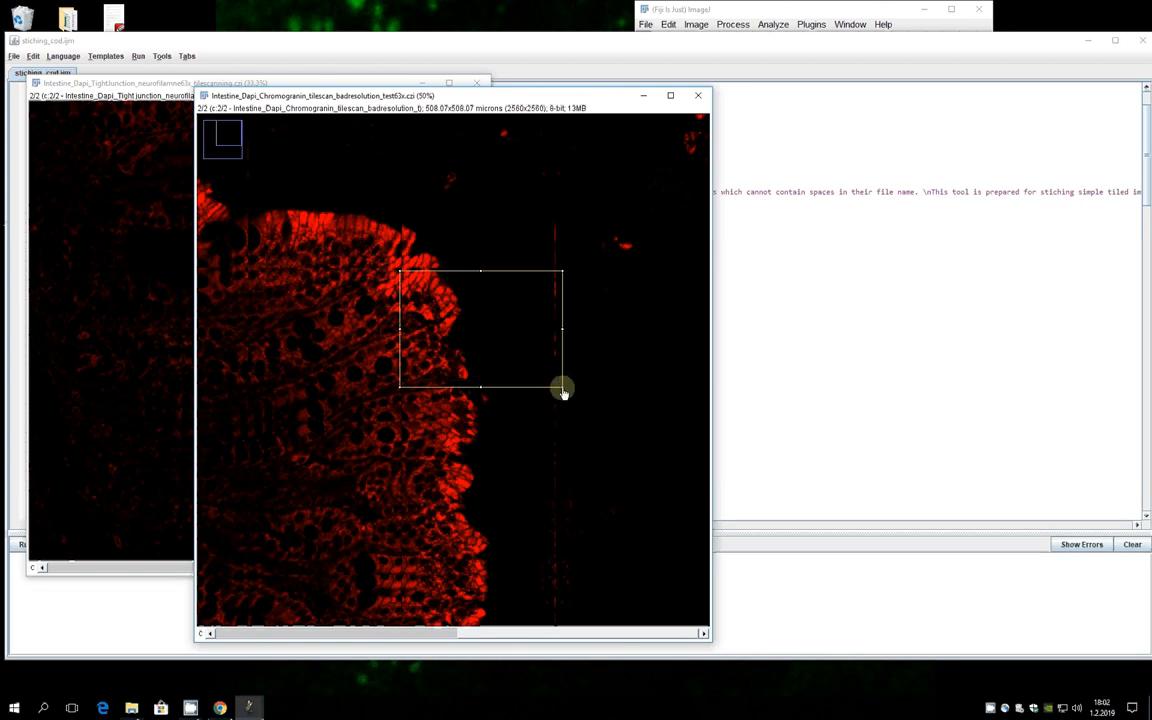
drag(563, 390, 567, 383)
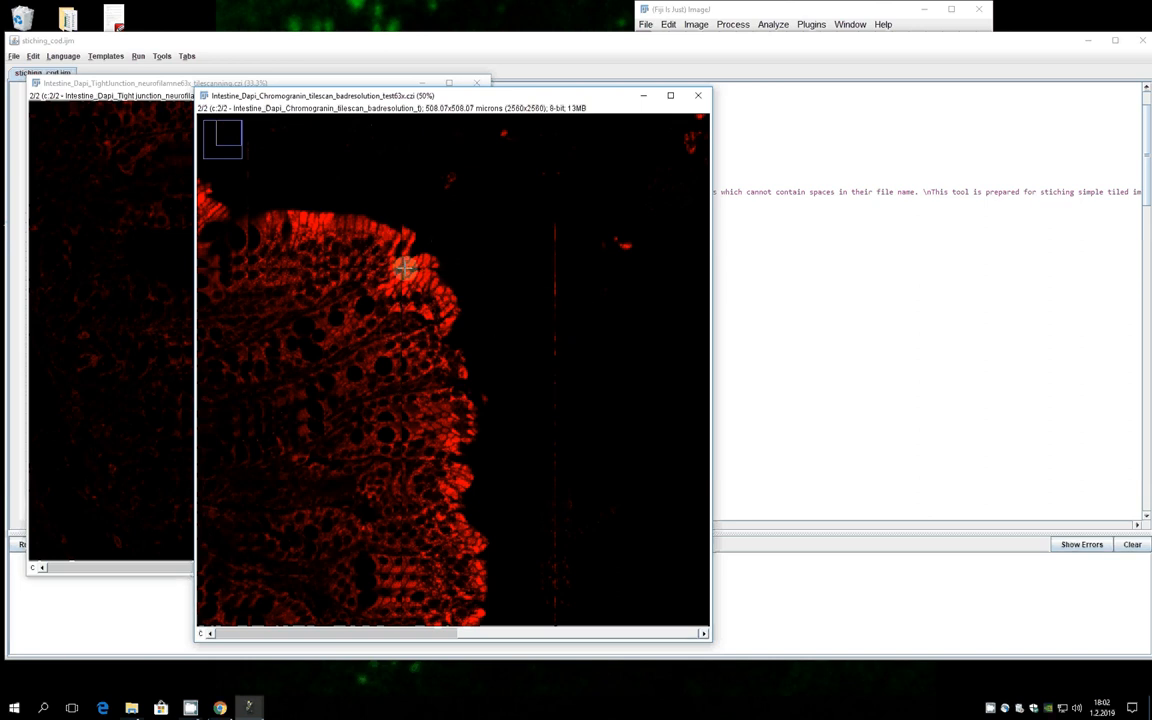
drag(405, 268, 550, 115)
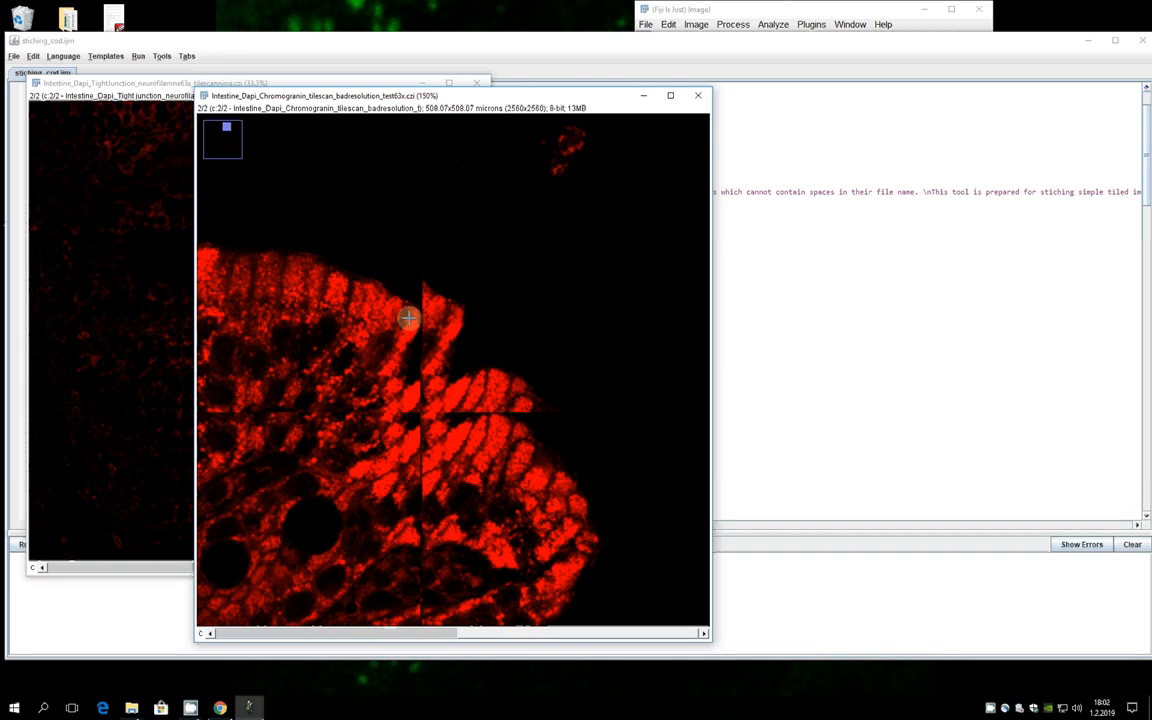
mouse_move(445, 400)
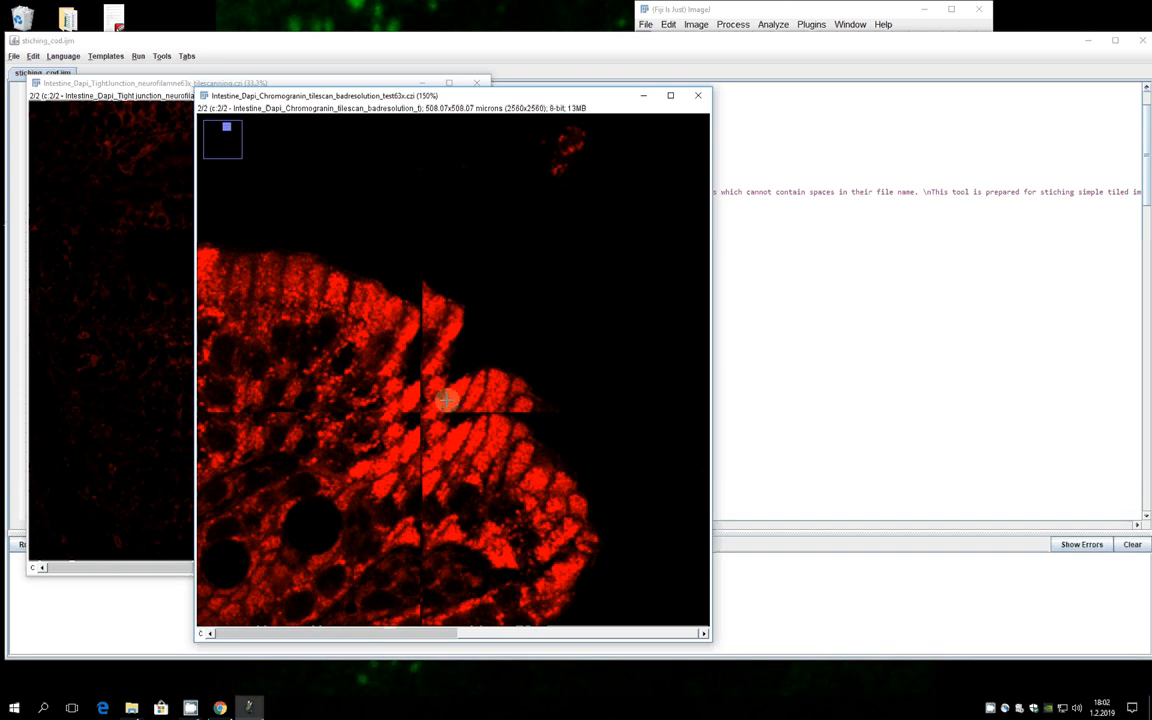
mouse_move(494, 374)
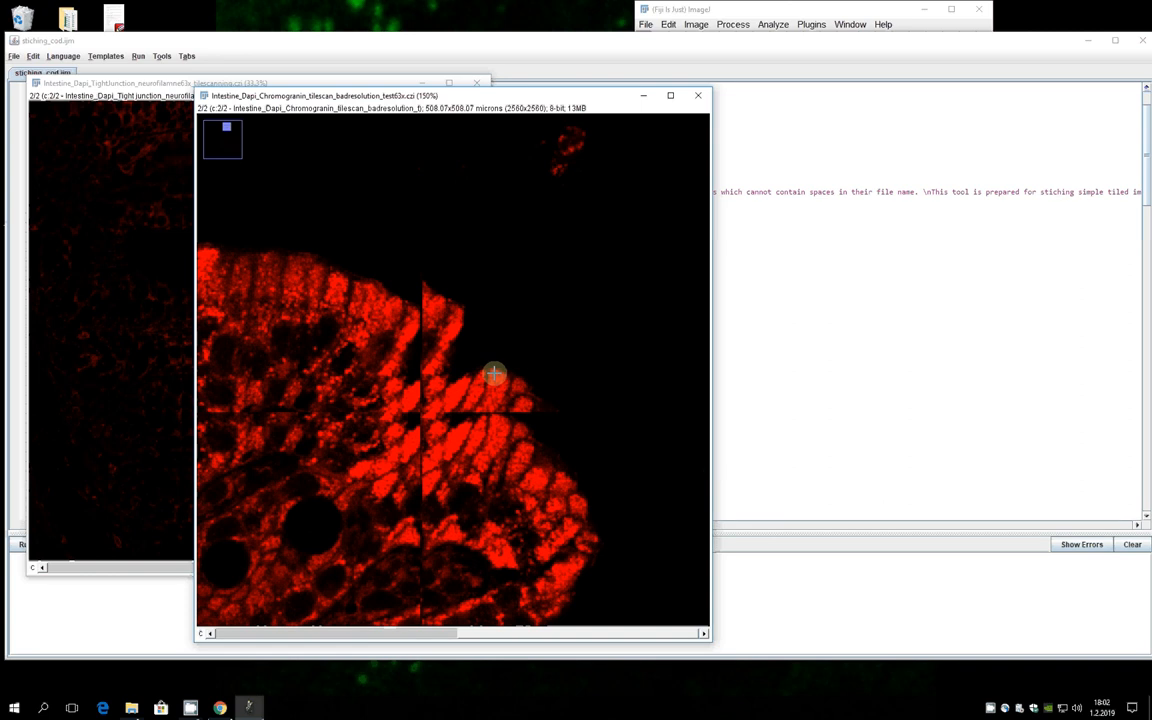
mouse_move(487, 384)
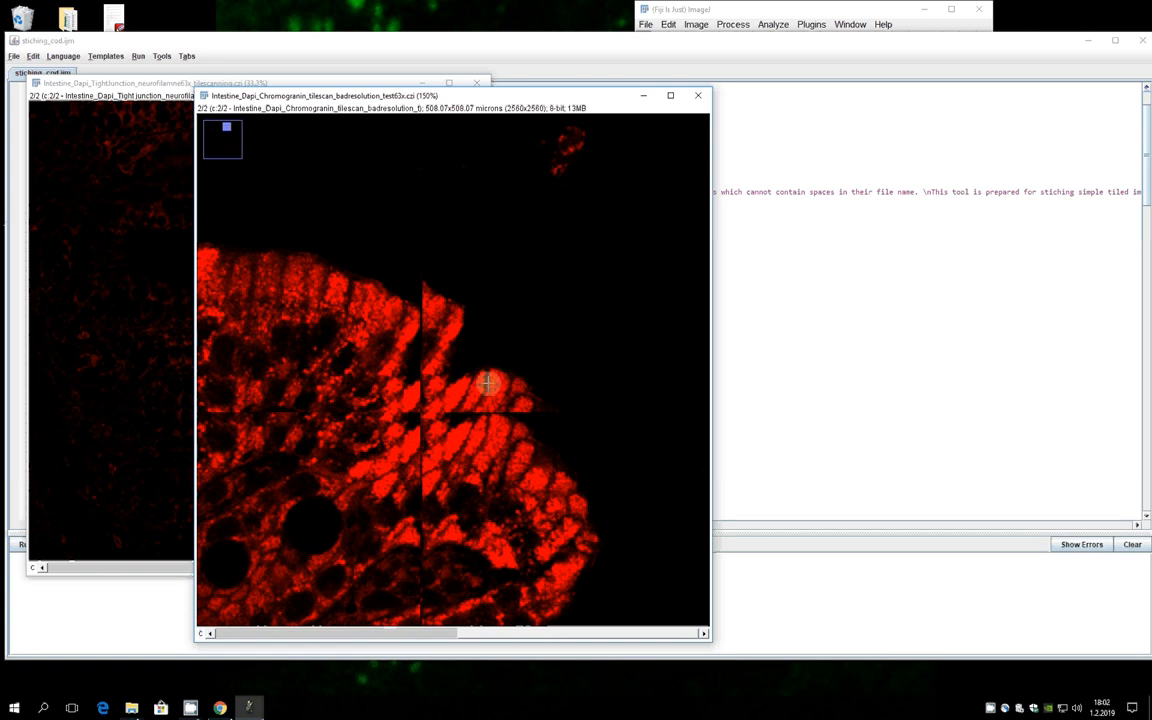
mouse_move(495, 418)
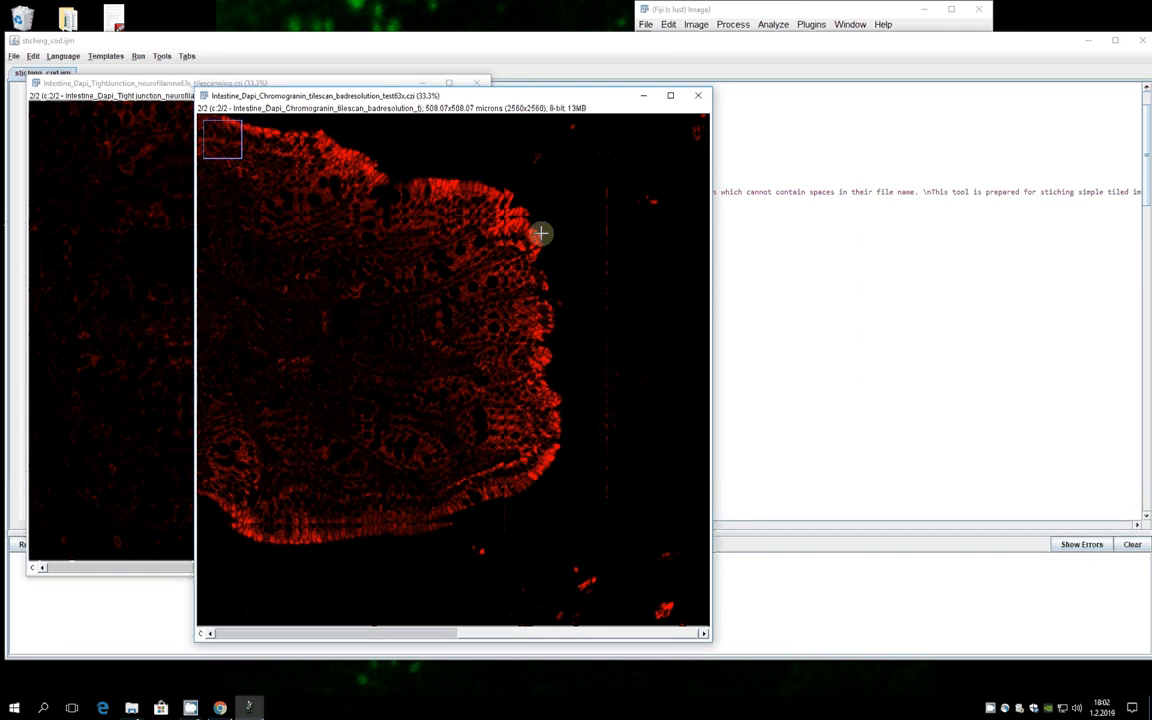
mouse_move(521, 208)
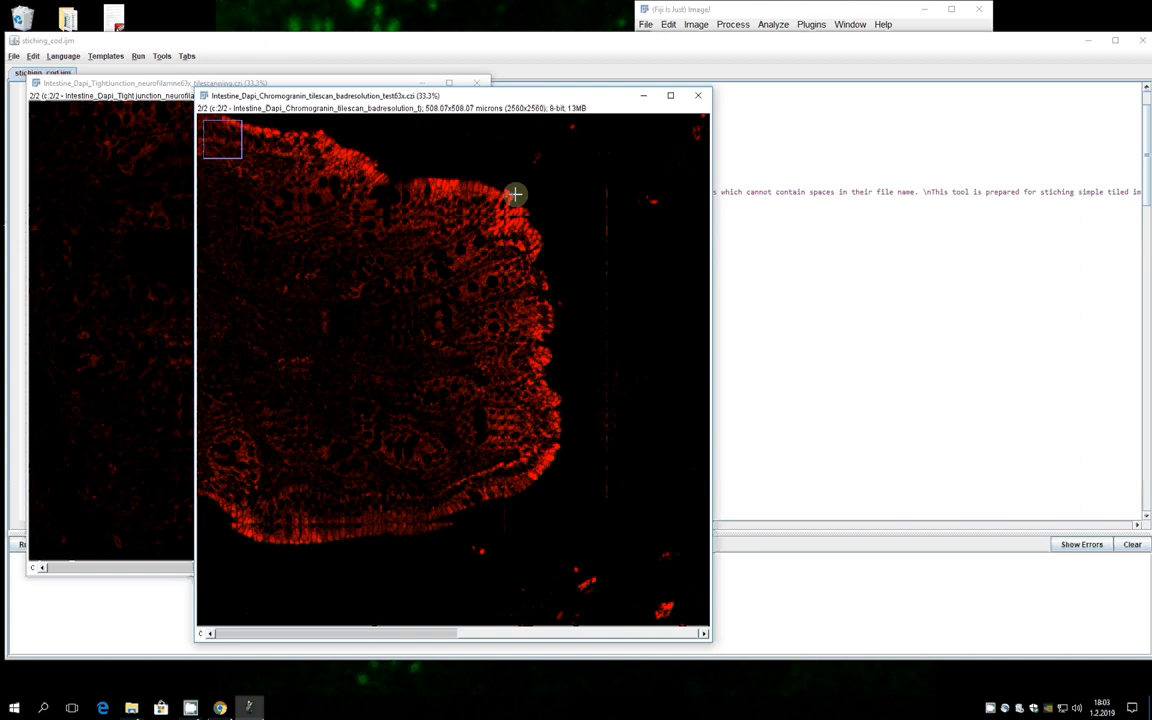
mouse_move(595, 140)
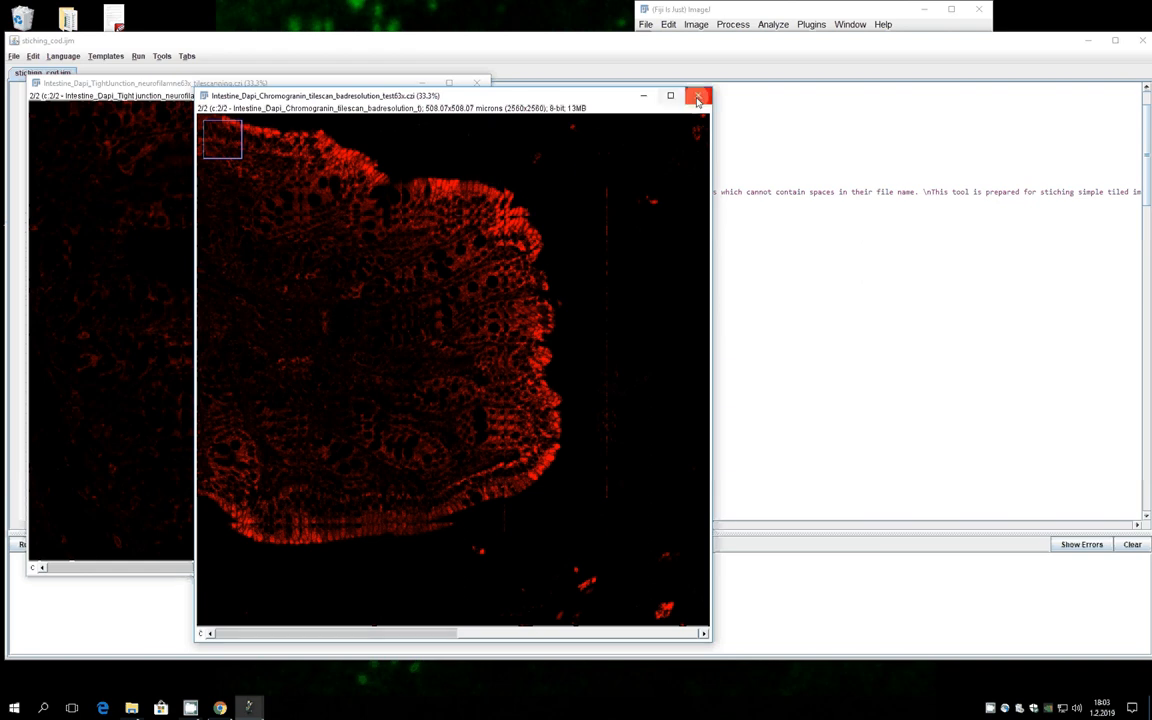
mouse_move(698, 96)
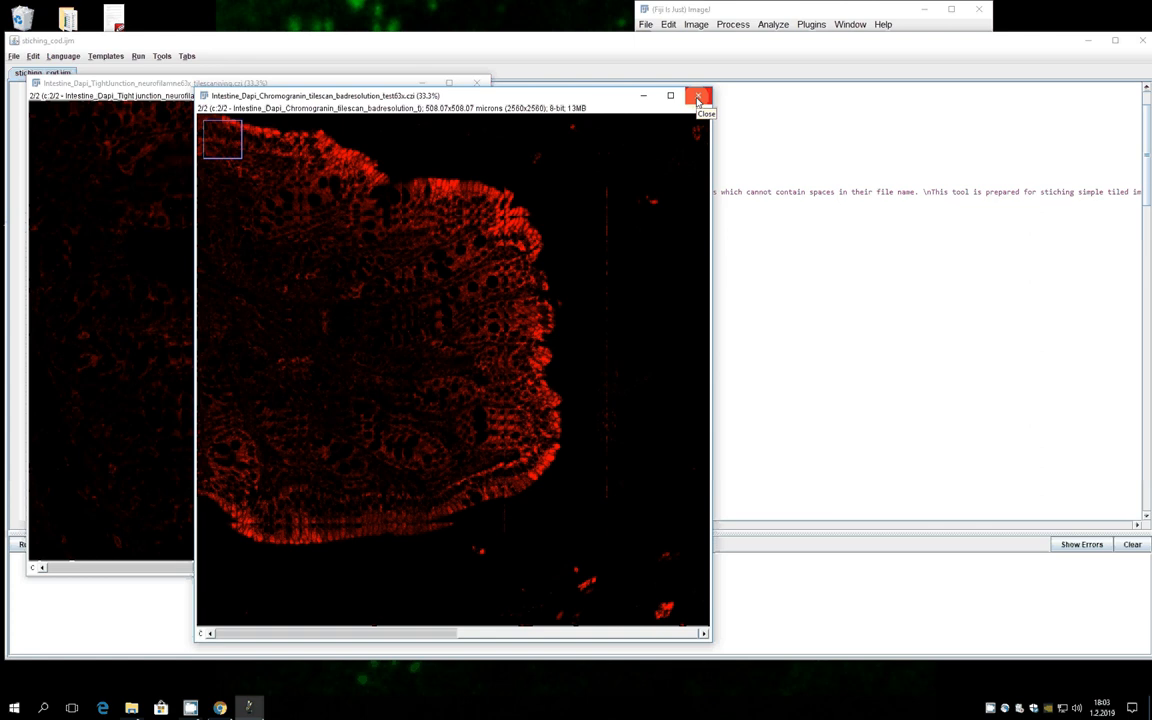
Close the raw Chromogranin image and scroll through the stiching_cod.ijm macro code.
click(698, 96)
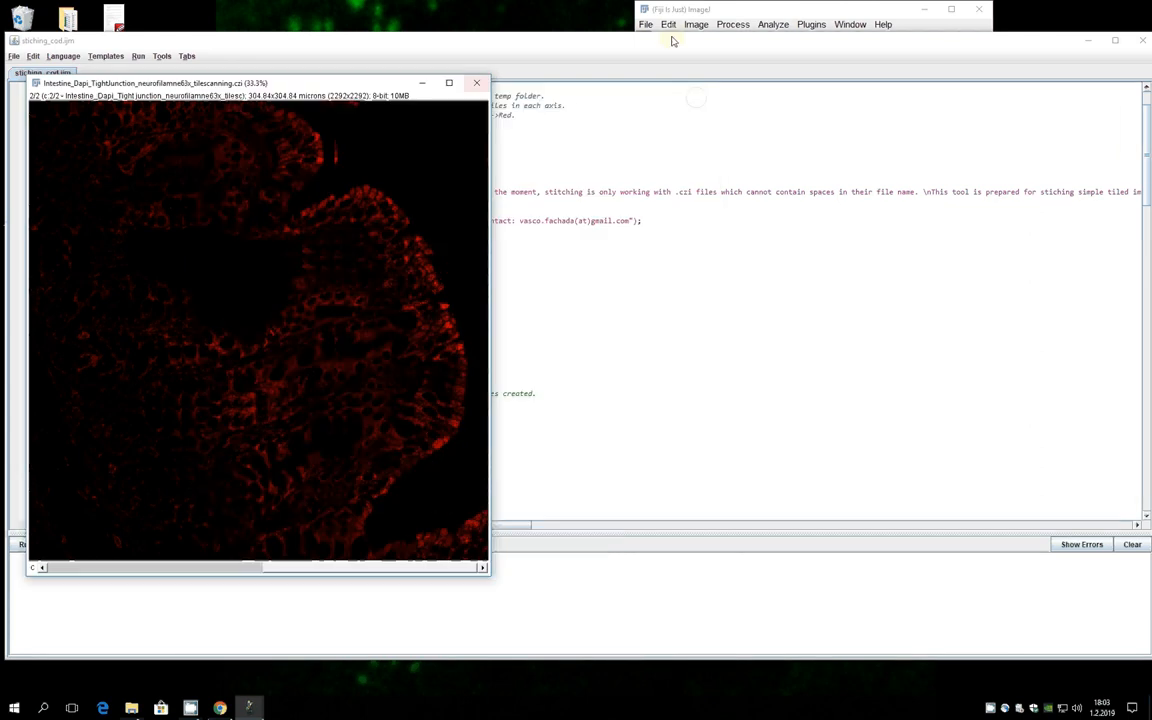
mouse_move(800, 13)
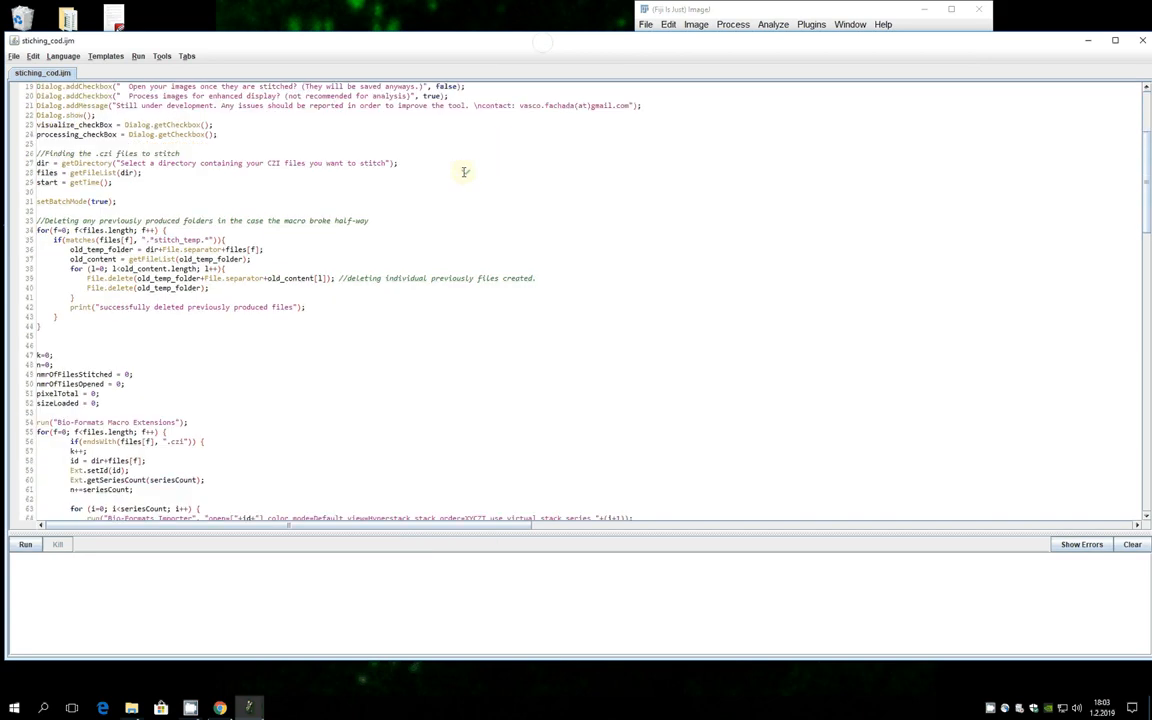
scroll(down, 3)
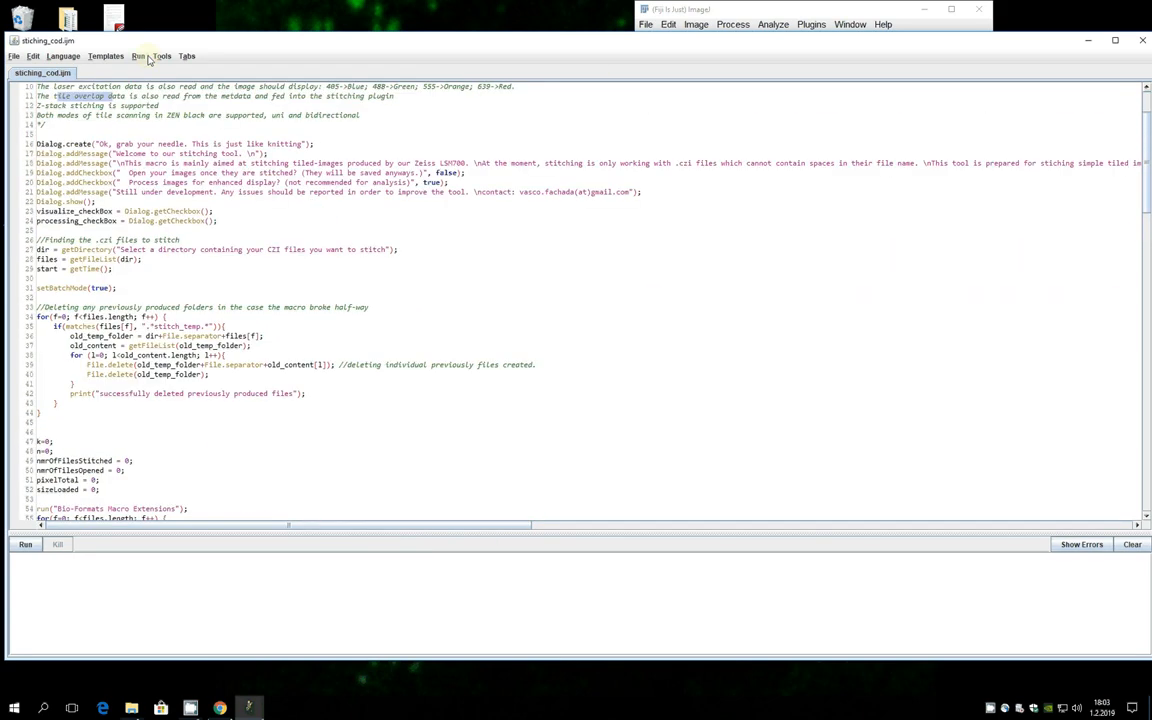
click(138, 55)
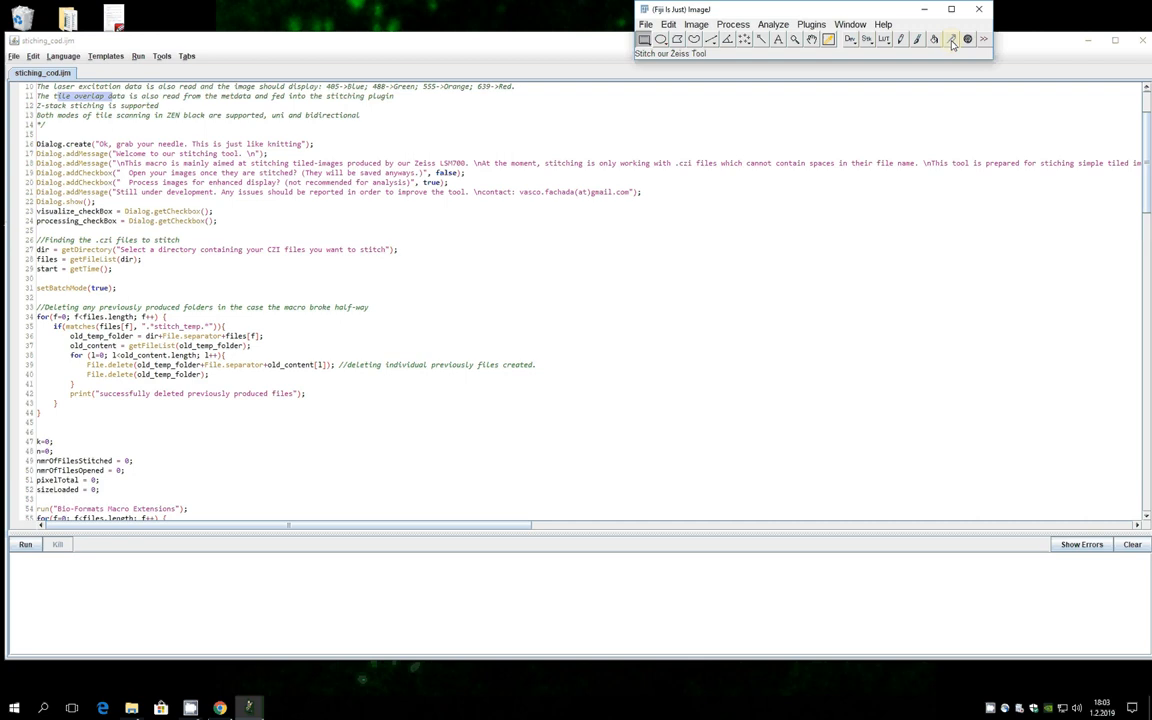
Run Stitch our Zeiss Tool on D:\ELINA with 'Open your images once they are stitched' ticked.
click(25, 544)
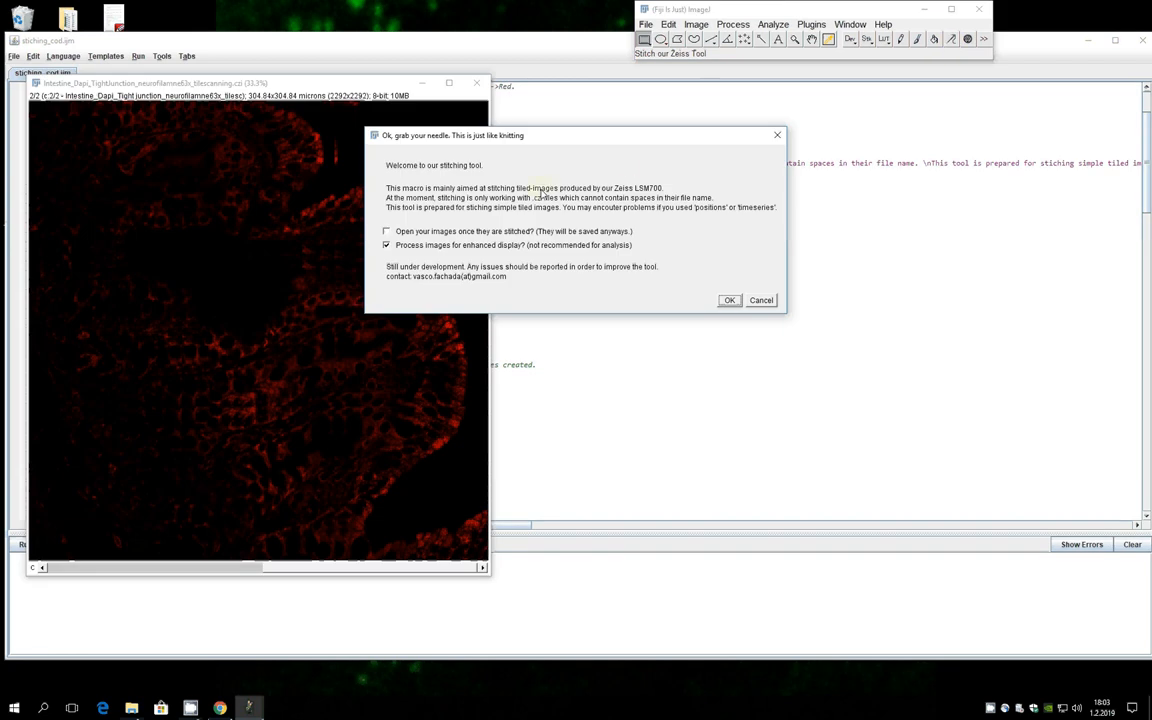
mouse_move(675, 208)
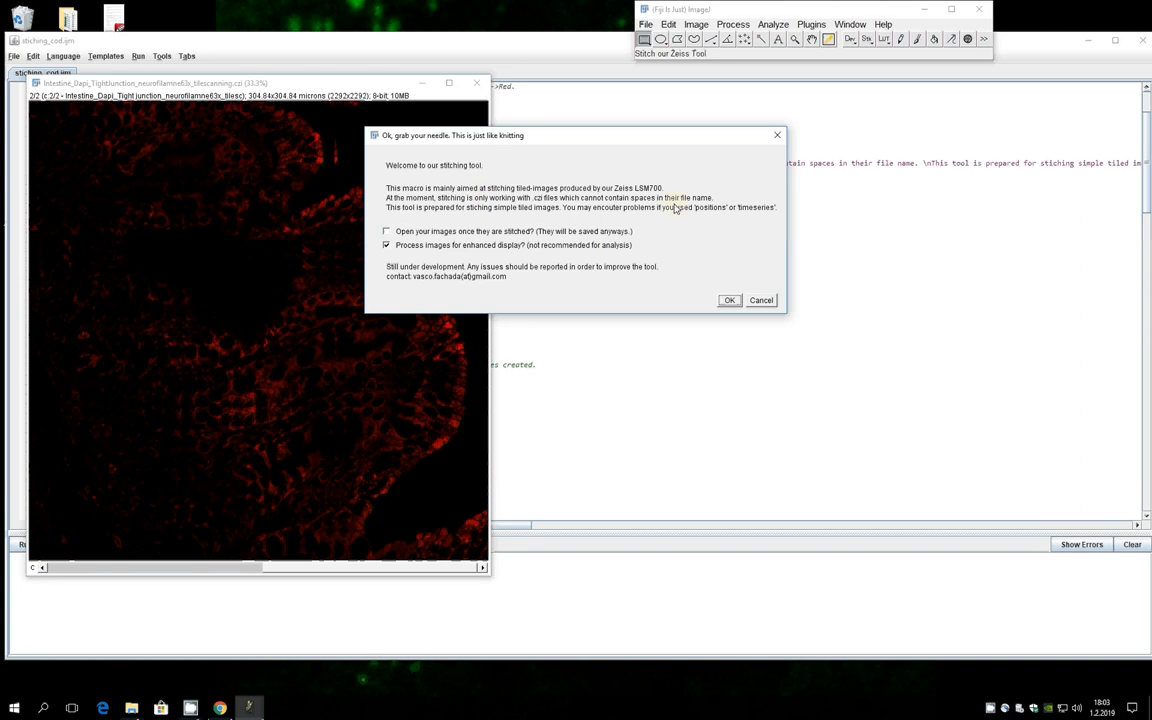
mouse_move(664, 231)
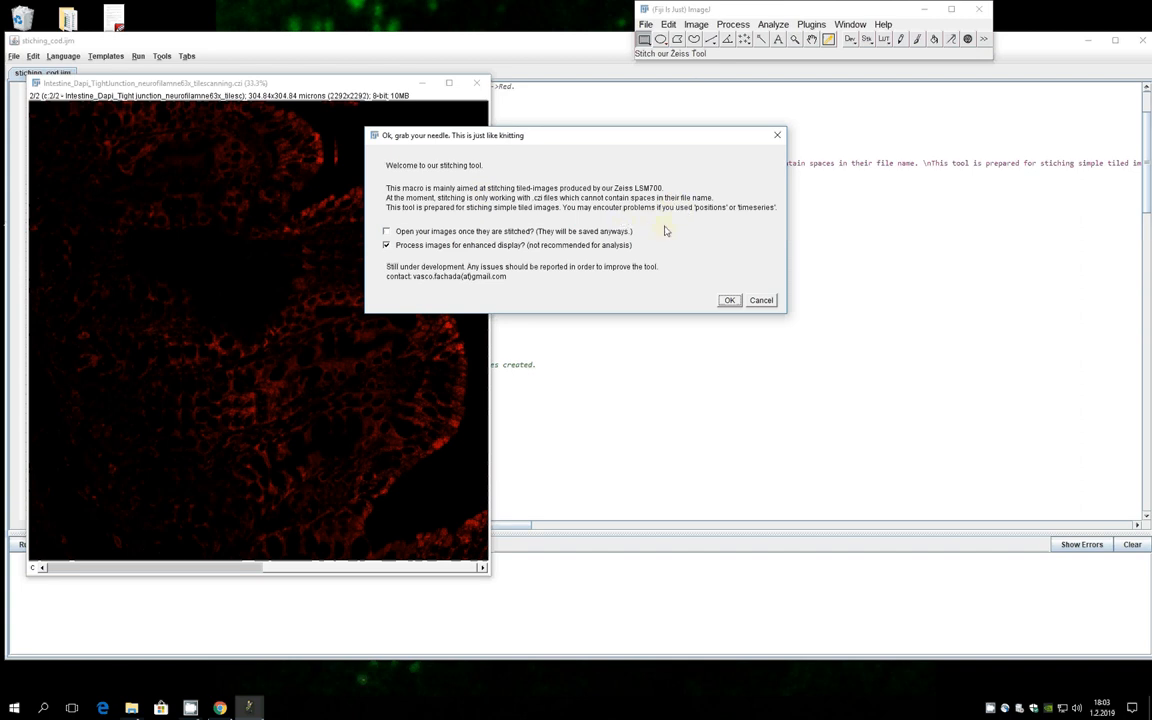
mouse_move(660, 230)
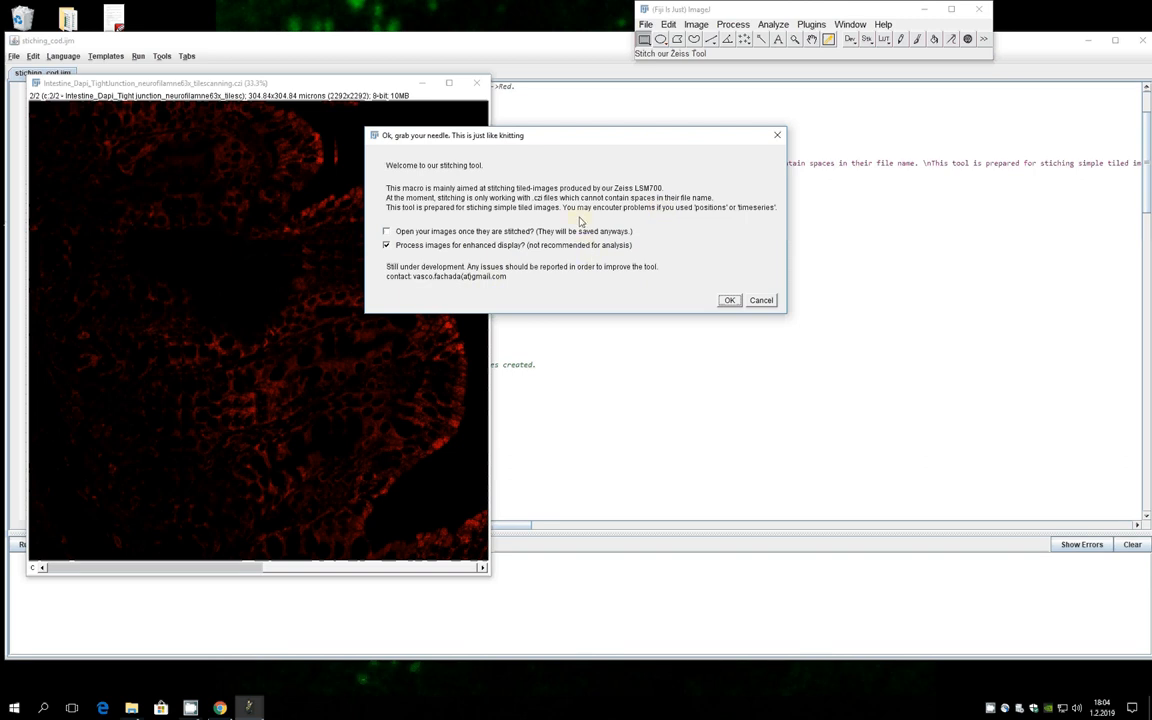
mouse_move(588, 197)
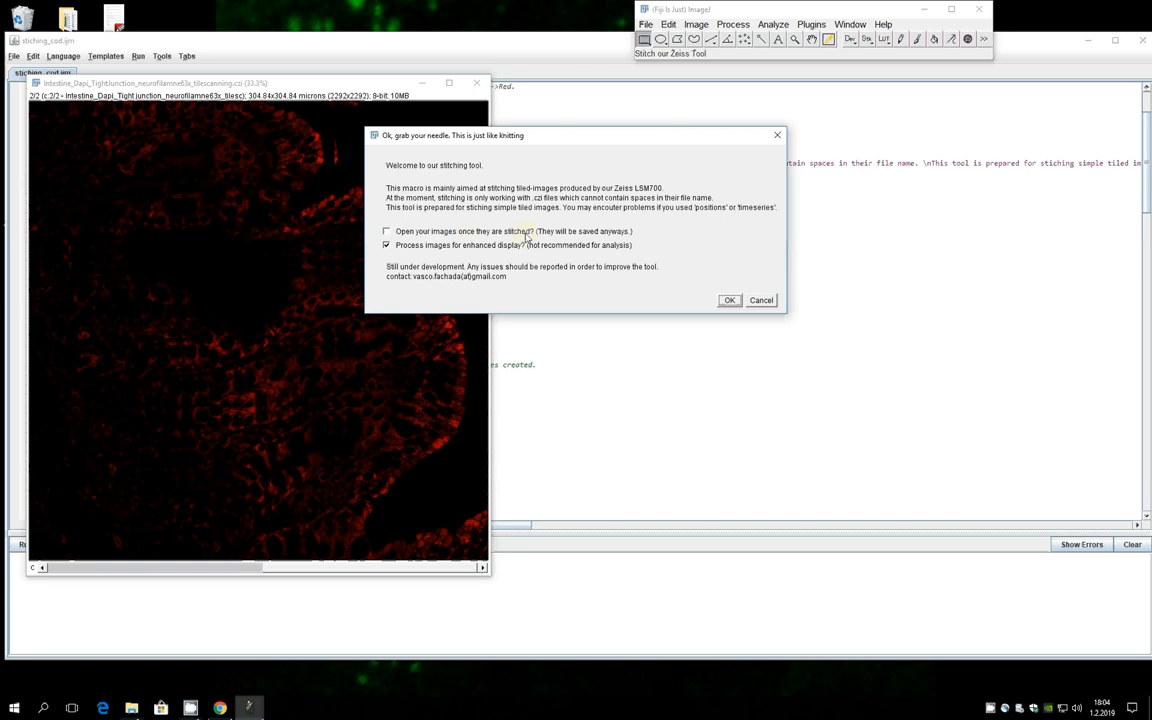
mouse_move(632, 238)
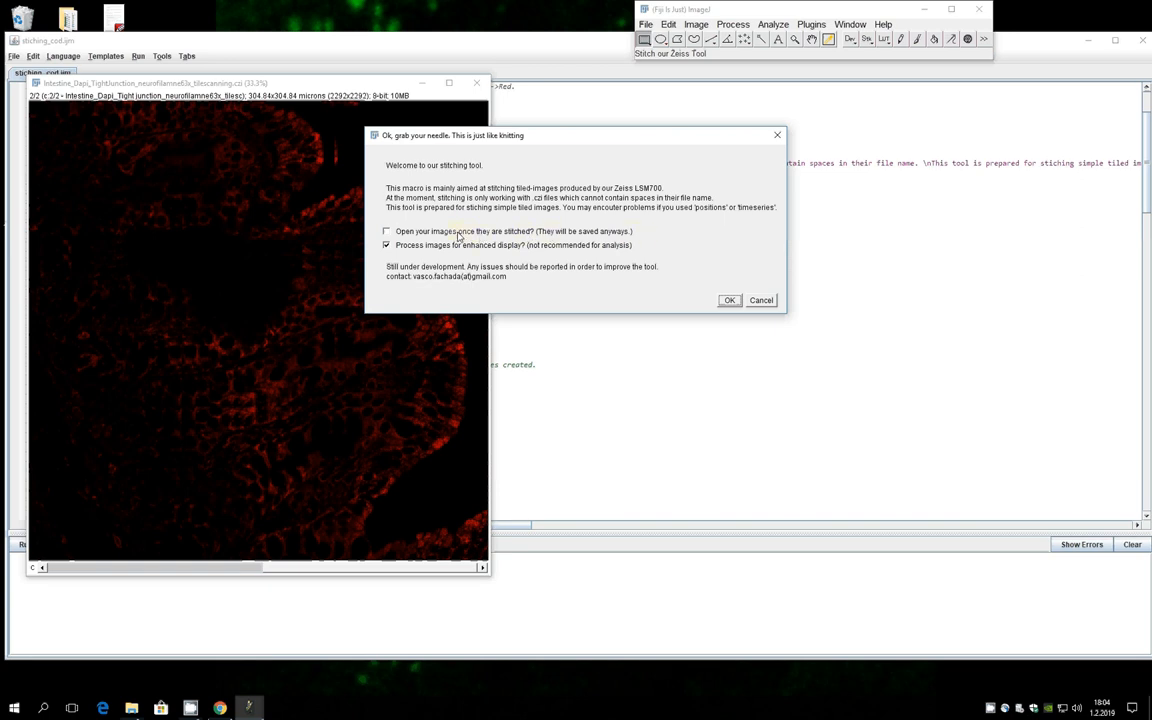
click(386, 231)
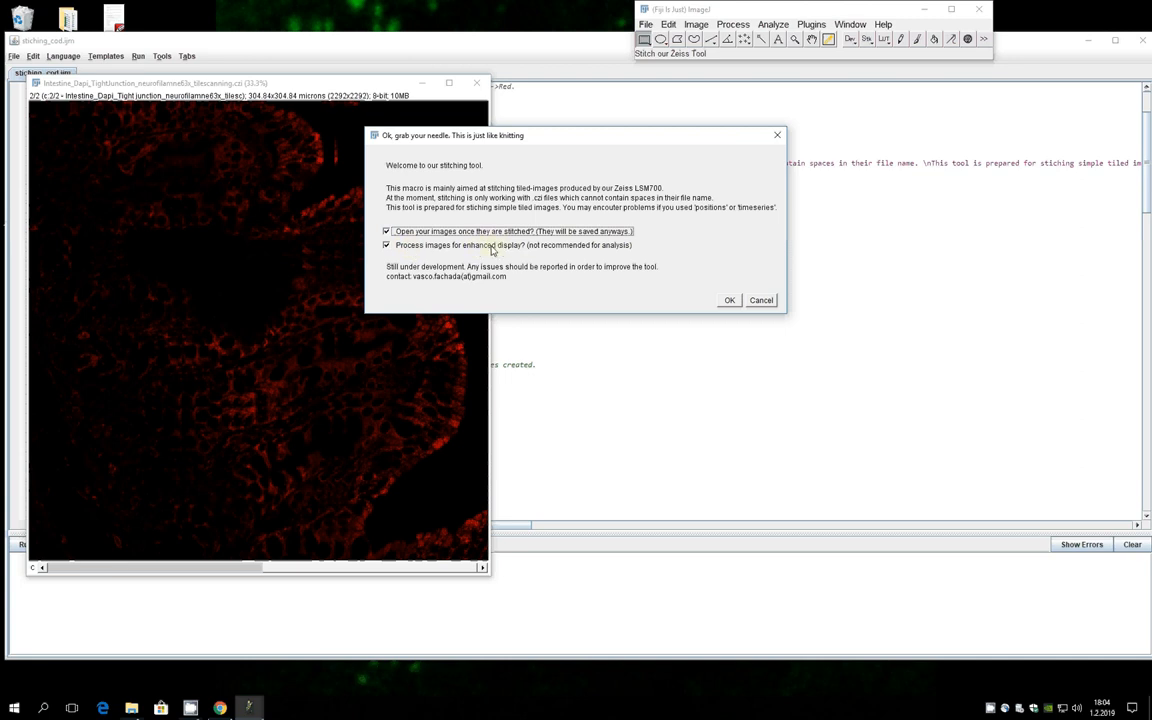
mouse_move(531, 252)
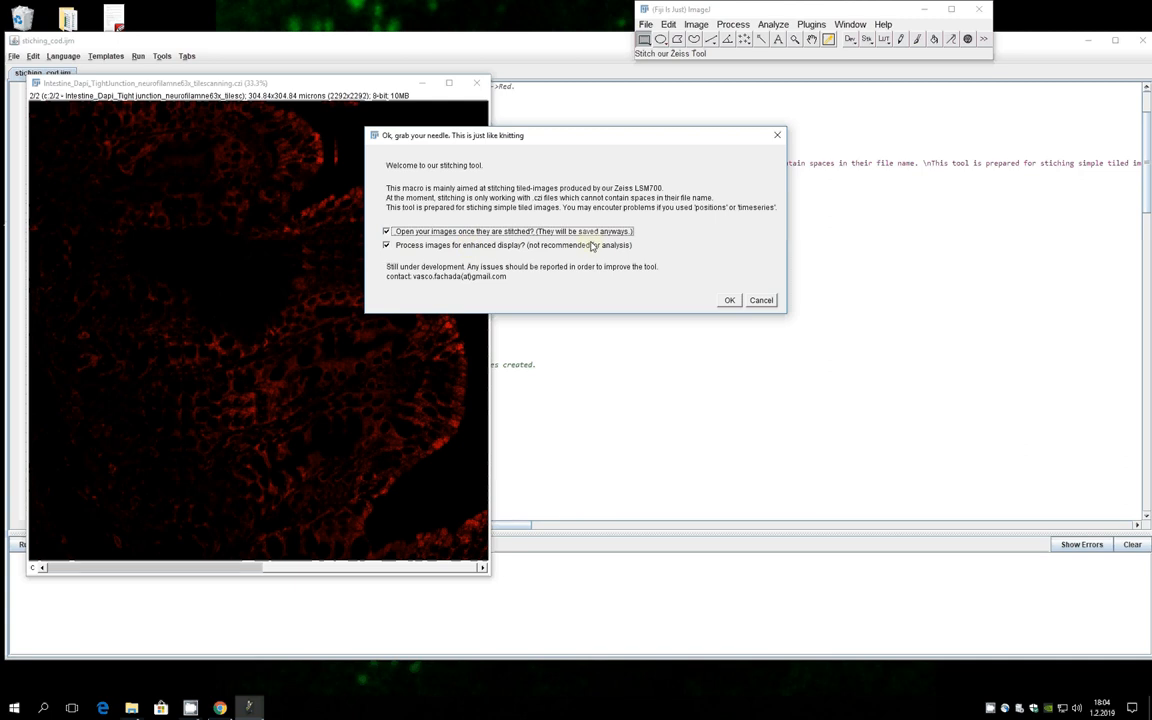
mouse_move(440, 251)
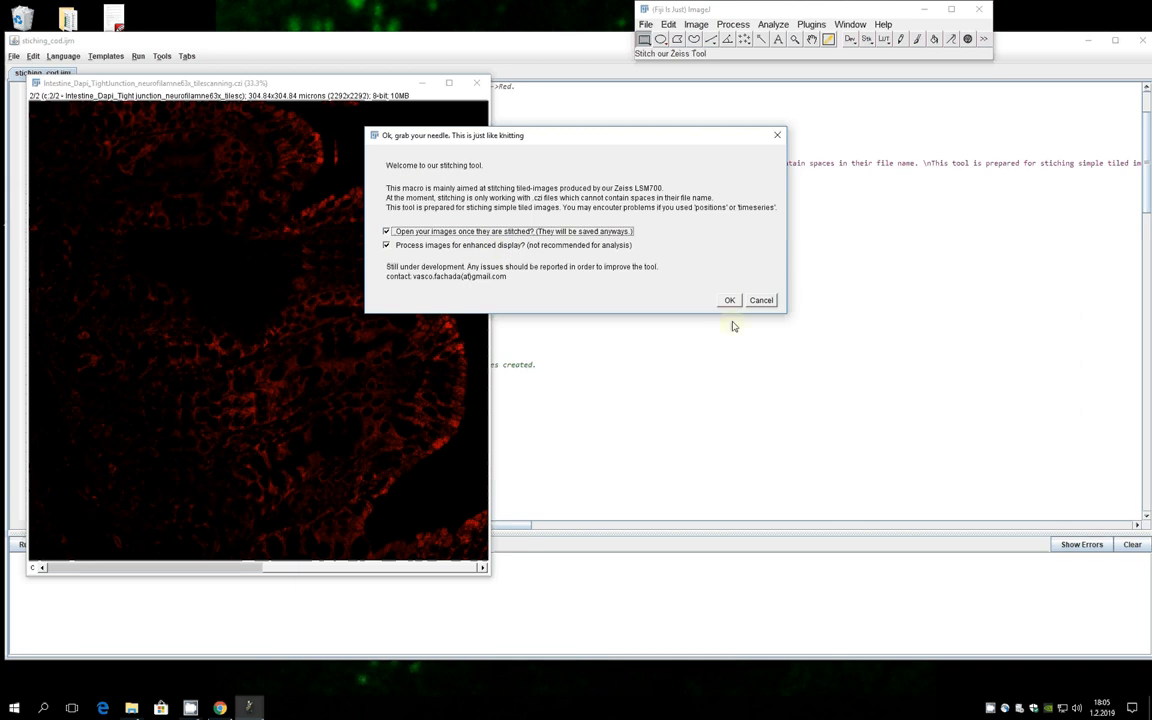
click(730, 300)
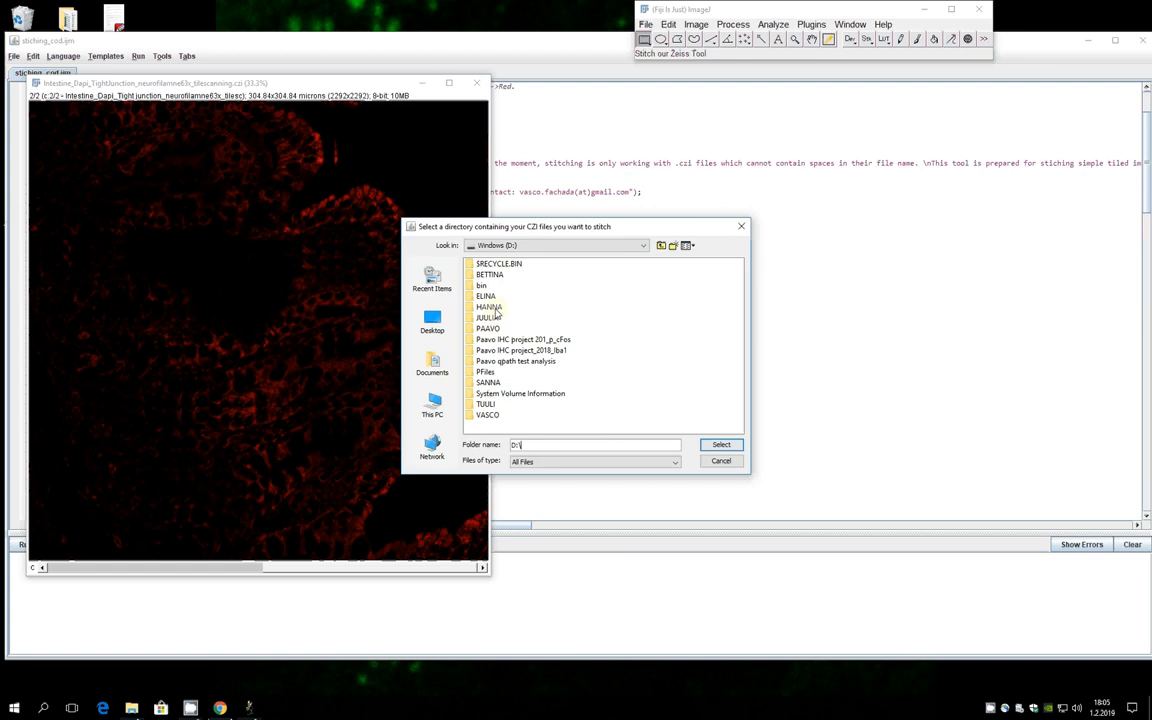
click(485, 296)
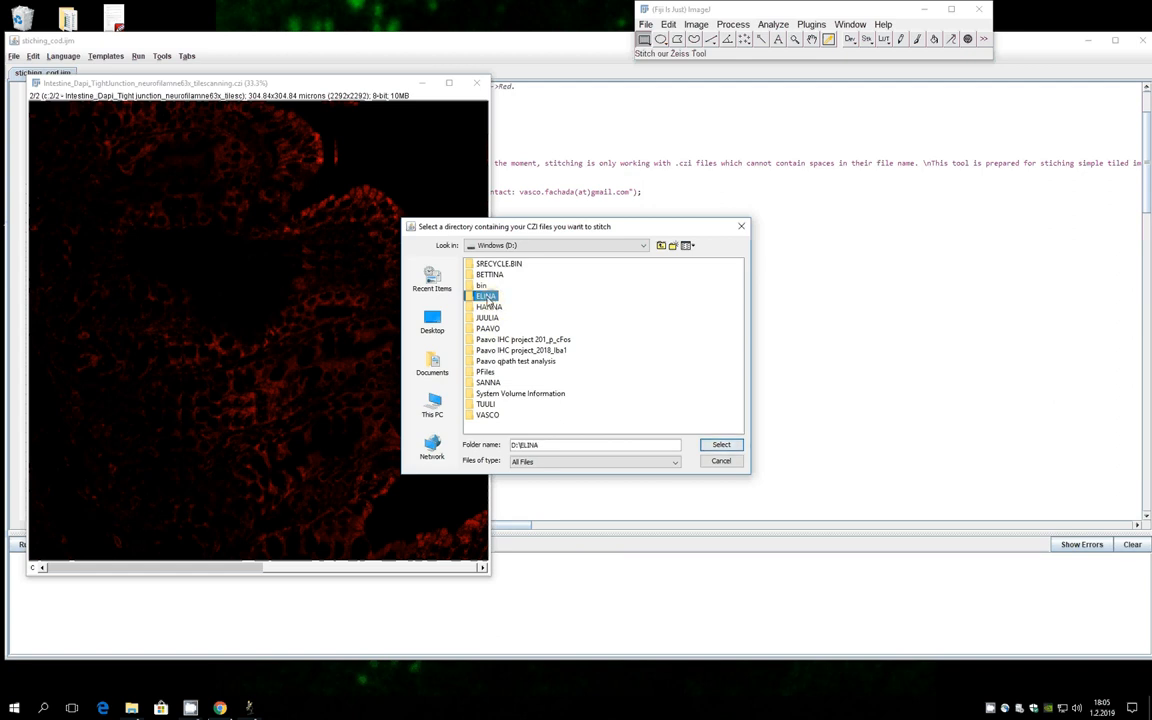
double_click(488, 296)
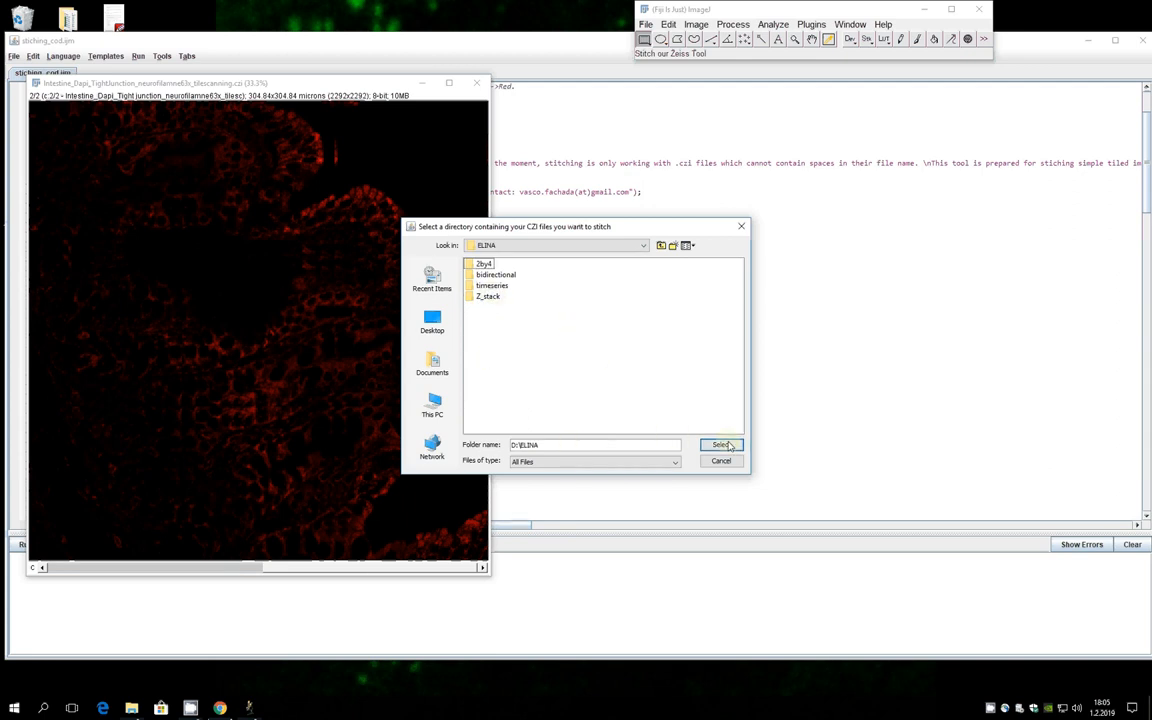
mouse_move(722, 444)
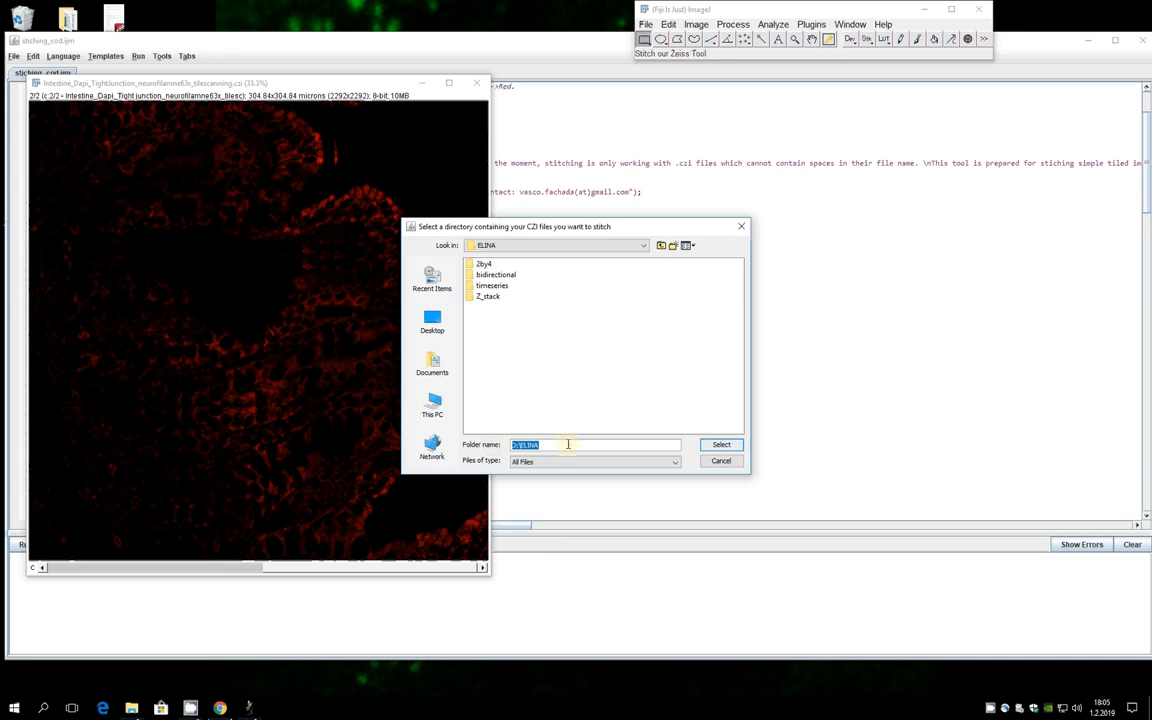
click(720, 444)
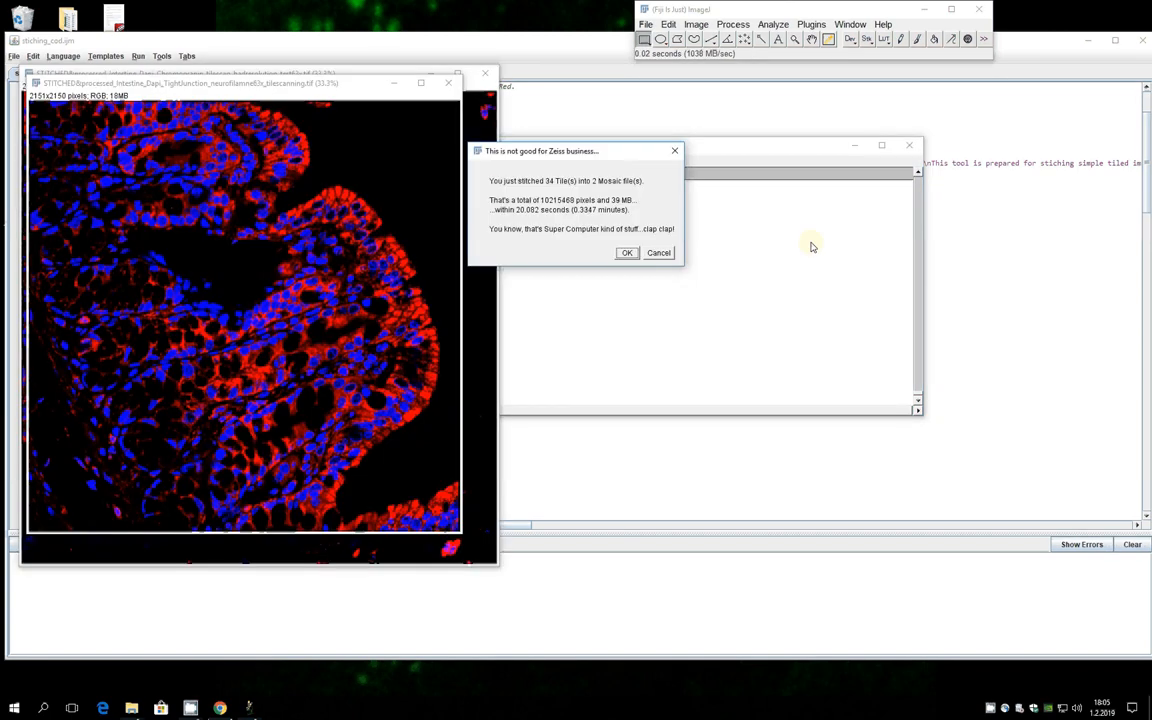
mouse_move(557, 175)
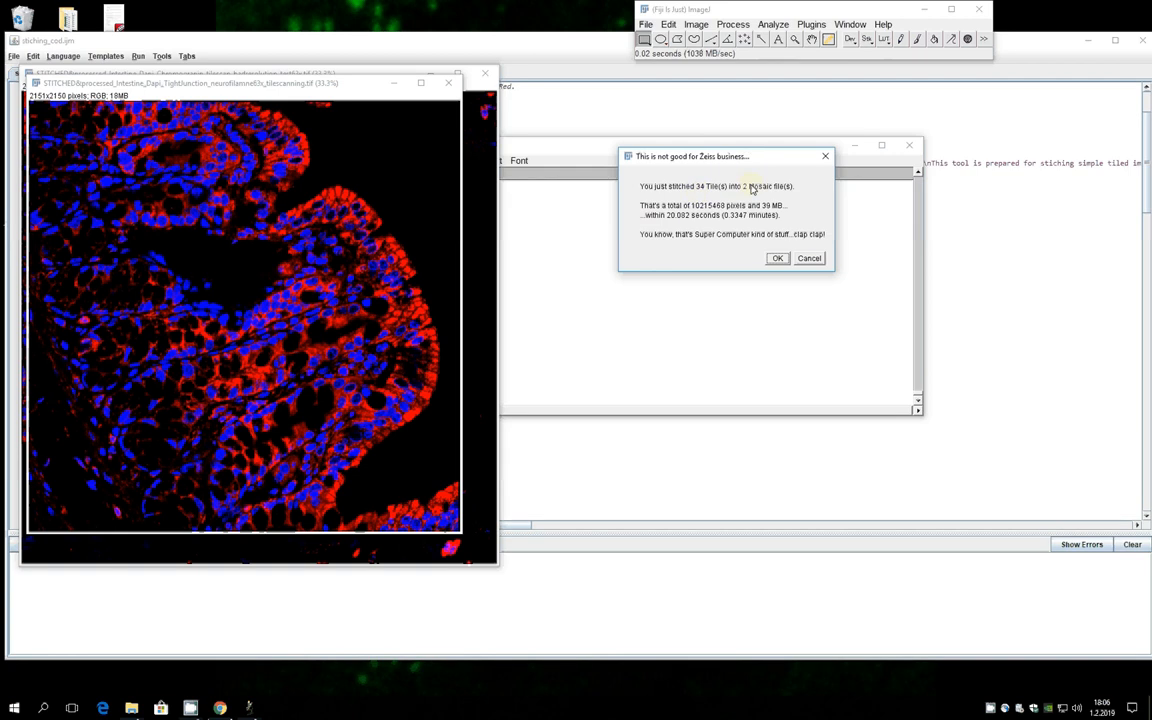
mouse_move(454, 127)
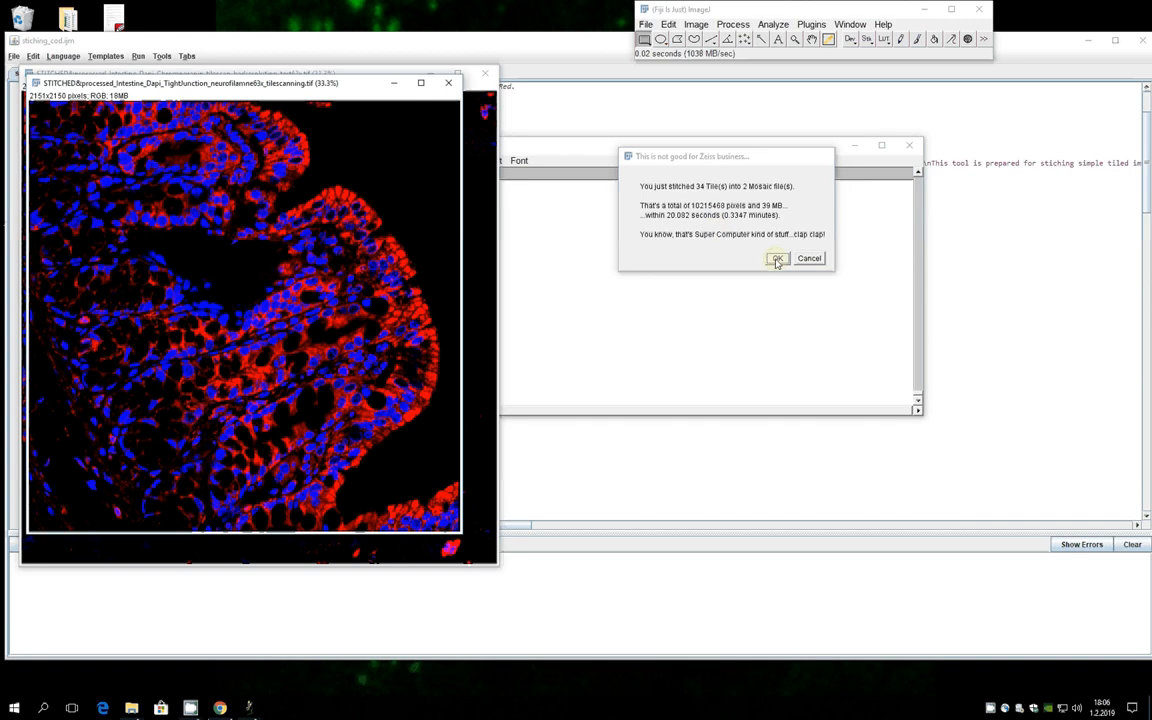
Dismiss the summary reporting 34 tiles stitched into 2 mosaics.
click(778, 258)
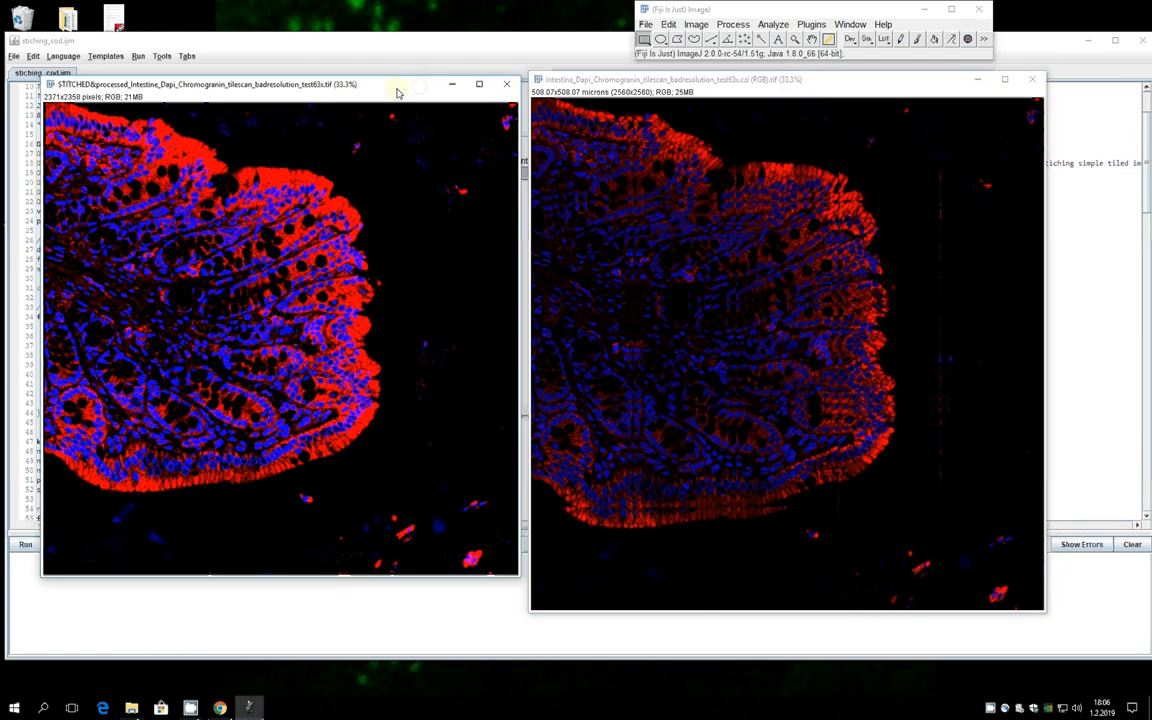
mouse_move(788, 232)
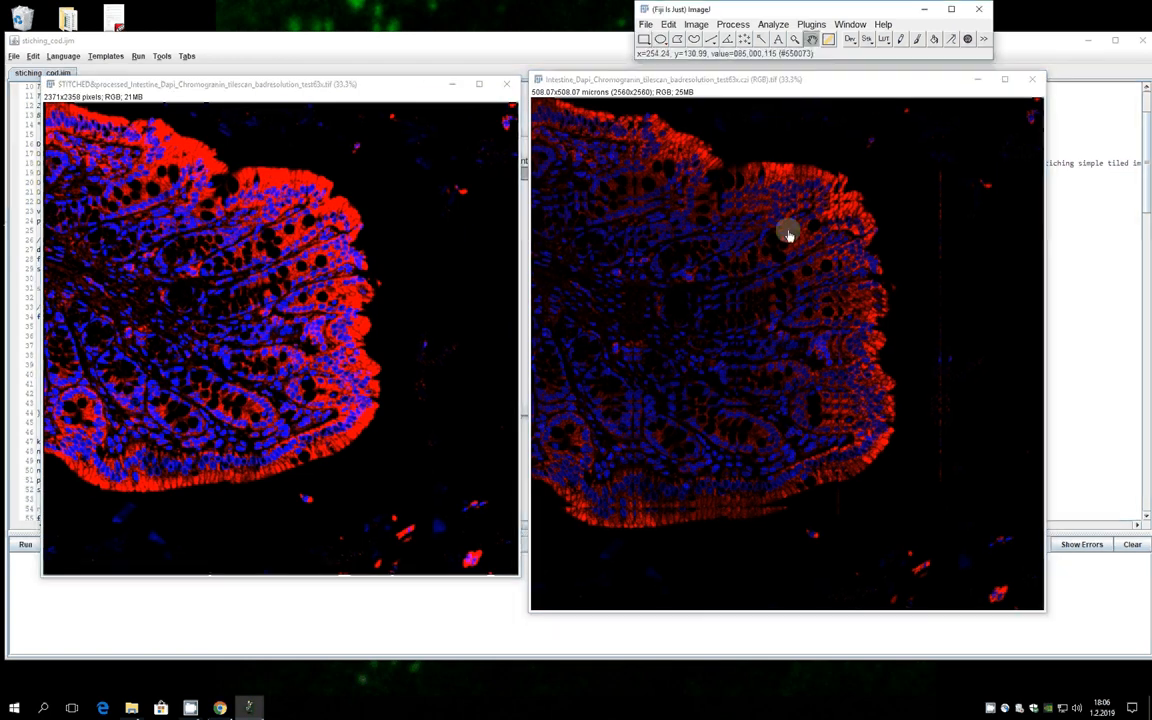
mouse_move(672, 323)
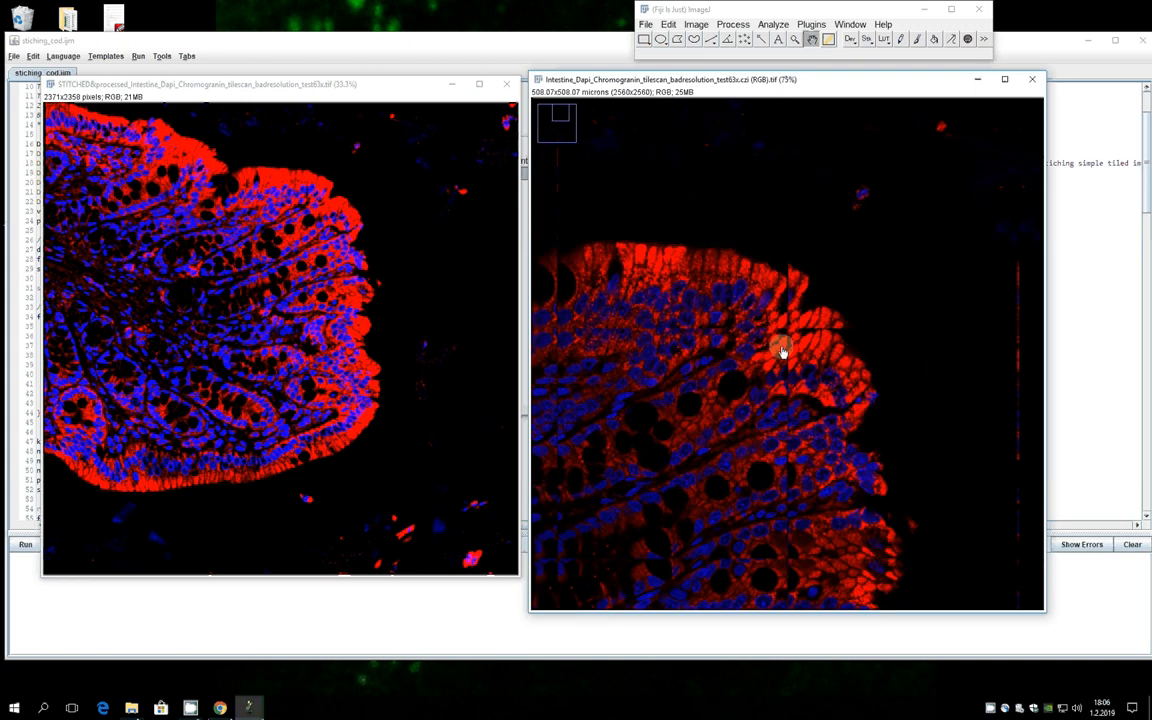
Zoom the raw Chromogranin scan and the stitched mosaic to 150% for comparison.
click(783, 350)
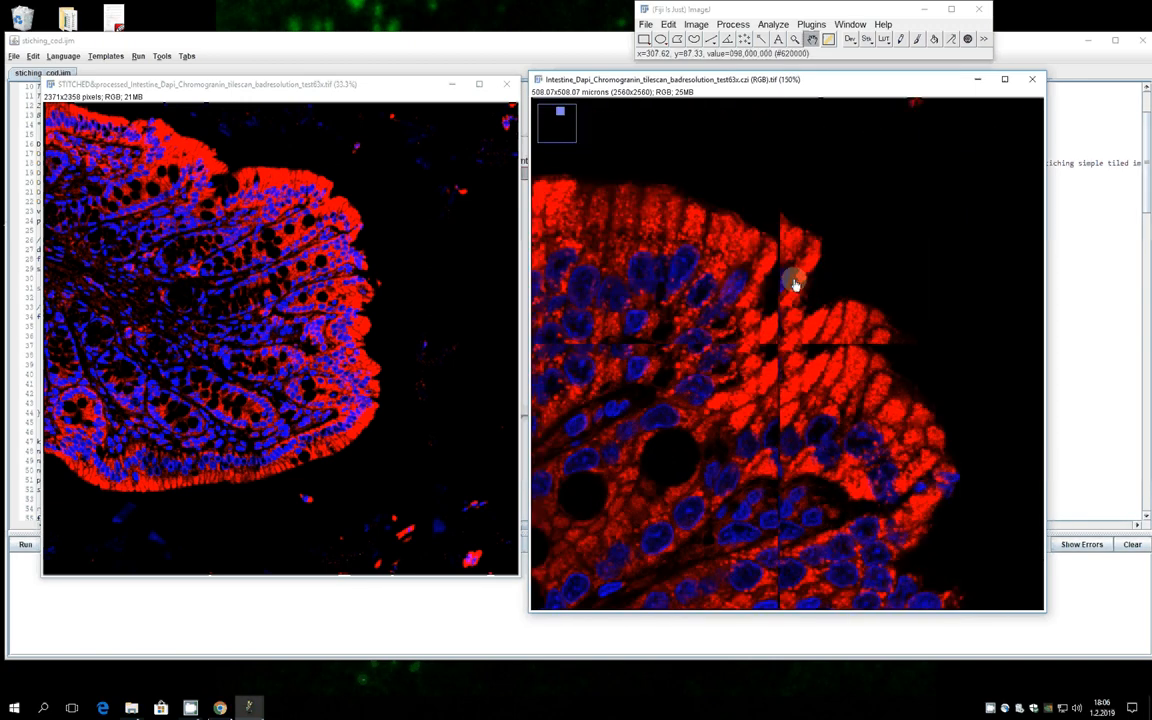
mouse_move(817, 290)
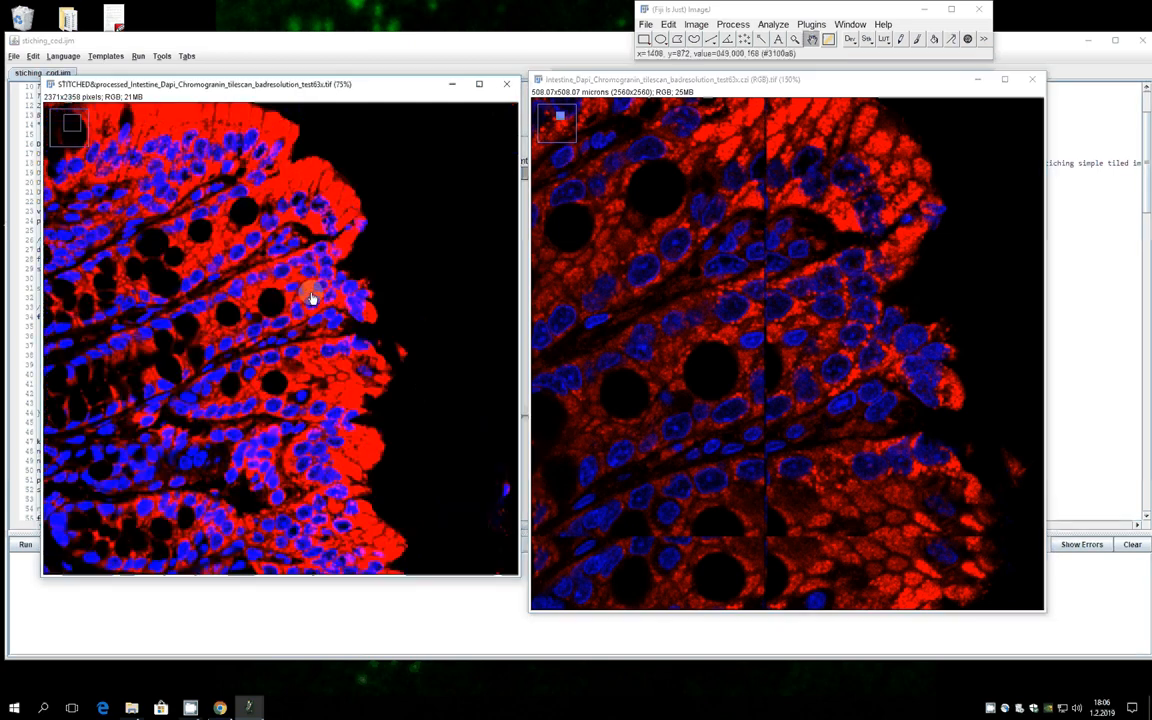
click(310, 295)
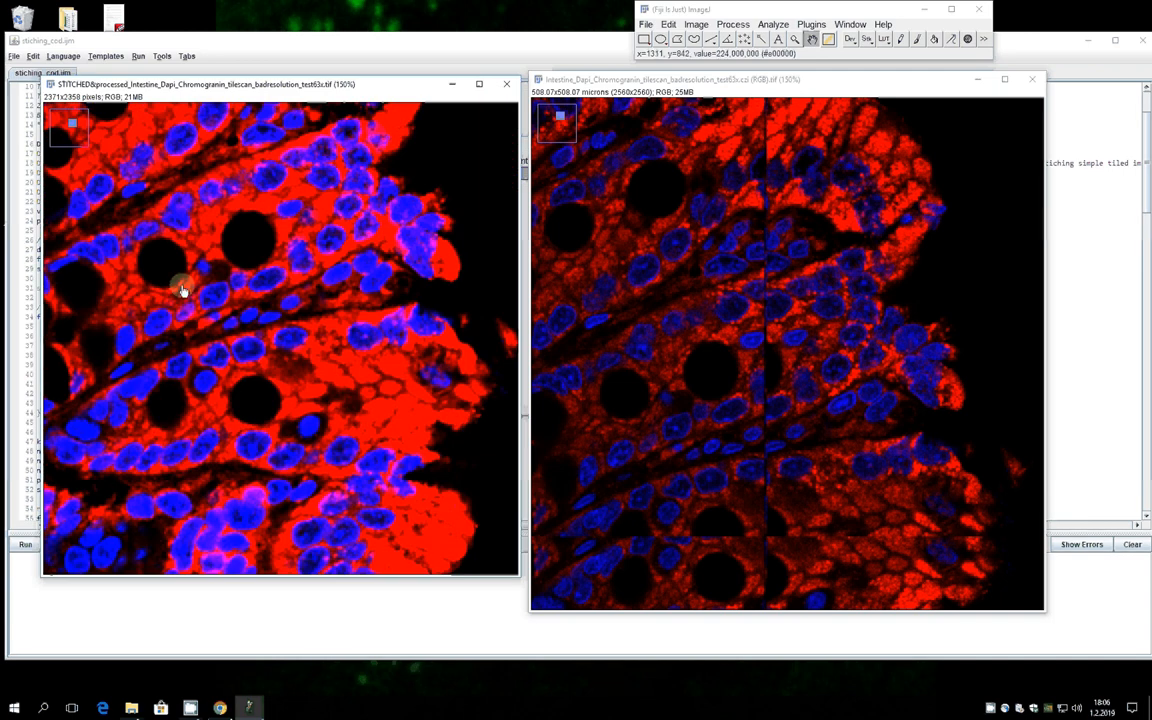
mouse_move(452, 290)
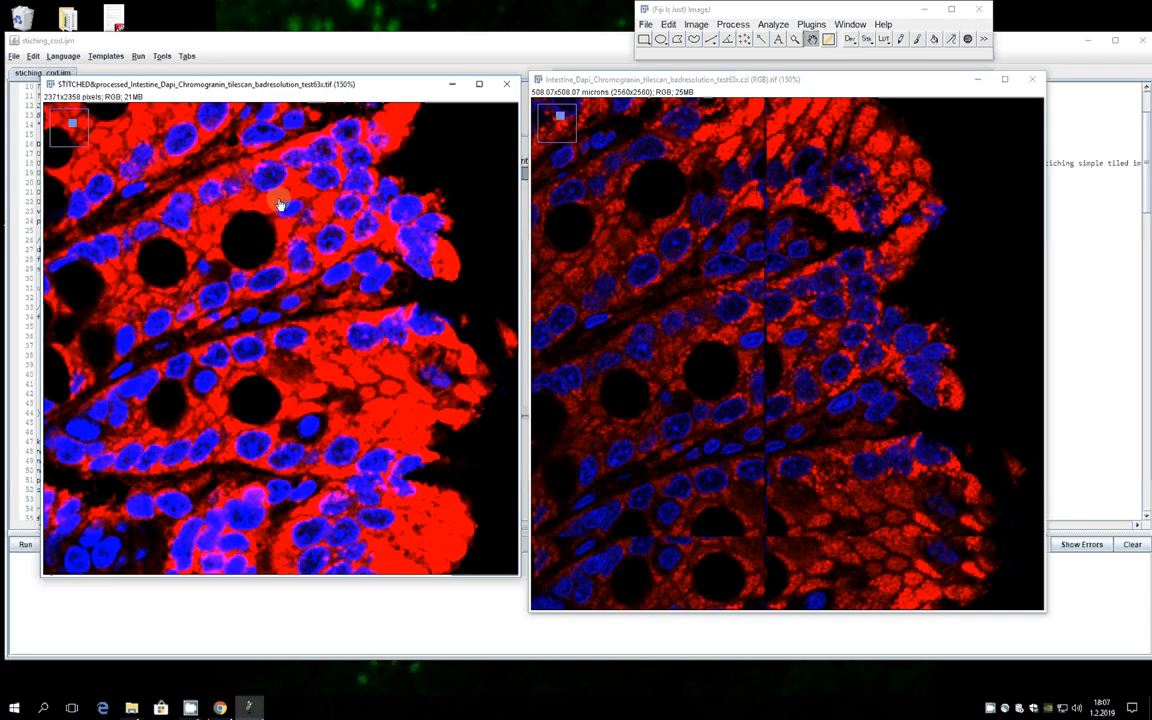
mouse_move(360, 275)
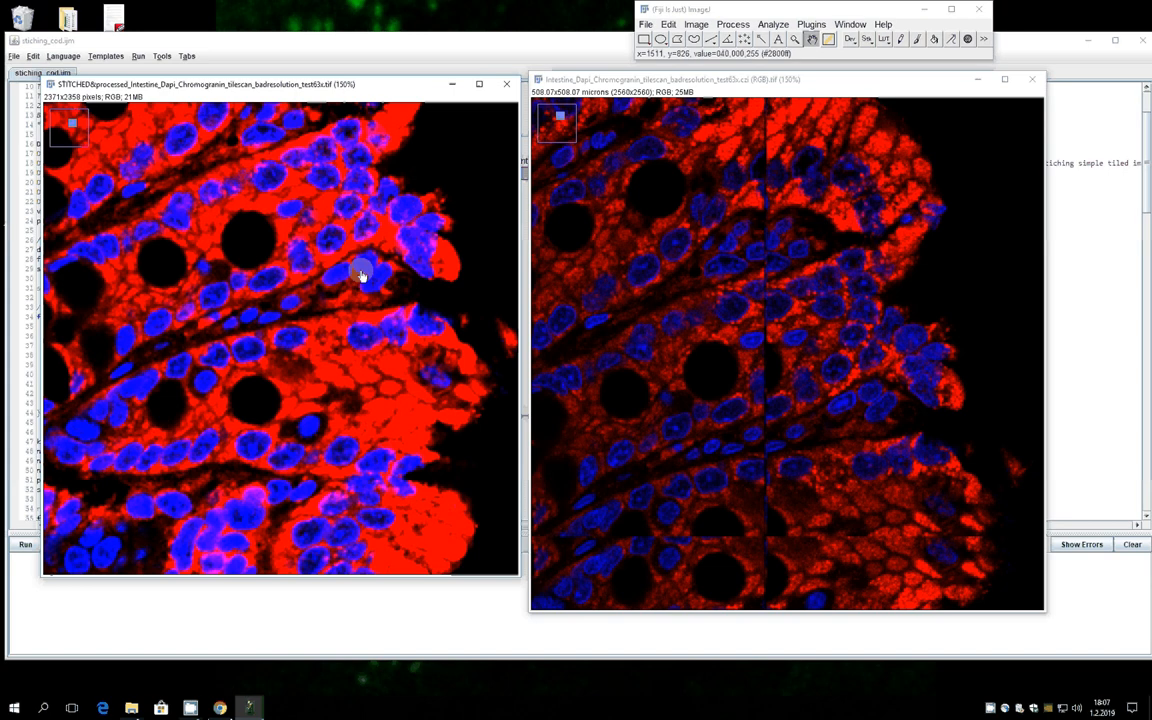
mouse_move(280, 347)
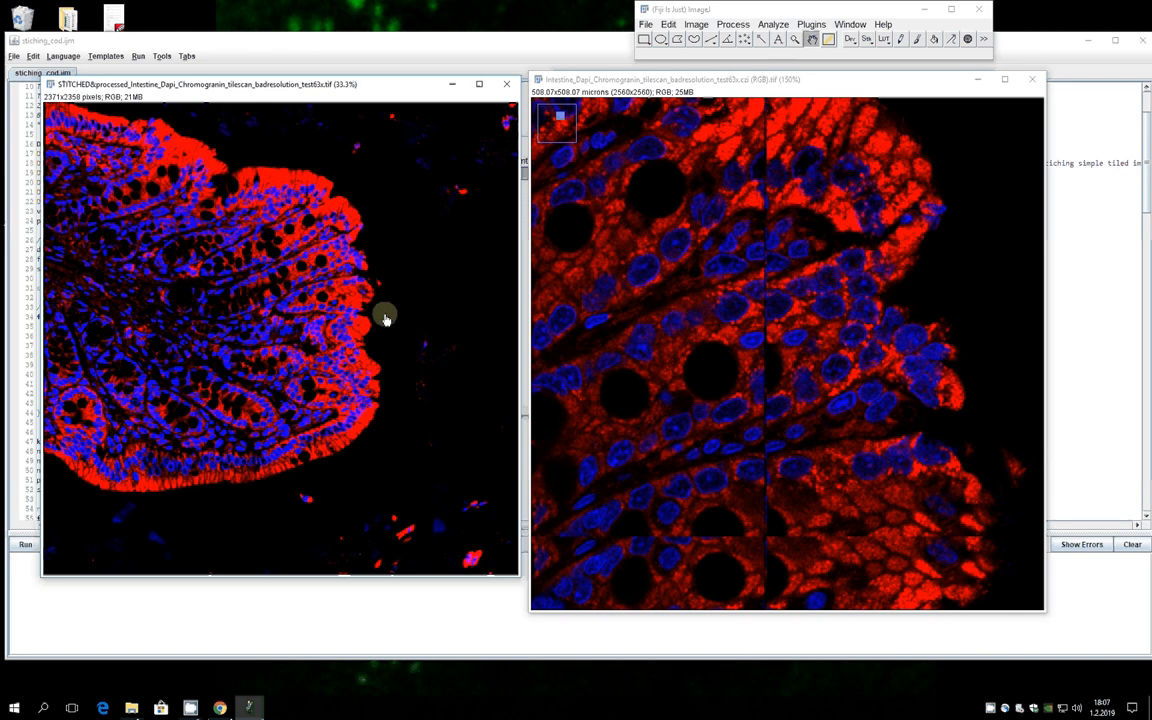
mouse_move(337, 250)
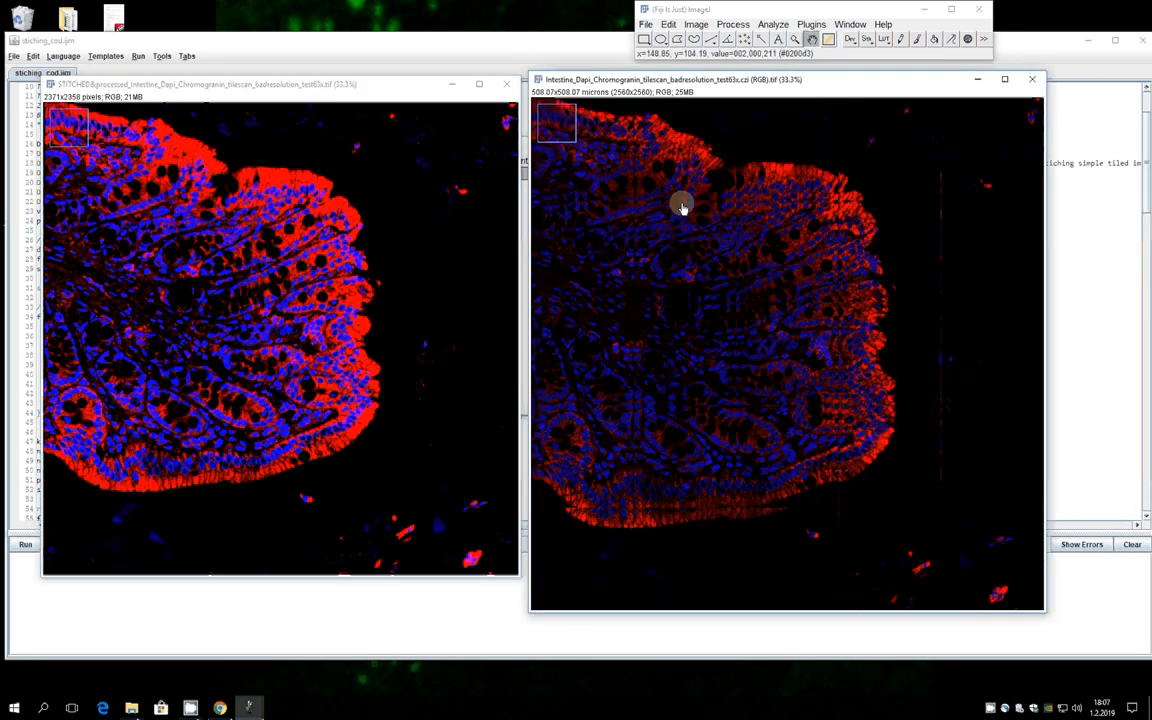
mouse_move(268, 155)
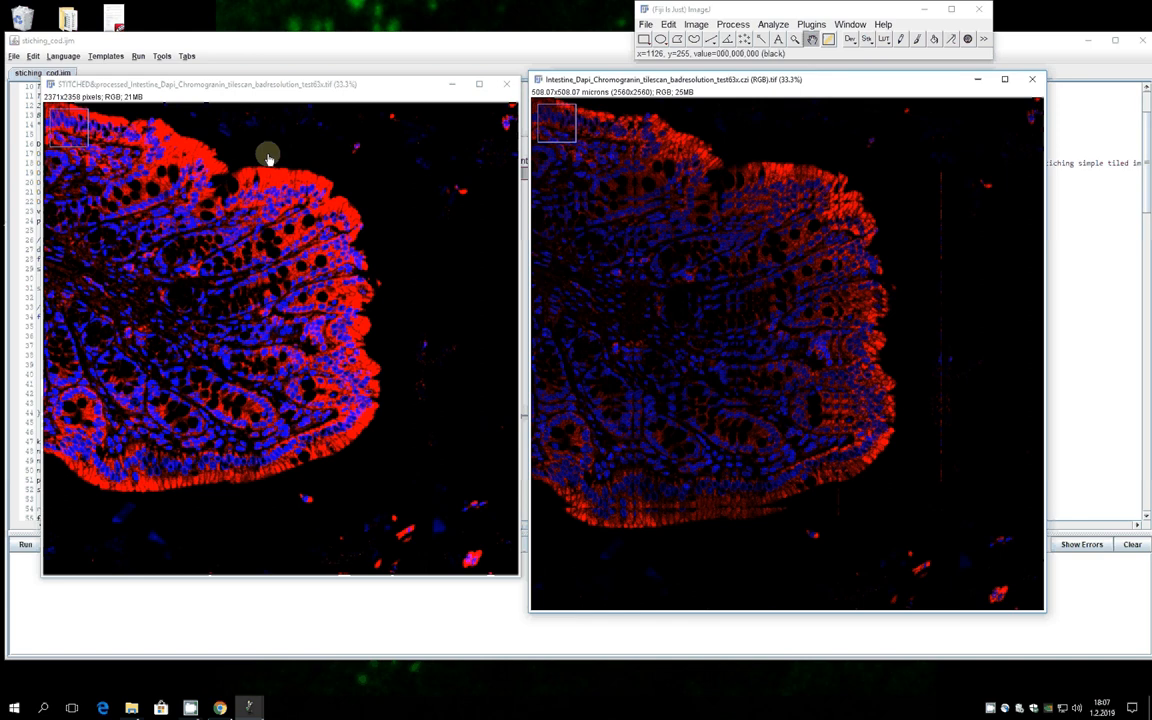
mouse_move(940, 400)
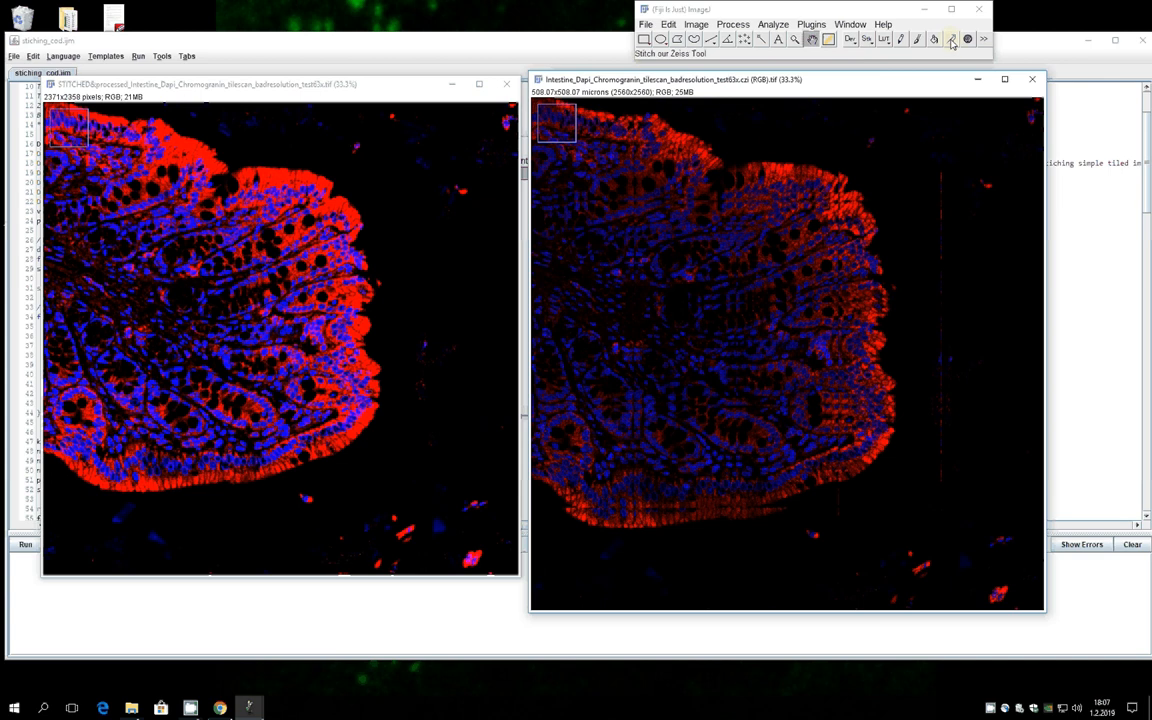
Launch Stitch our Zeiss Tool with 'Open your images' ticked.
click(951, 39)
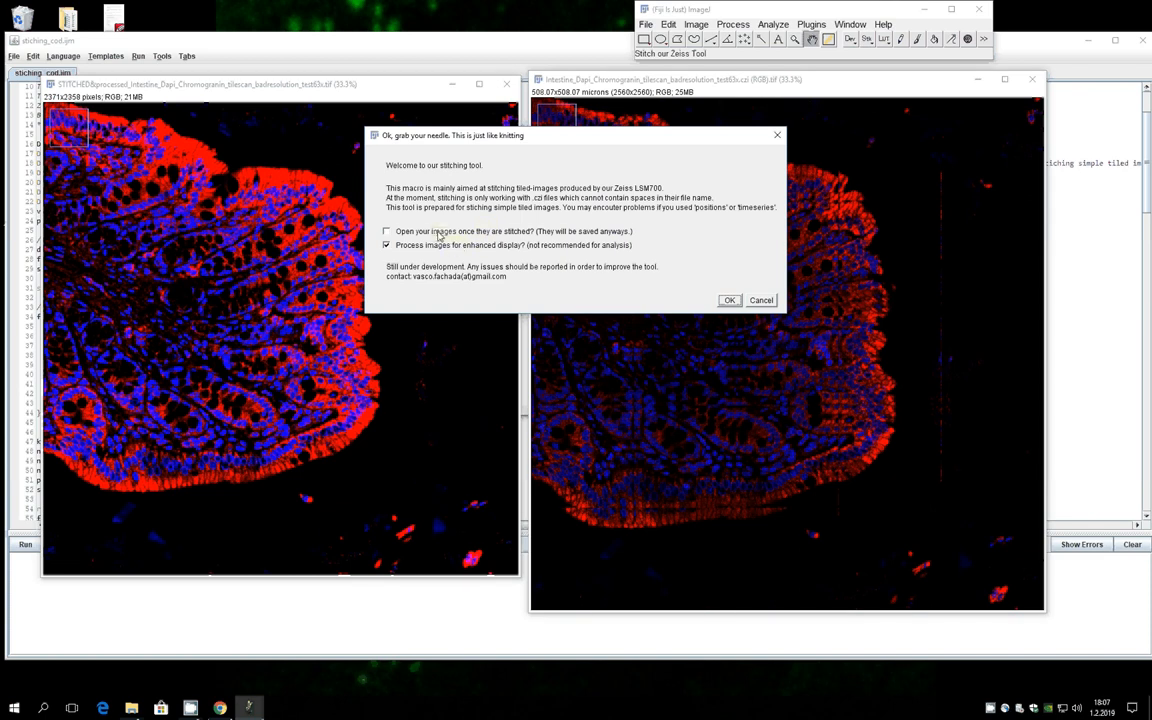
click(386, 231)
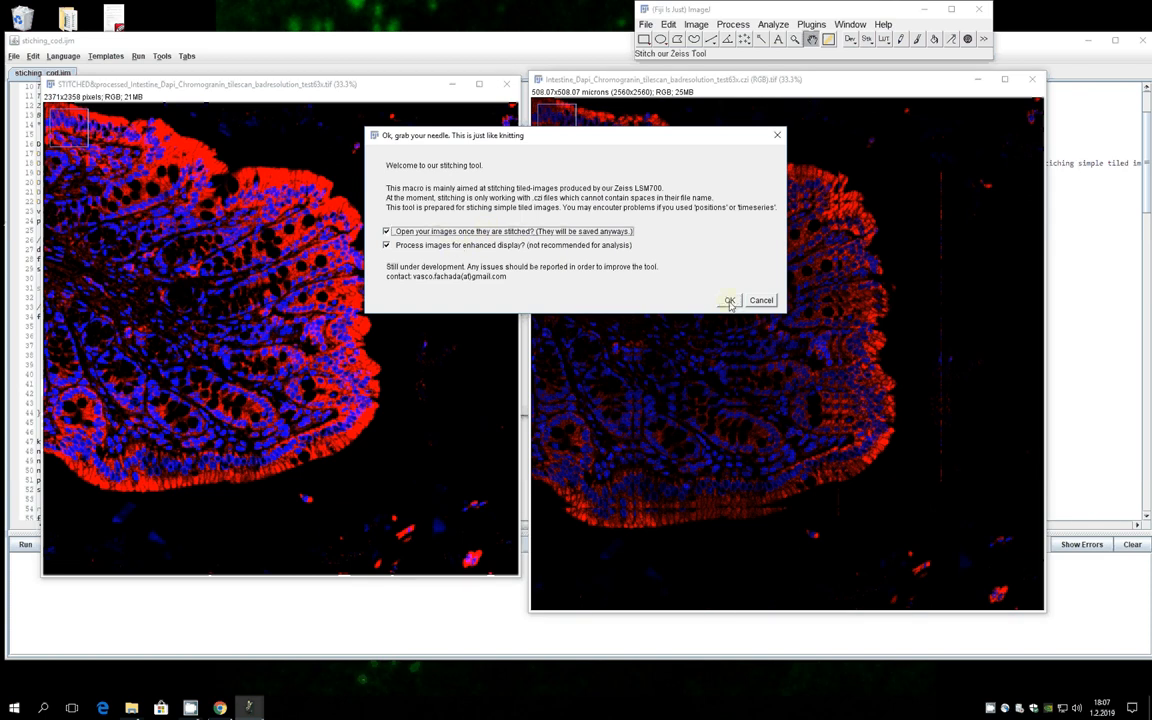
click(729, 300)
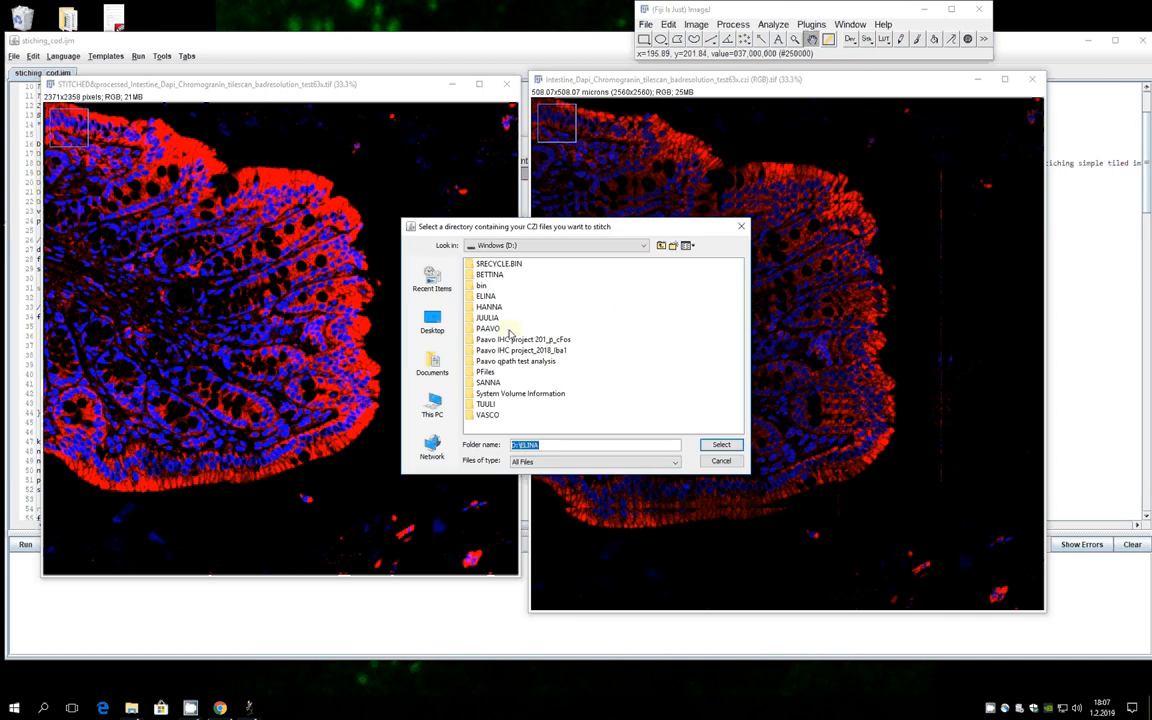
Browse into ELINA's 2by4 folder and show its contents in File Explorer.
click(486, 295)
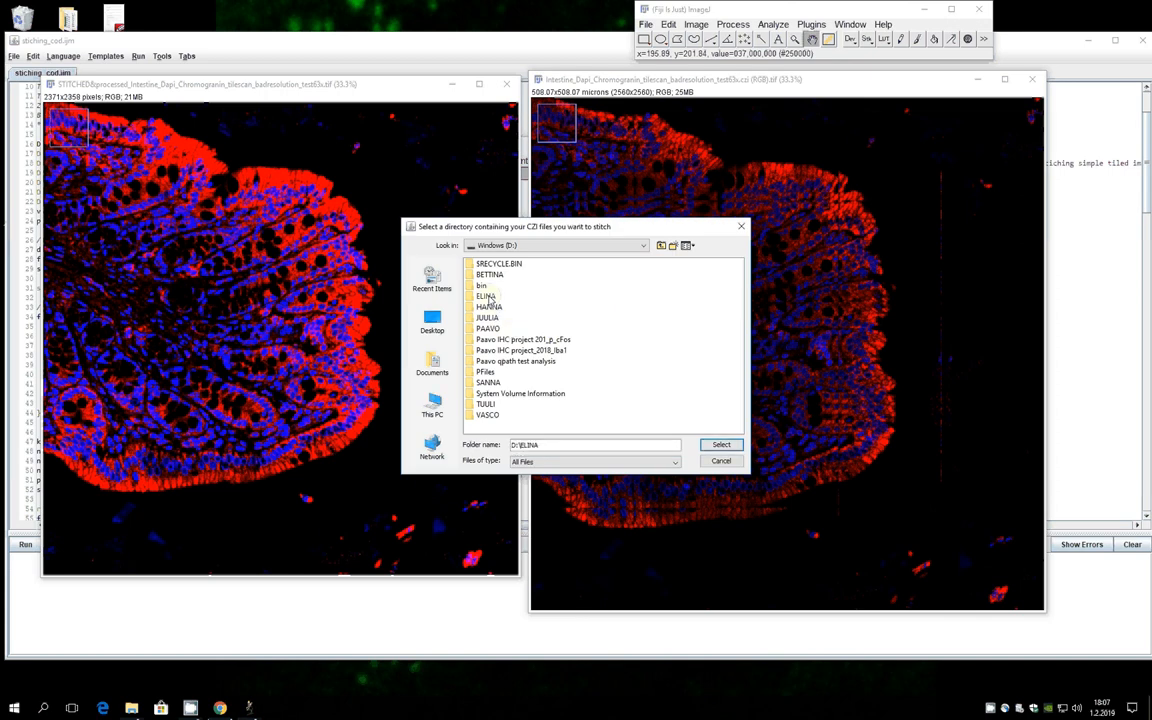
double_click(487, 296)
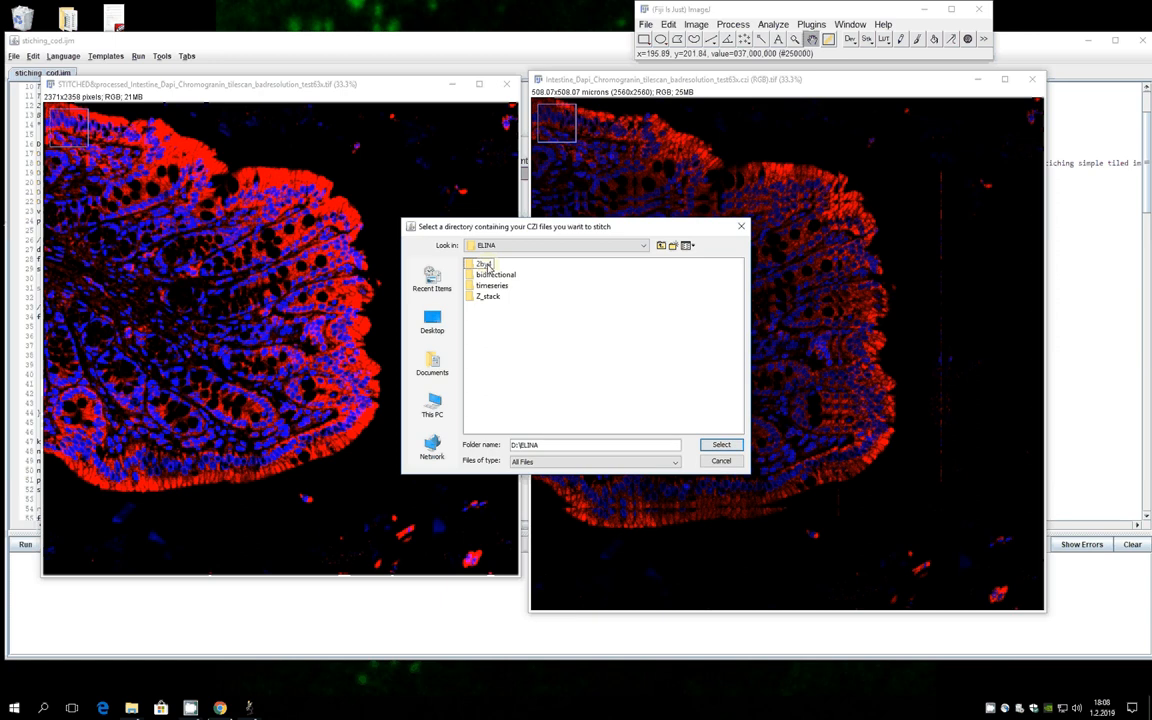
double_click(483, 264)
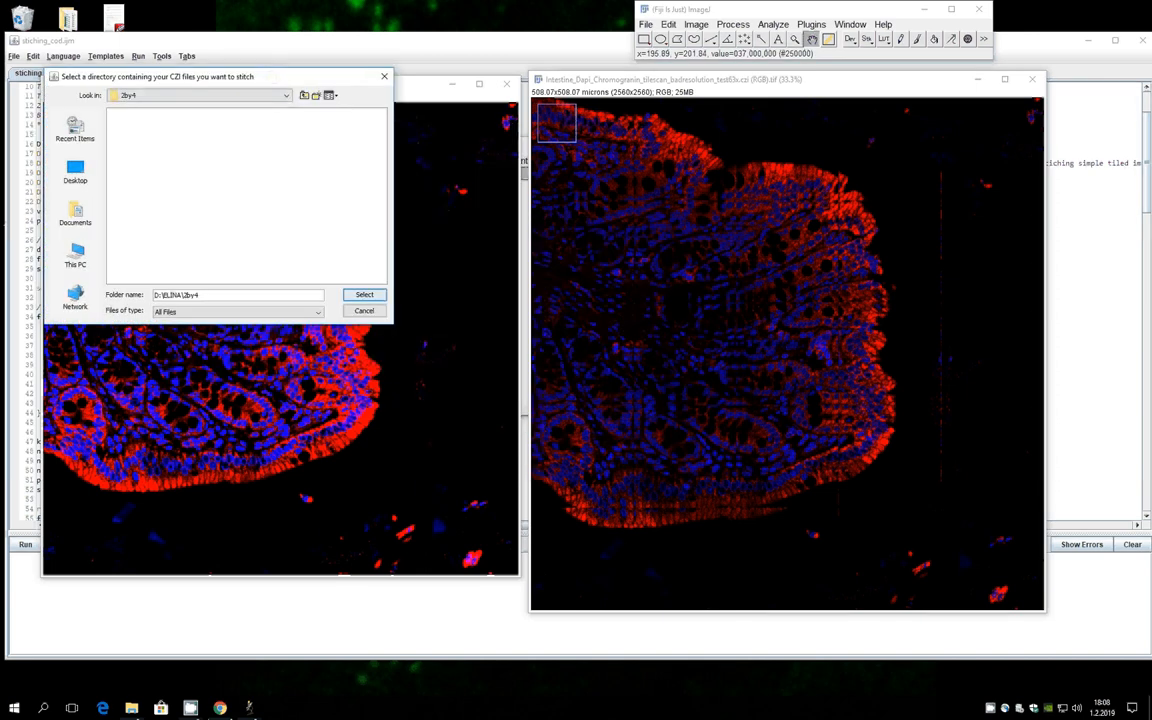
click(131, 708)
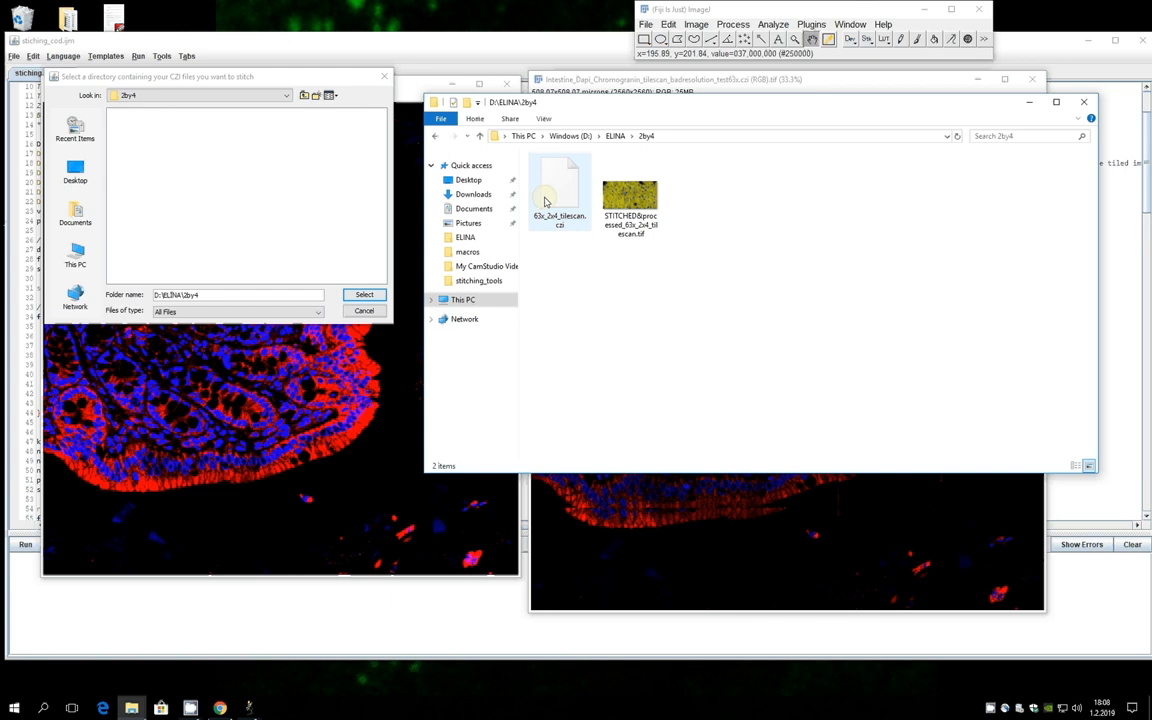
Select 63x_2x4_tilescan.czi in the 2by4 folder and stitch it into an 8-tile mosaic.
click(559, 190)
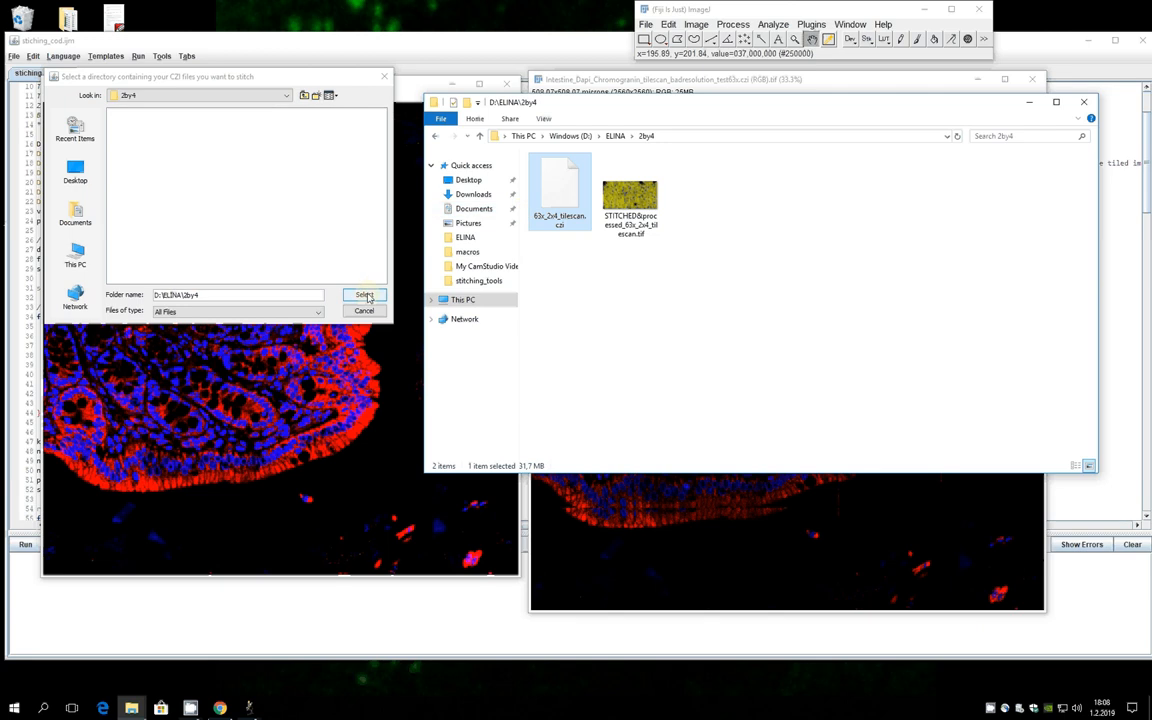
click(364, 294)
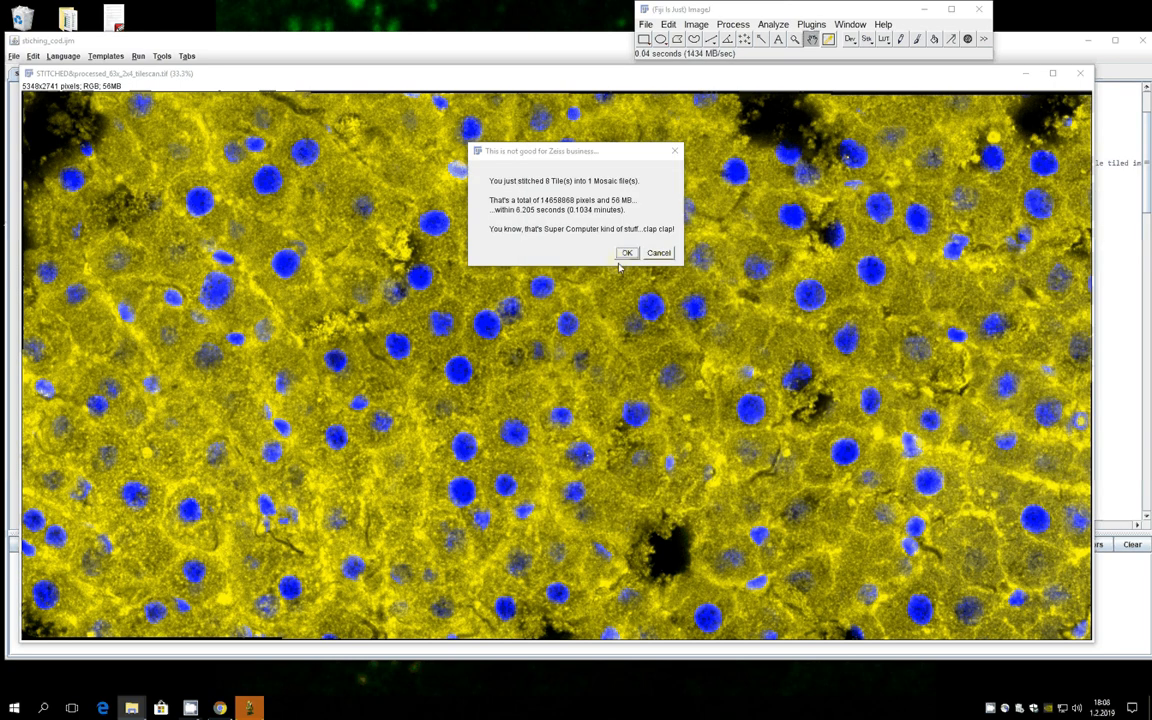
Dismiss the 8-tile stitching summary, leaving the 2by4 mosaic open.
click(626, 252)
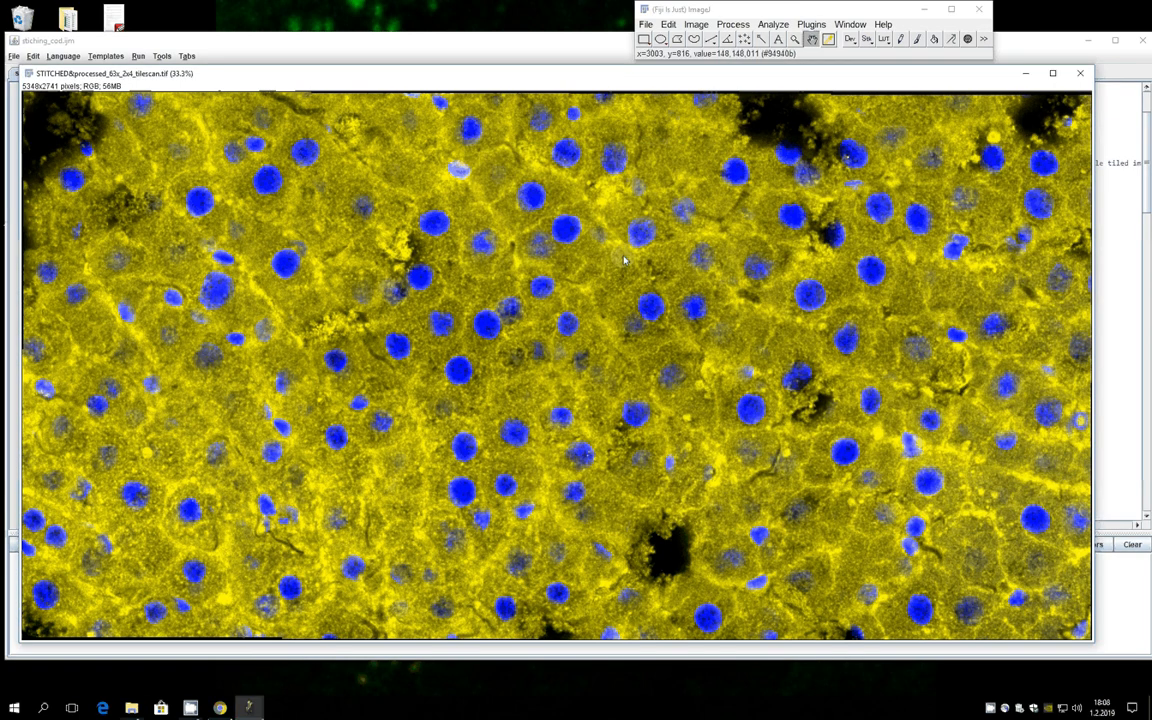
mouse_move(686, 253)
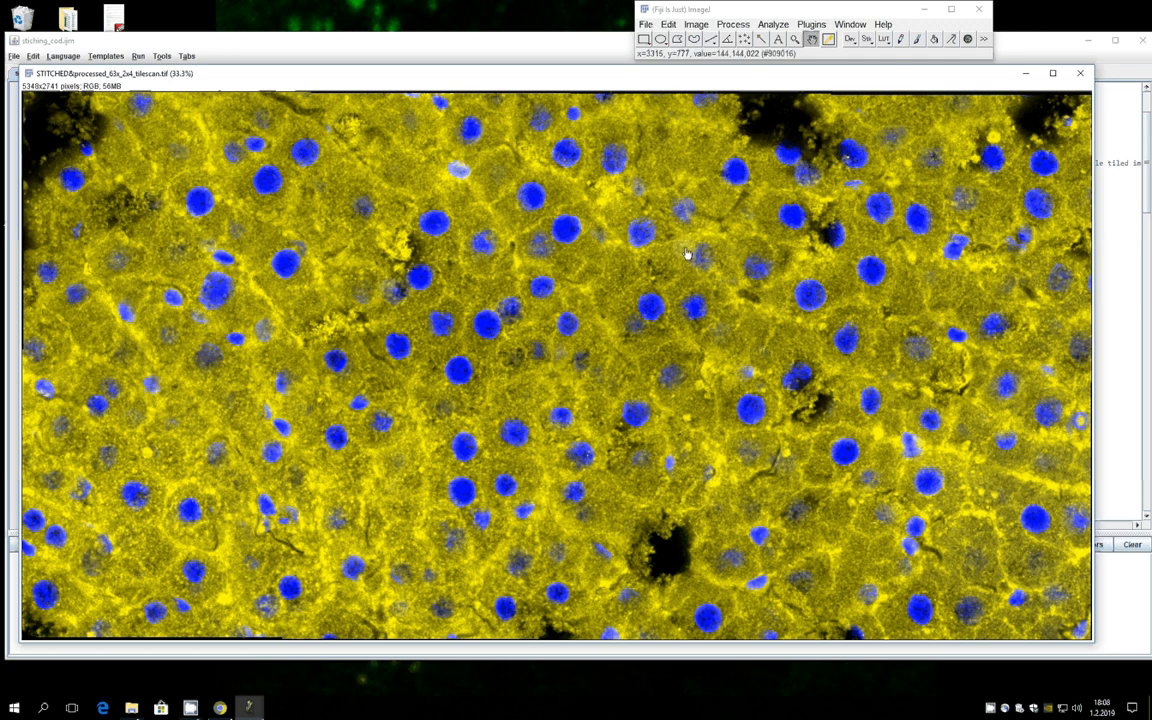
mouse_move(752, 303)
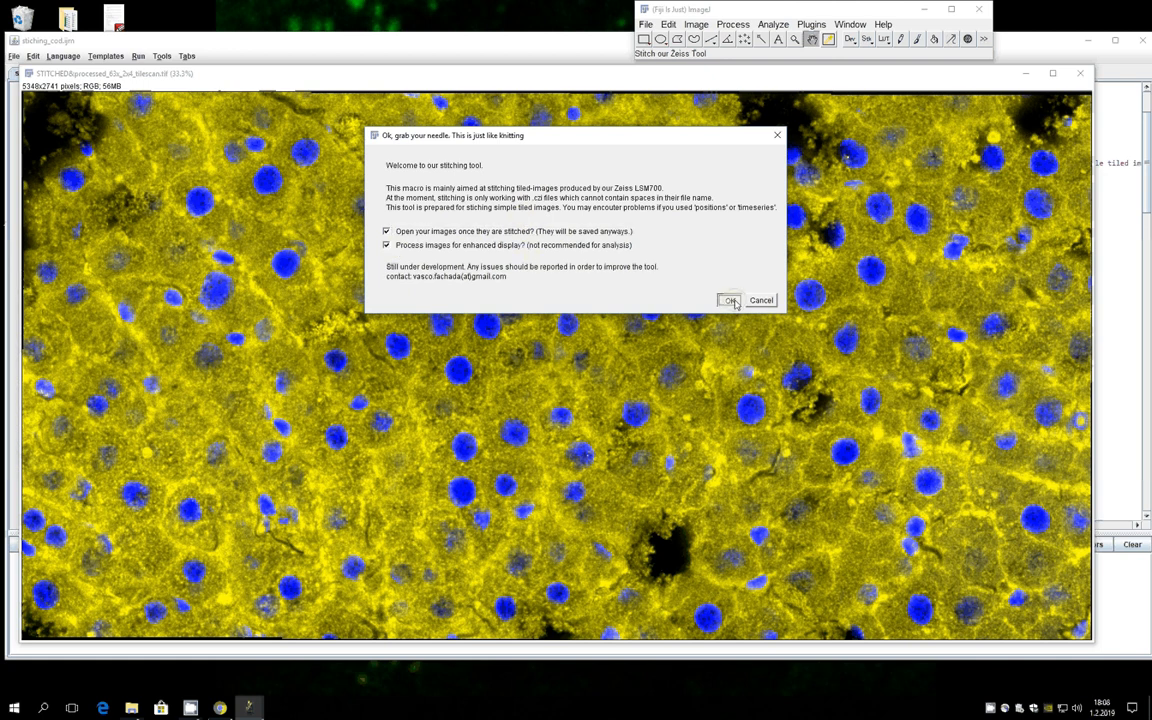
Confirm the stitching options and choose the Z_stack folder for stitching.
click(730, 300)
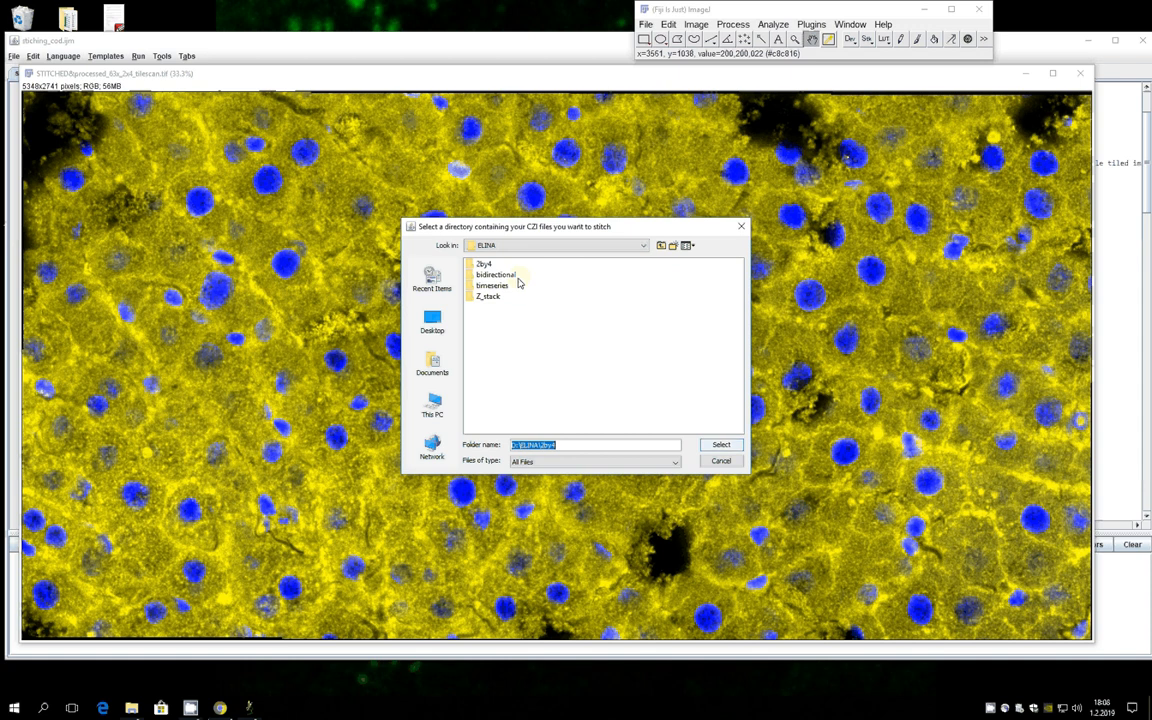
double_click(488, 296)
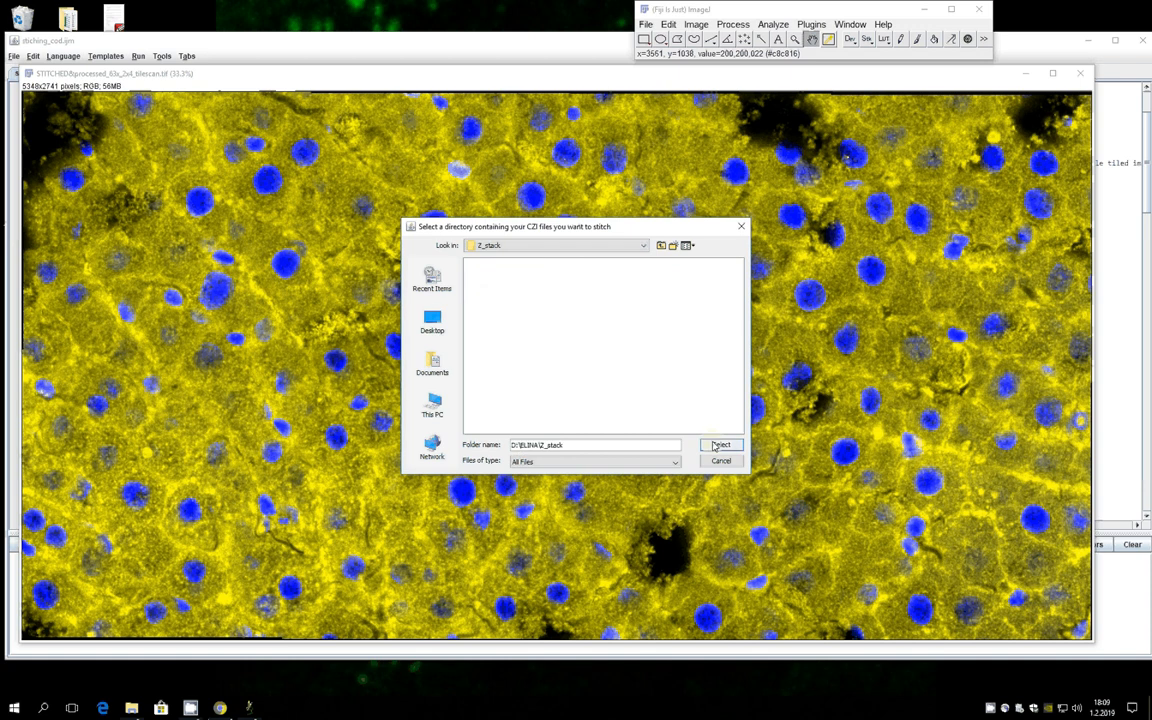
click(720, 444)
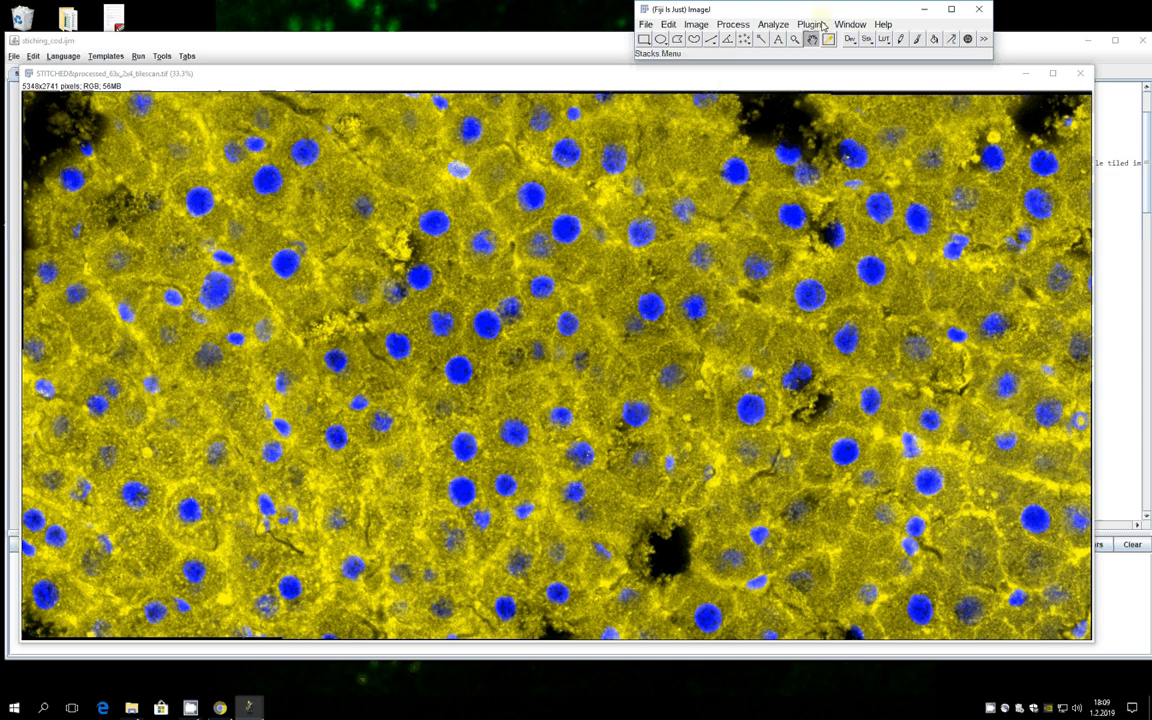
Browse Plugins > Stitching for Grid/Collection stitching while the 9-tile Z-stack mosaic finishes.
click(811, 24)
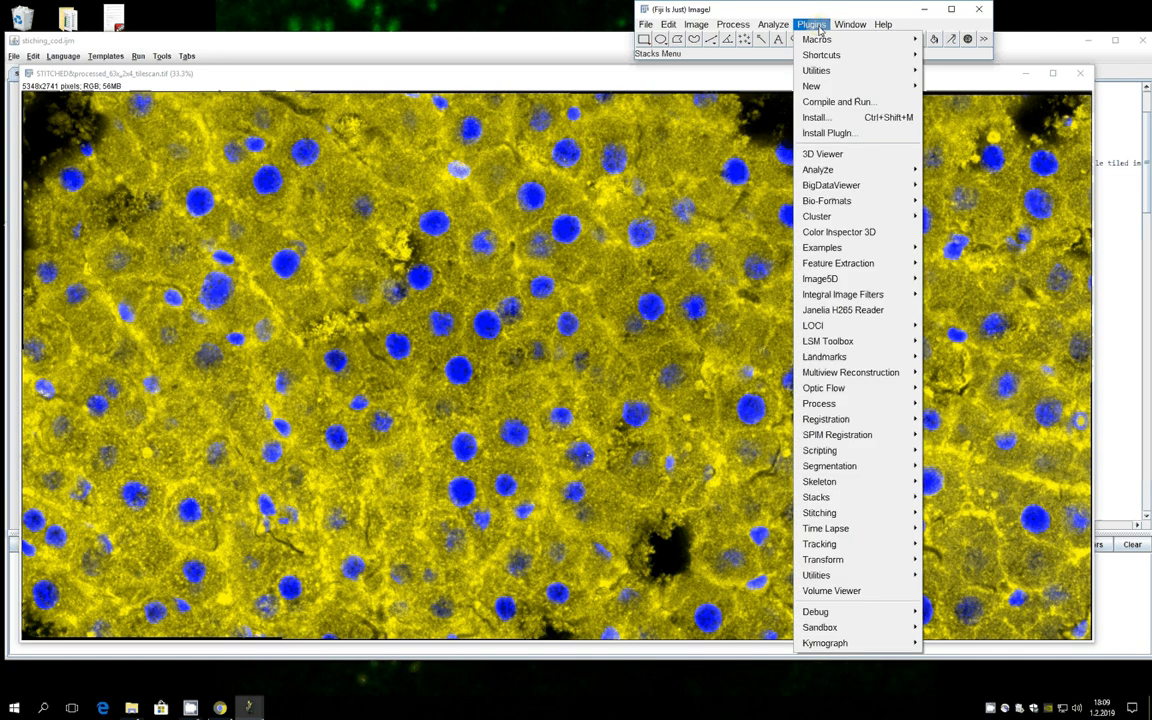
mouse_move(824, 388)
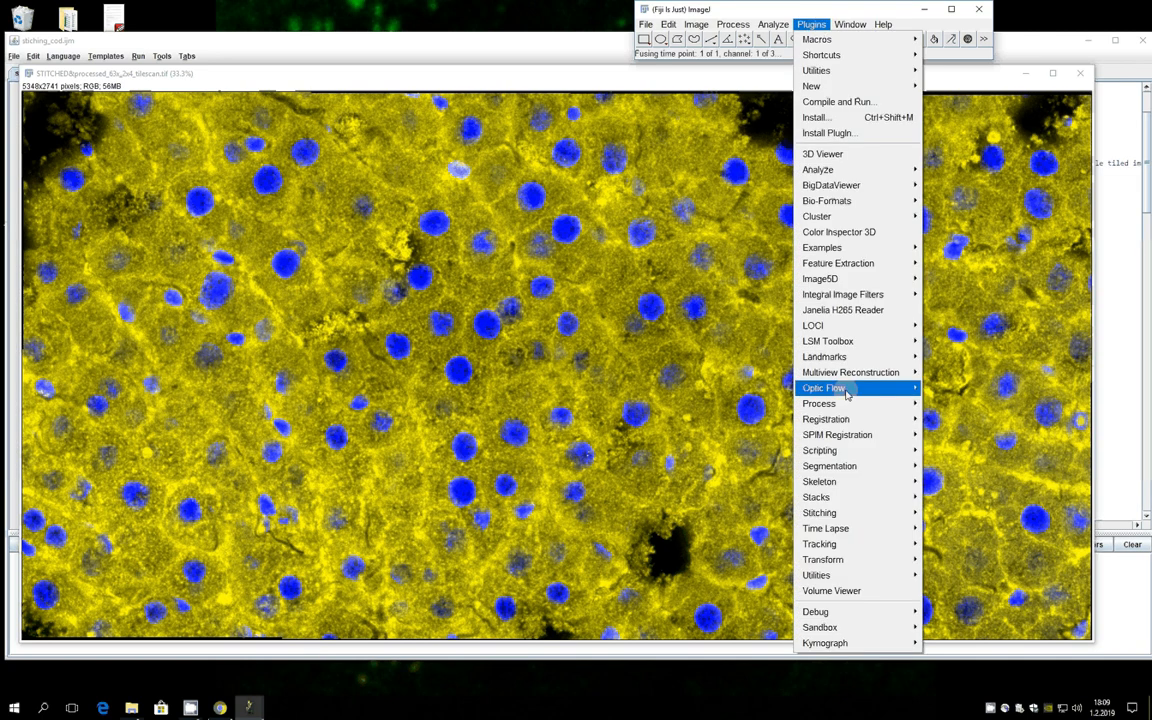
mouse_move(830, 466)
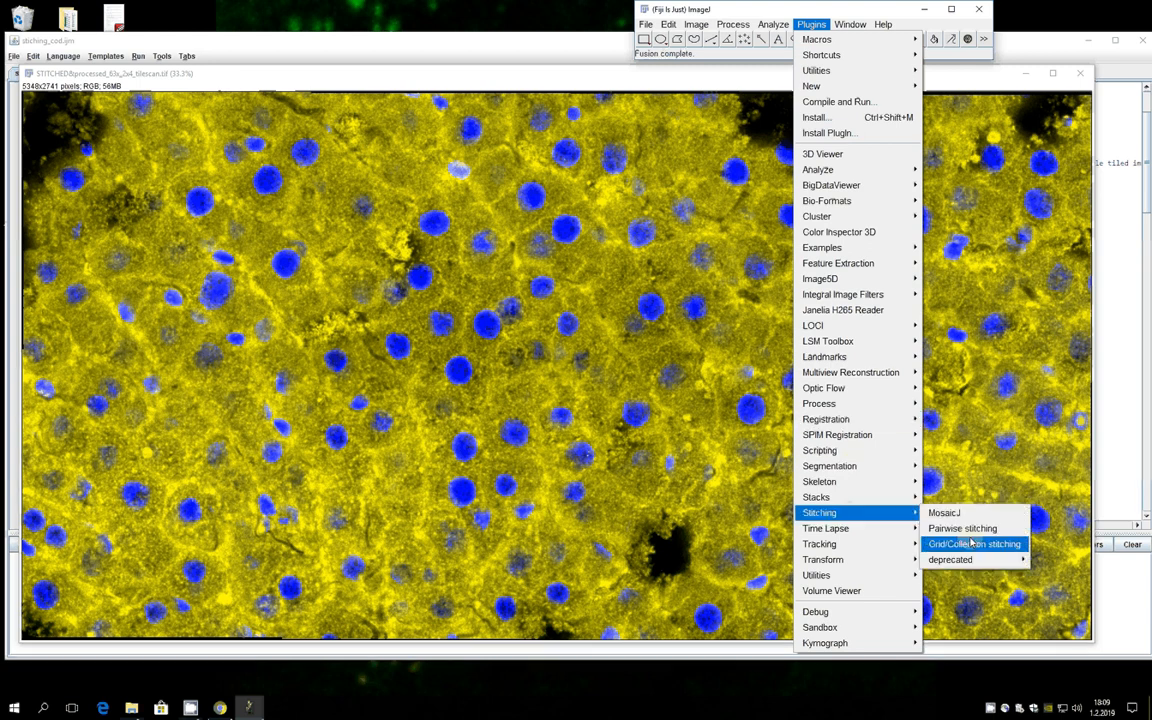
click(974, 543)
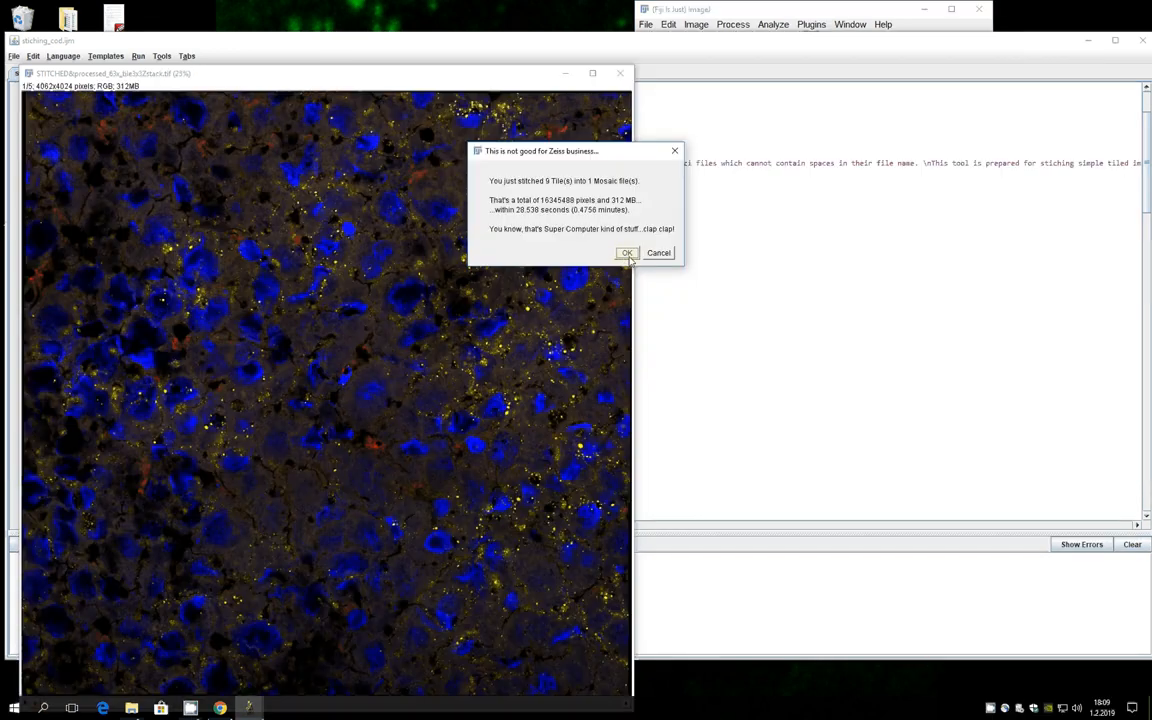
Dismiss the 9-tile summary and scroll through the tile-count and scan-direction code in stiching_cod.ijm.
click(626, 252)
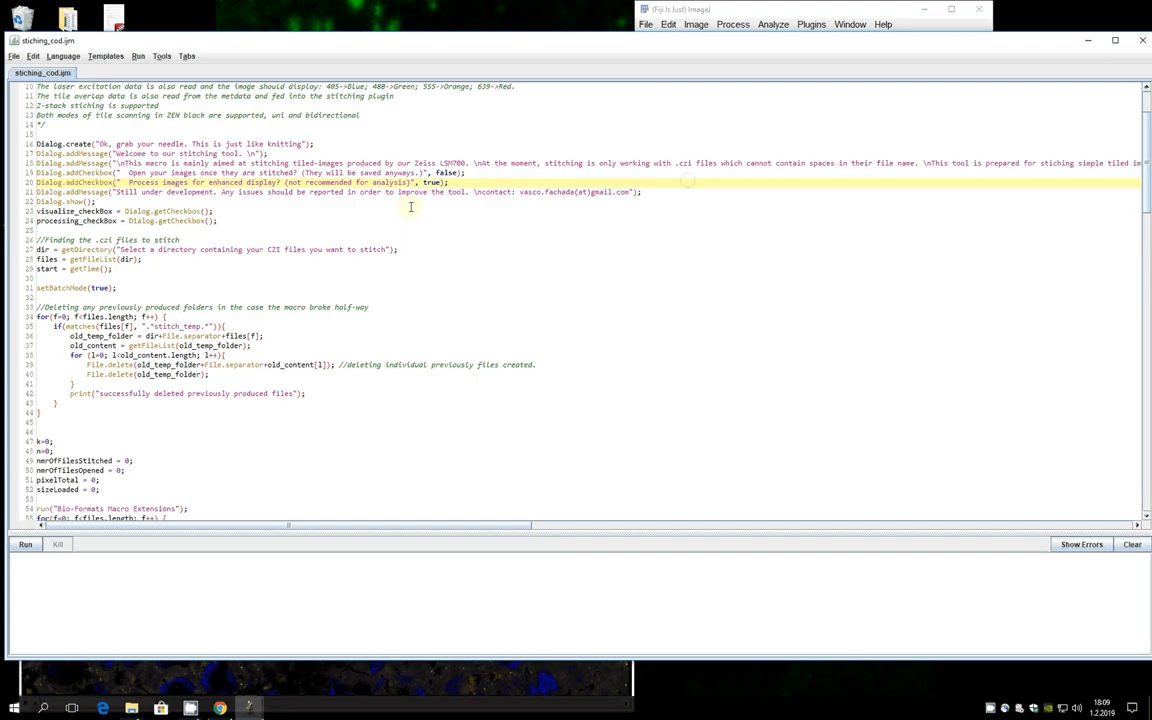
scroll(down, 3)
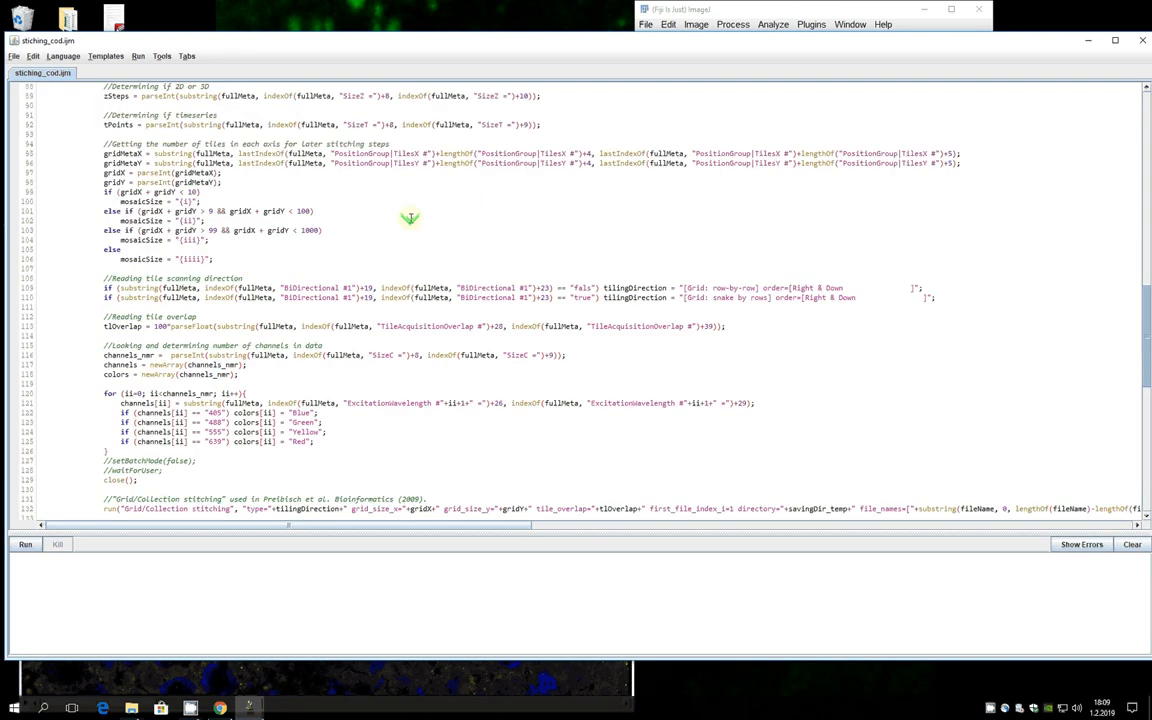
scroll(up, 3)
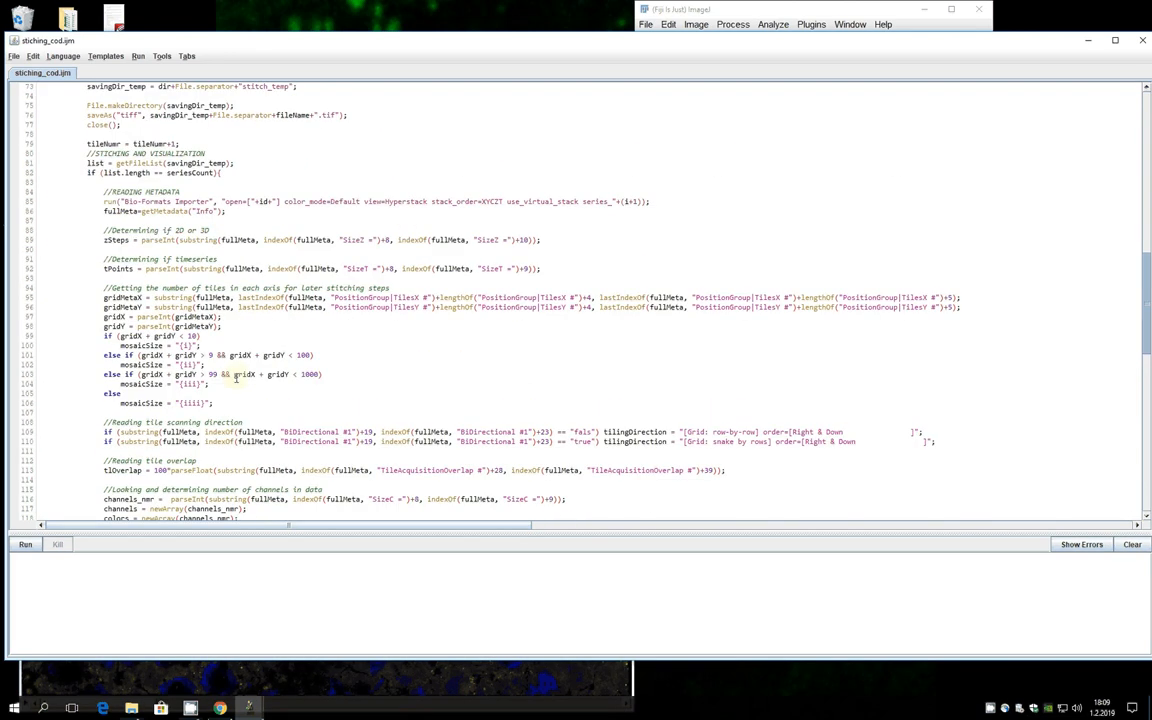
scroll(down, 3)
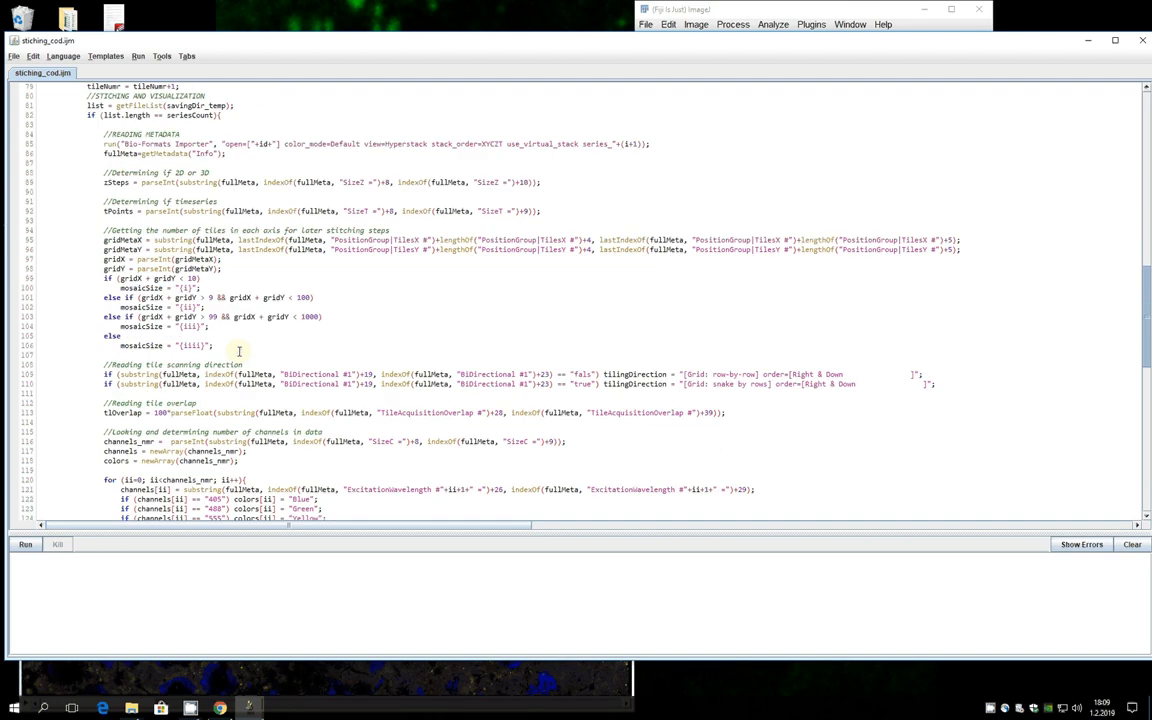